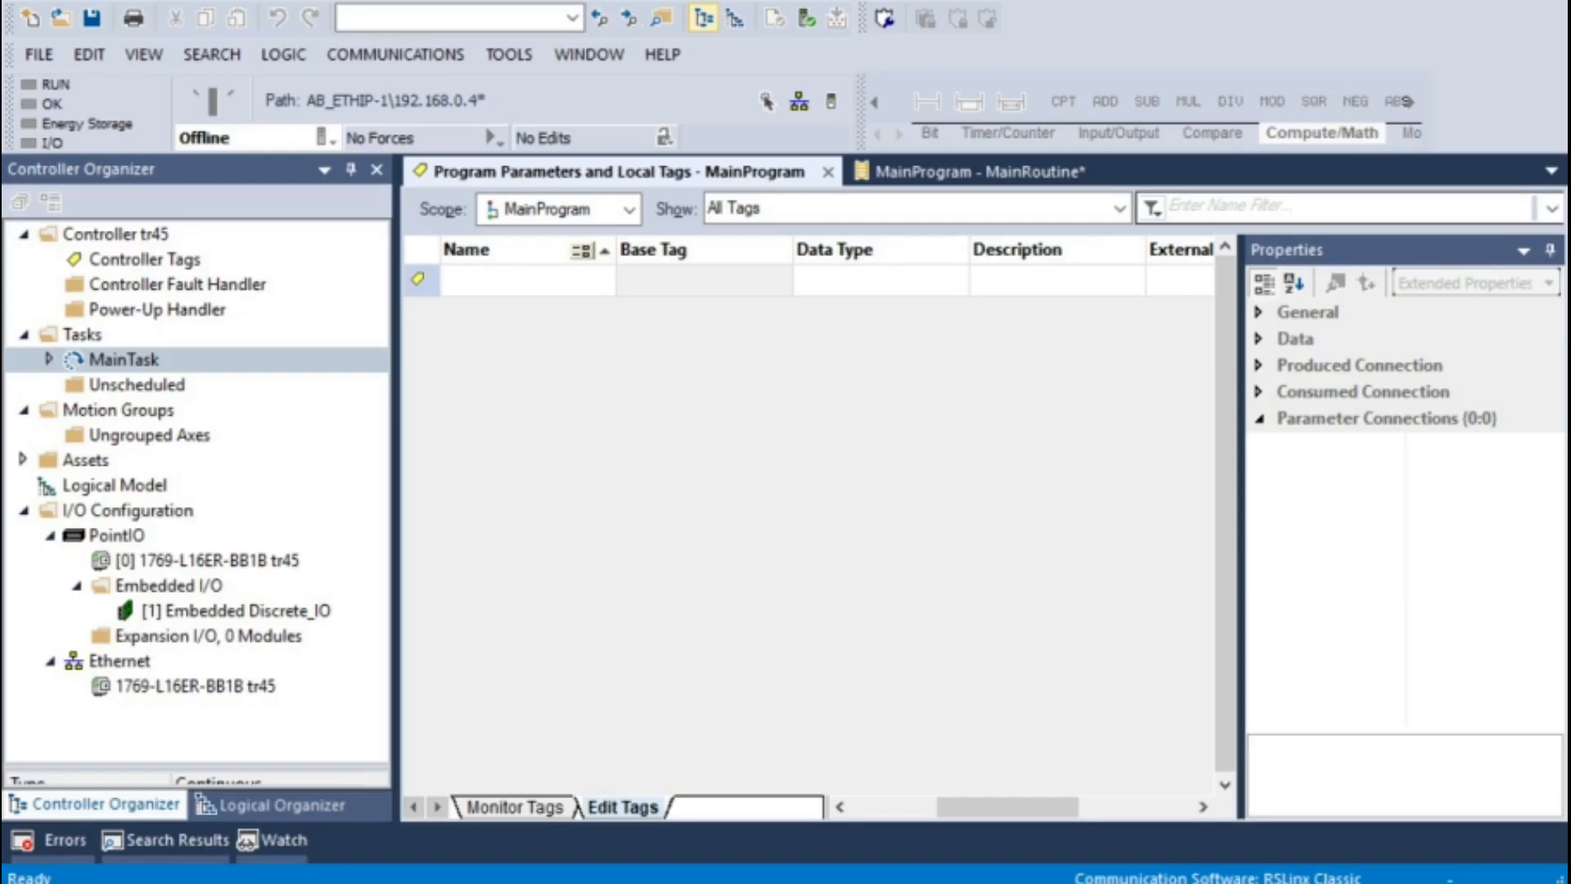
# Expand MainTask in the Controller Organizer to reveal MainProgram
pyautogui.click(527, 279)
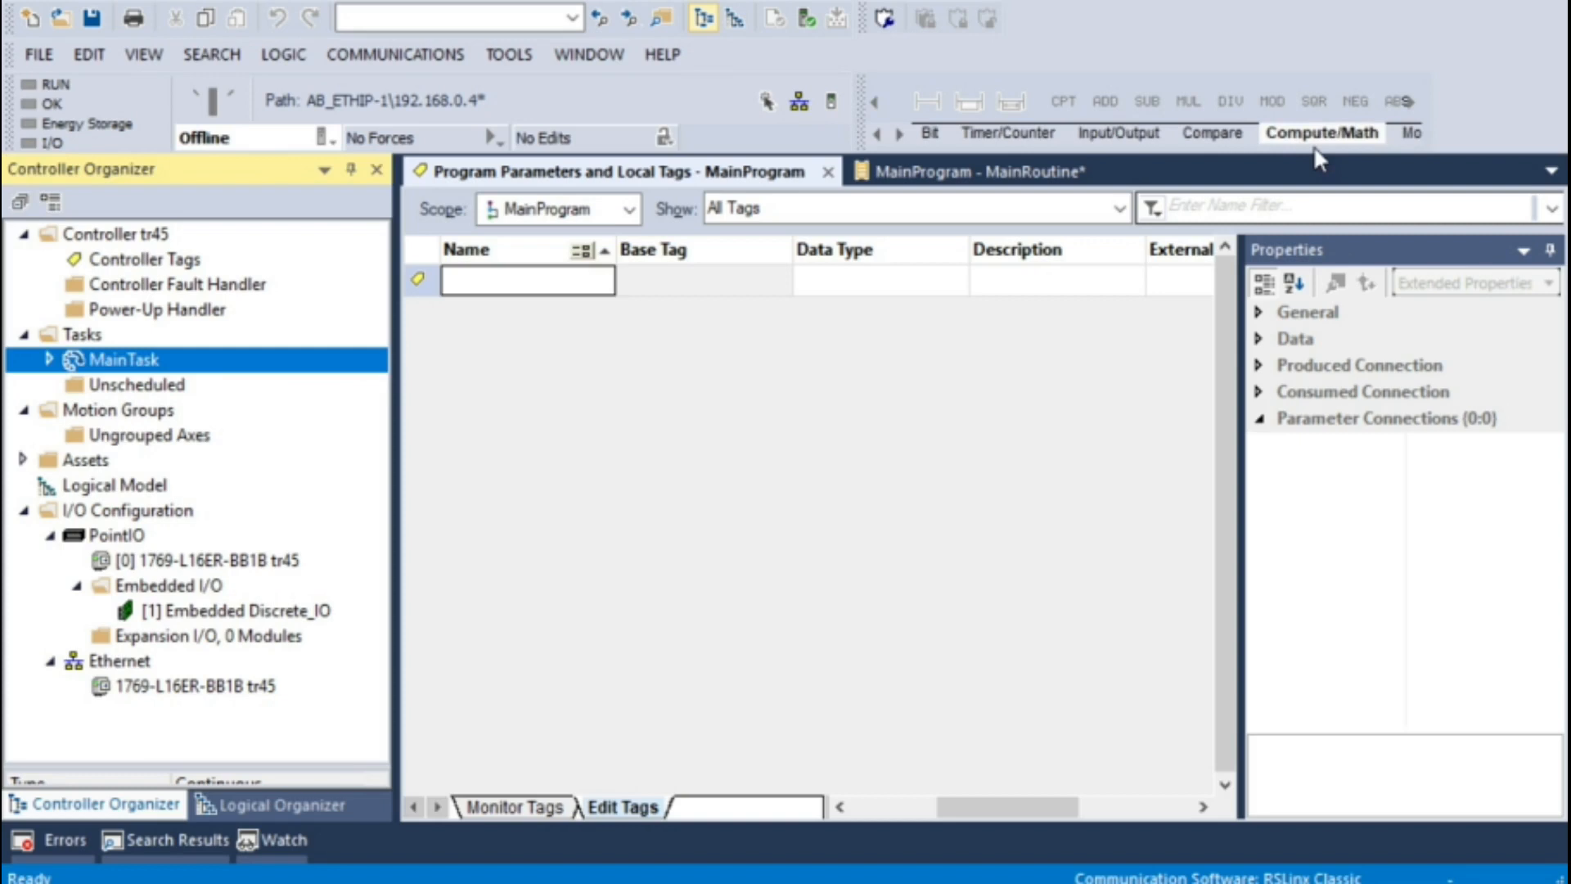
pyautogui.moveTo(742, 211)
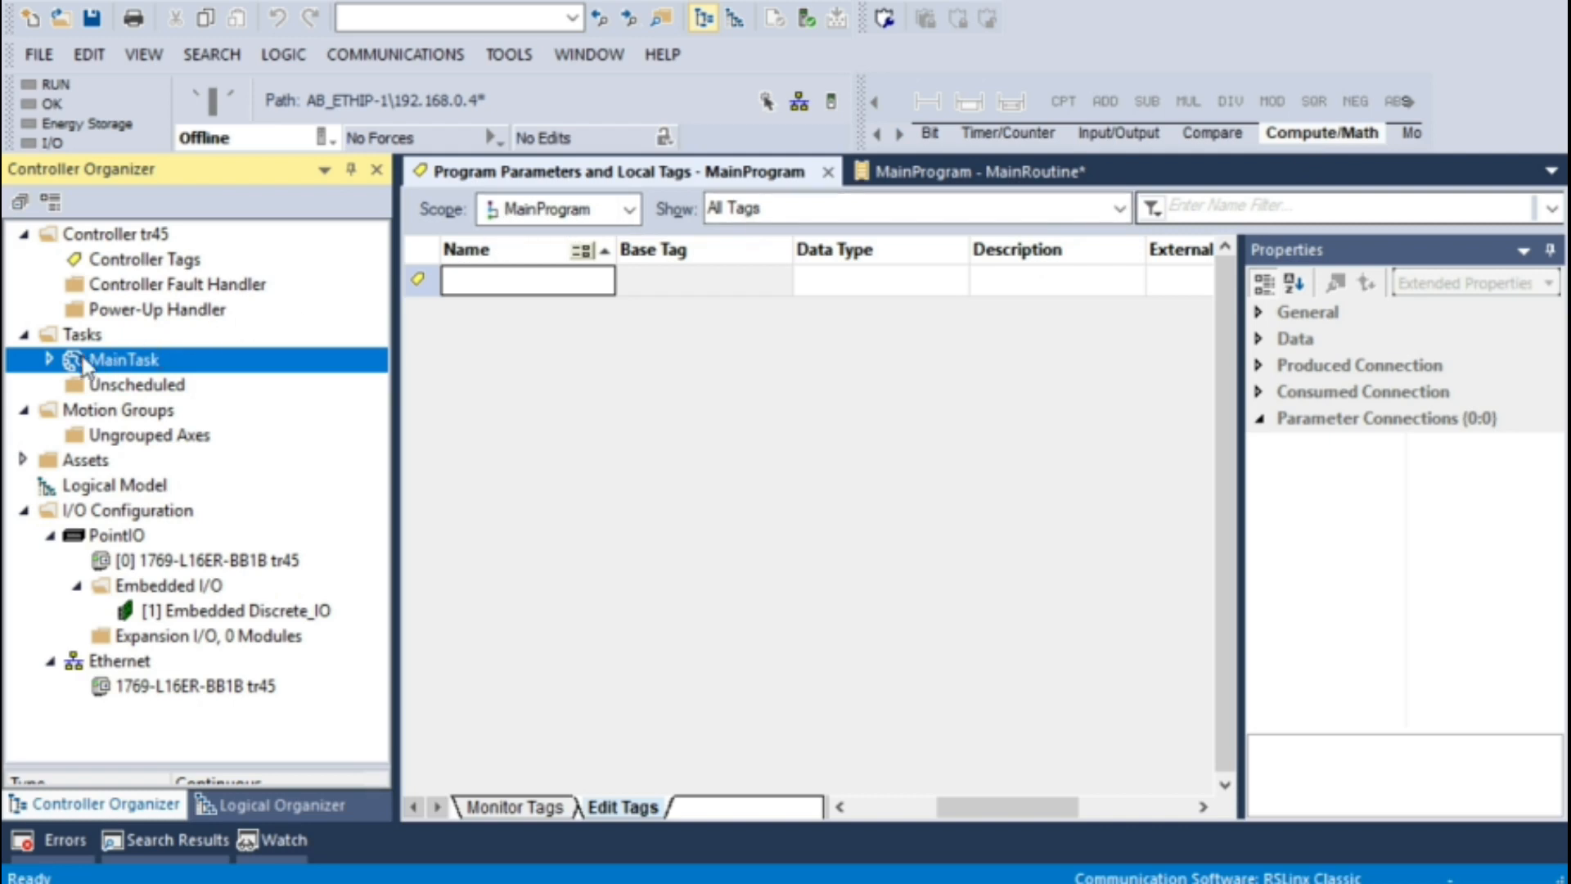
pyautogui.click(46, 358)
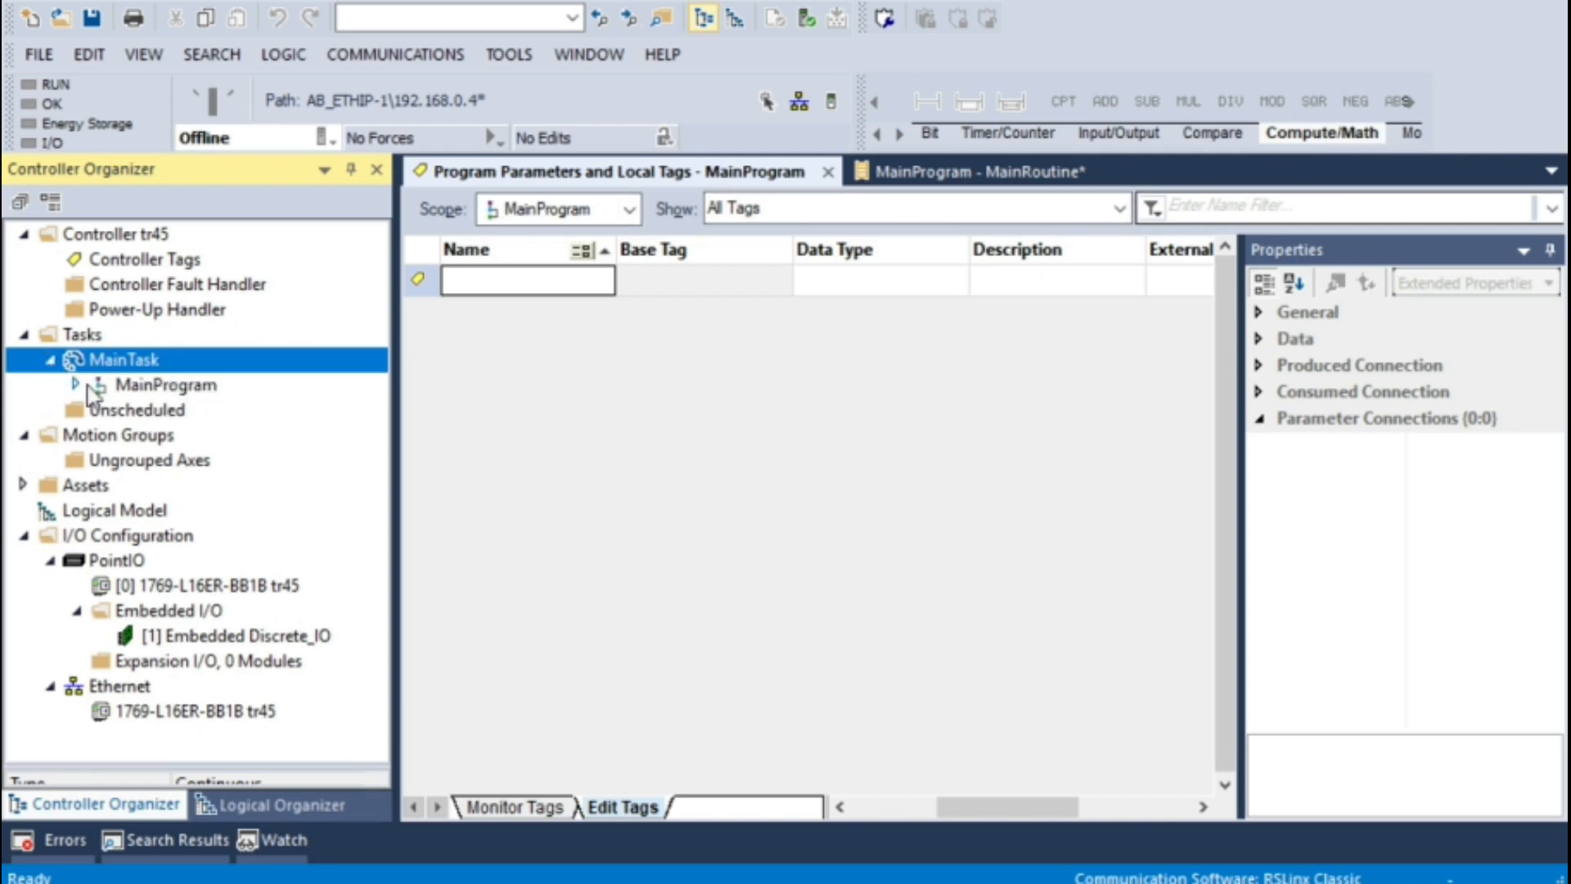
# Enter INT local tags word1, word2 and result in MainProgram's Edit Tags view
pyautogui.click(75, 385)
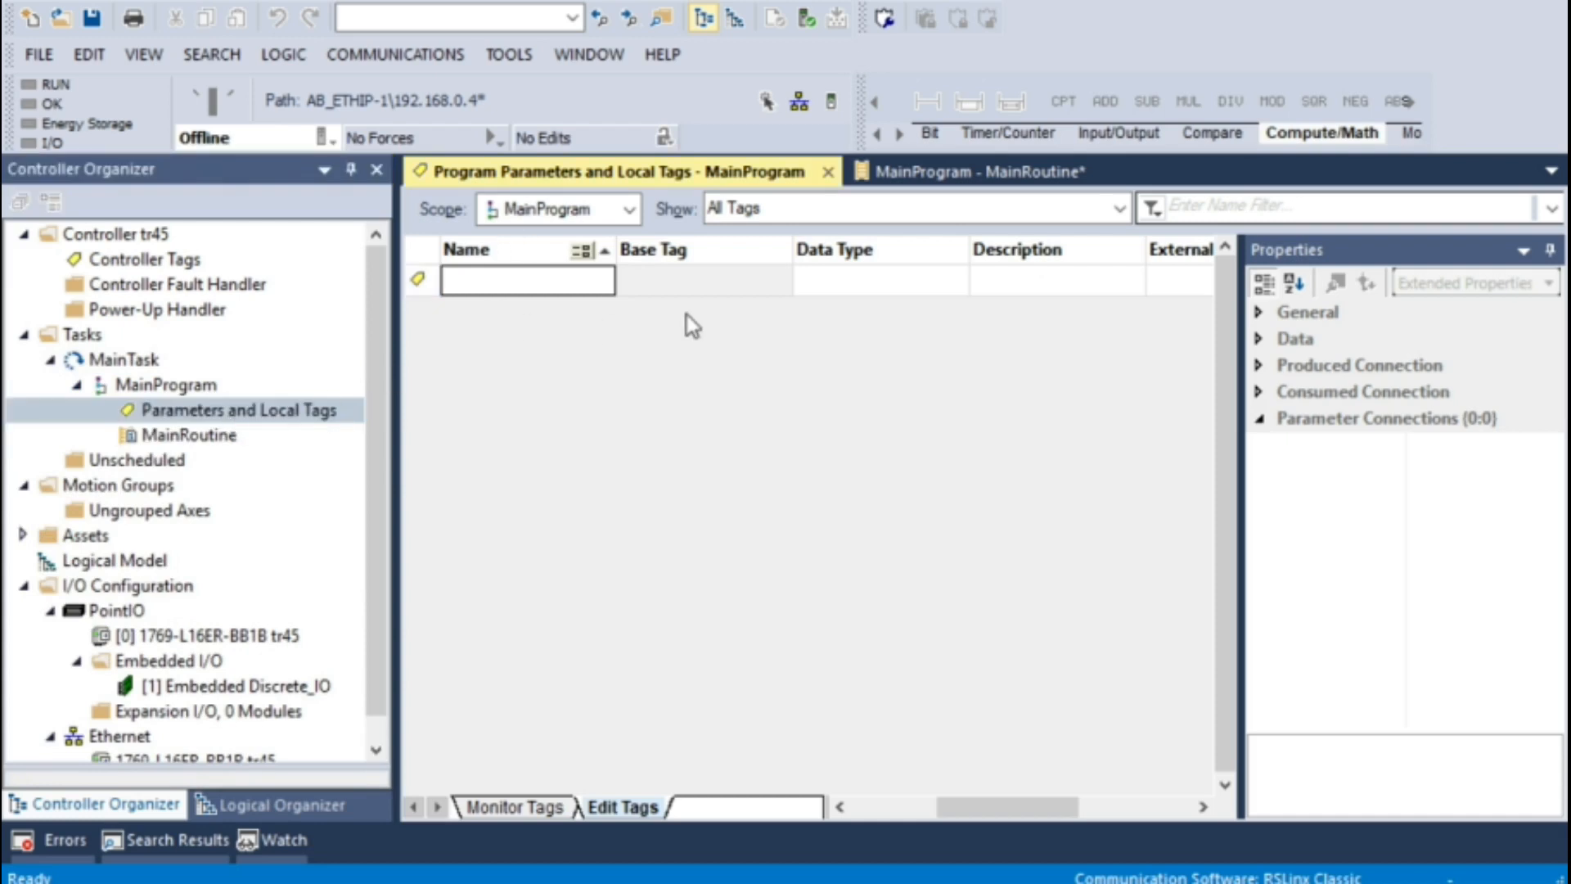
pyautogui.moveTo(1164, 277)
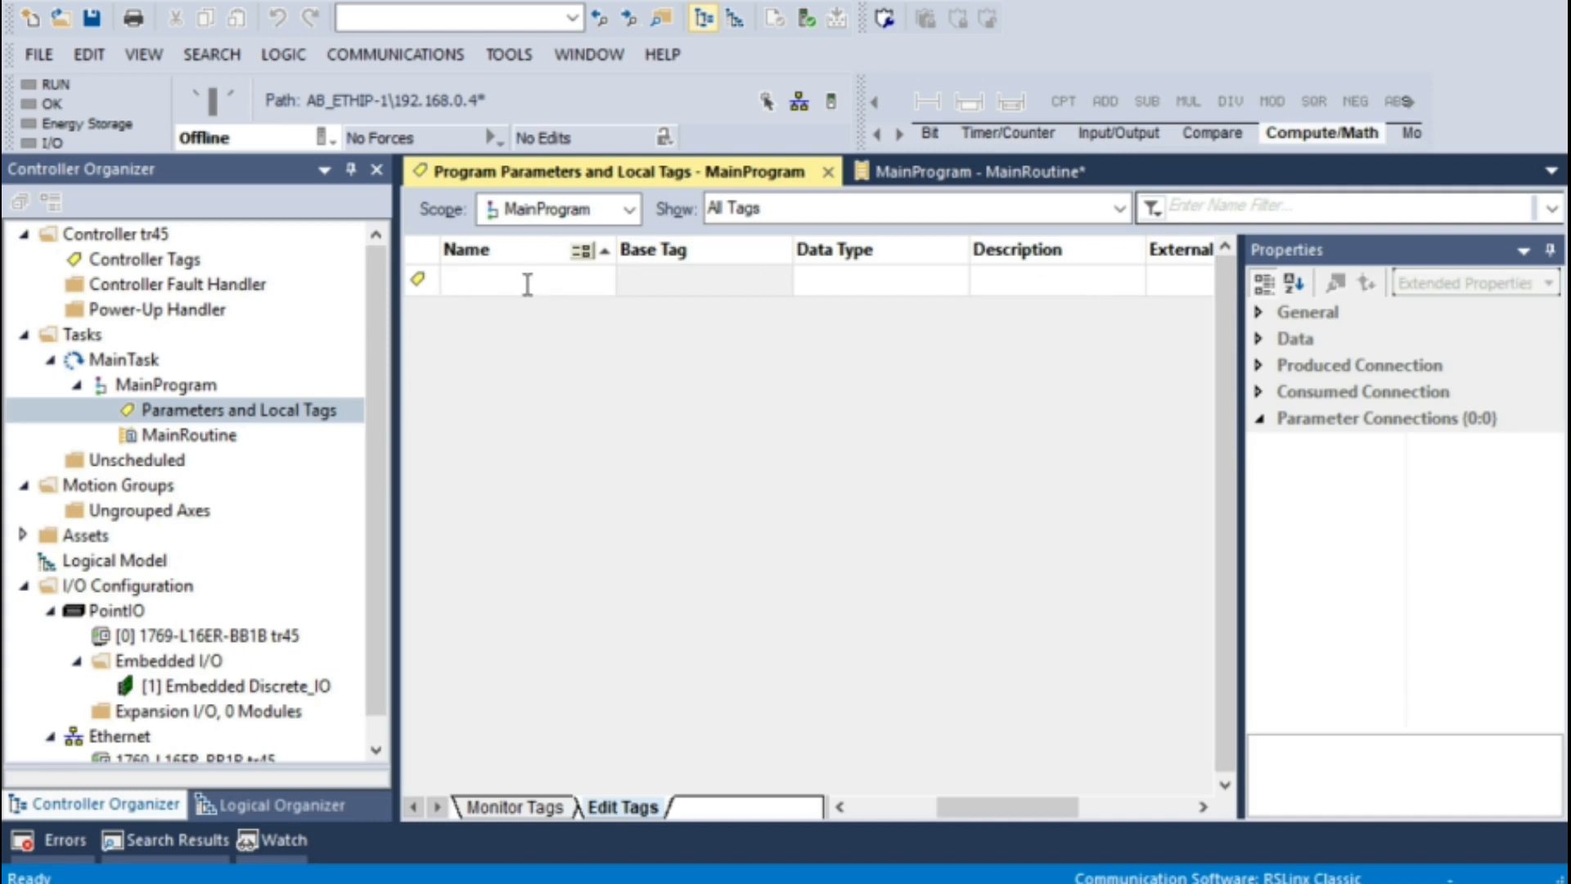
pyautogui.write('w')
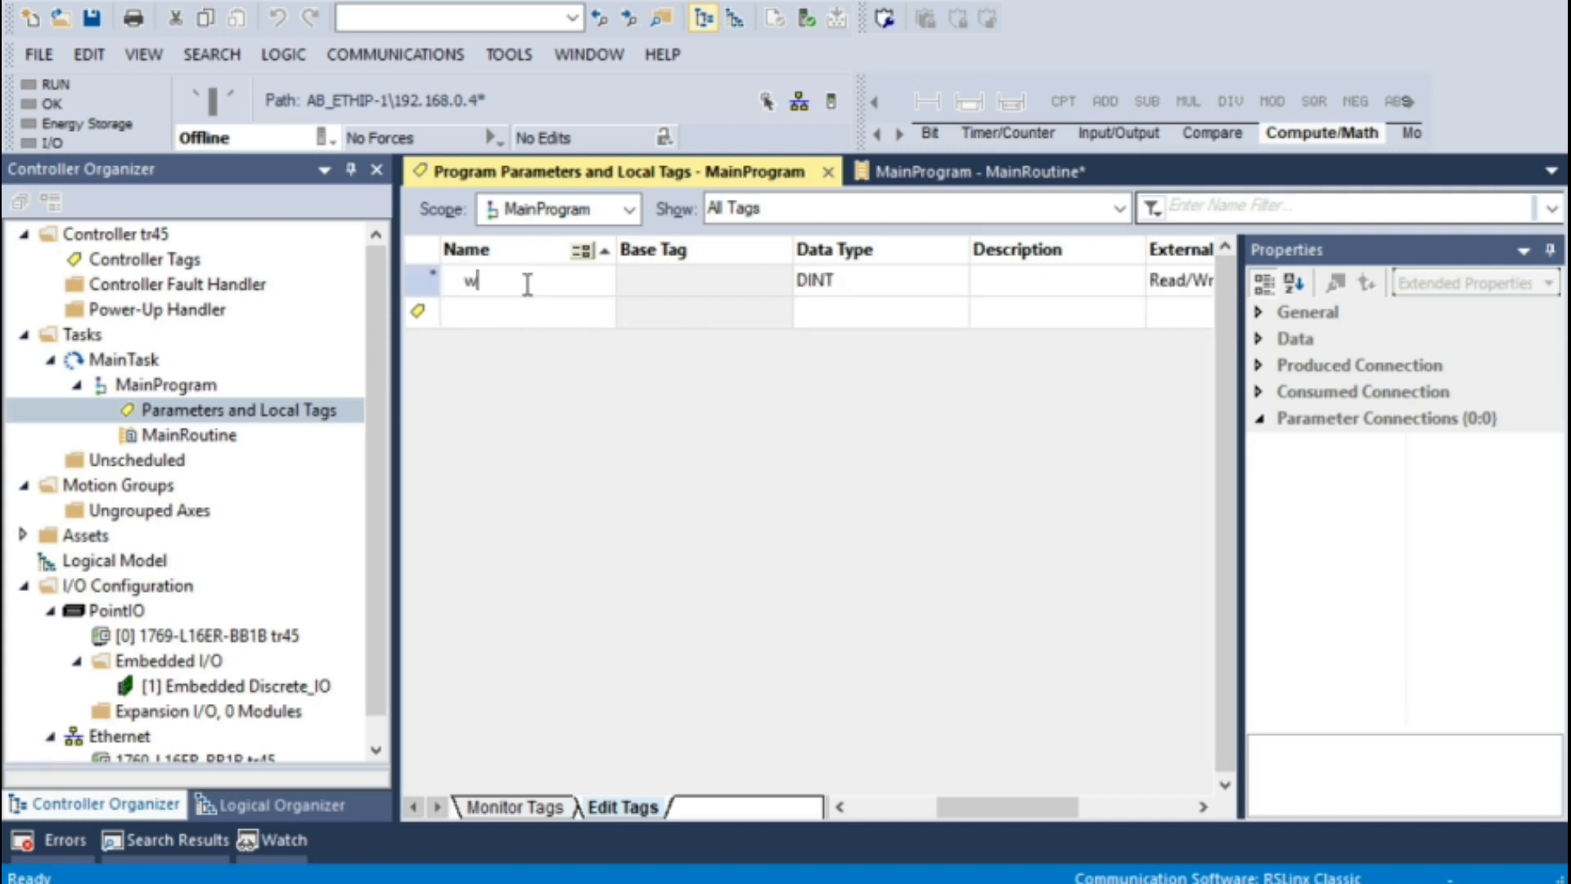
pyautogui.write('ord1')
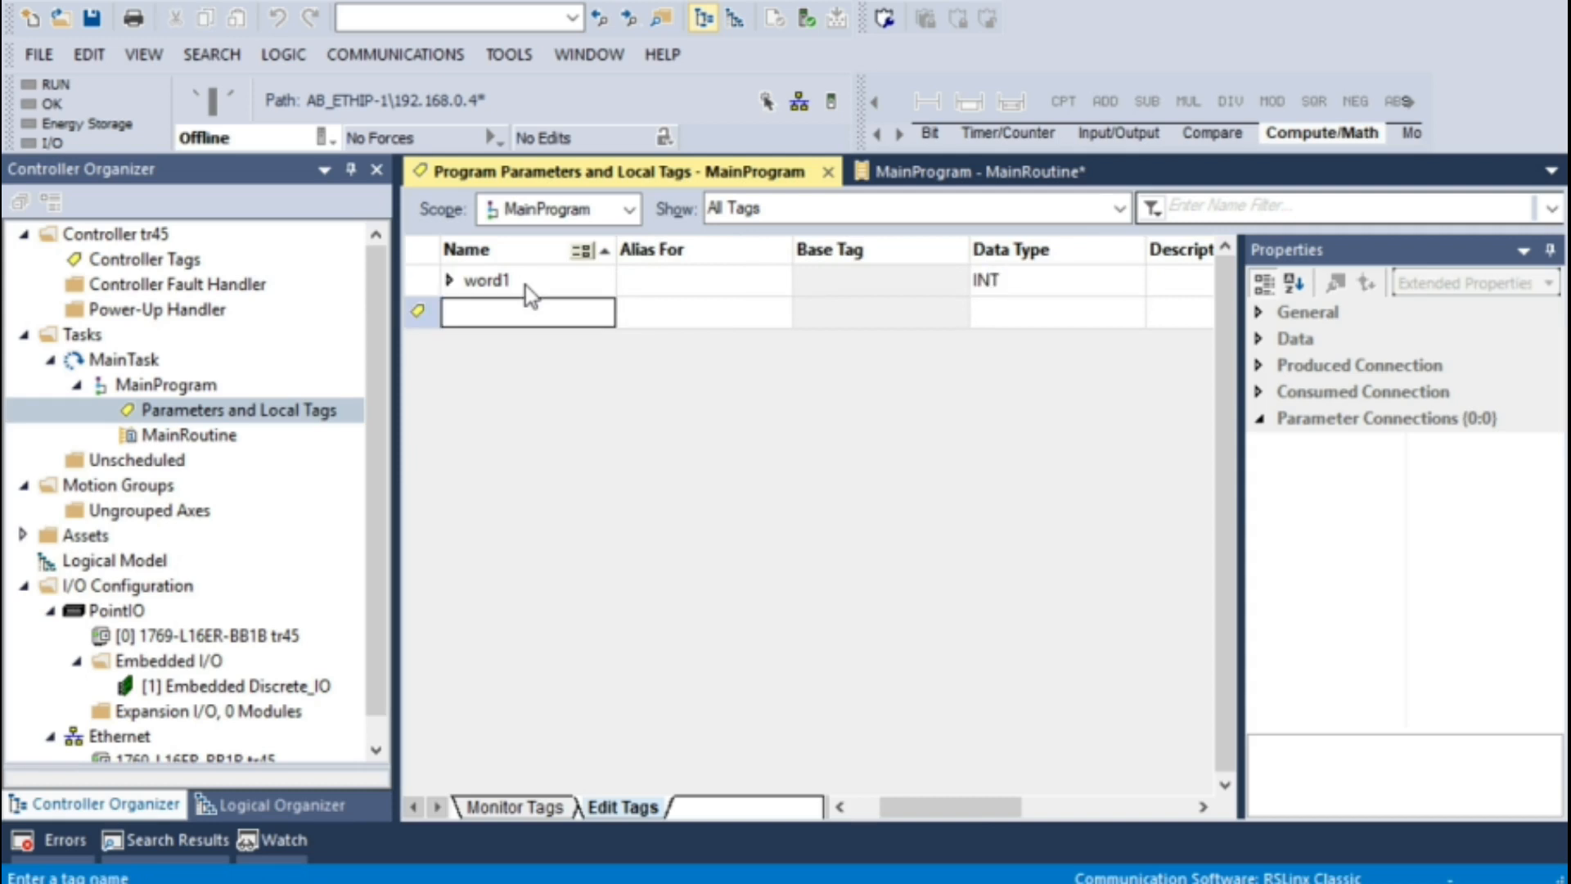
pyautogui.write('word2')
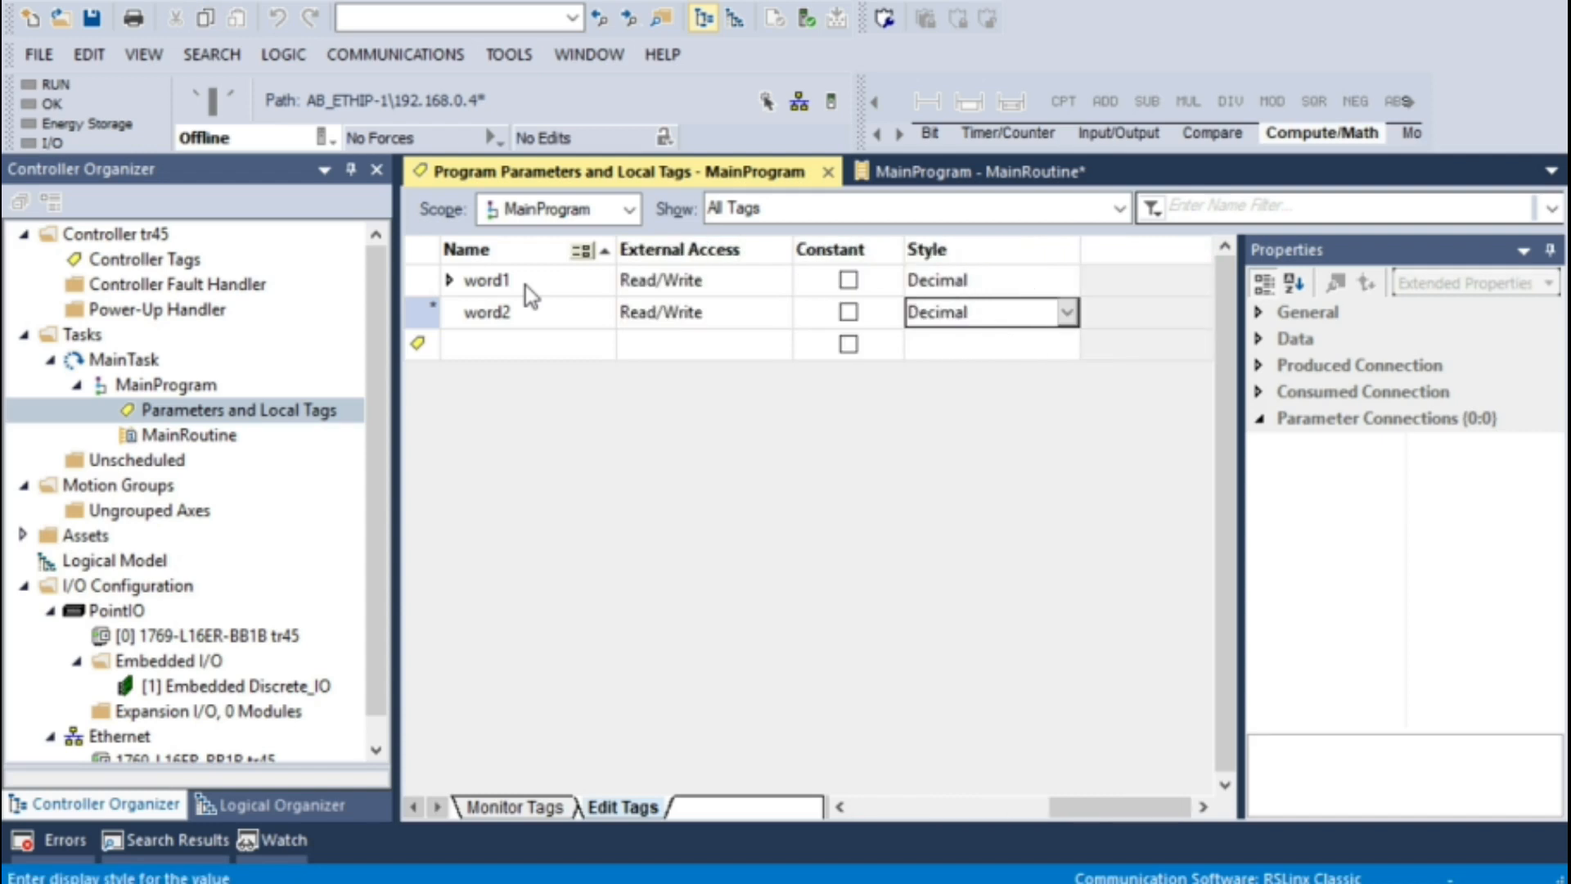
pyautogui.click(533, 346)
pyautogui.write('resul')
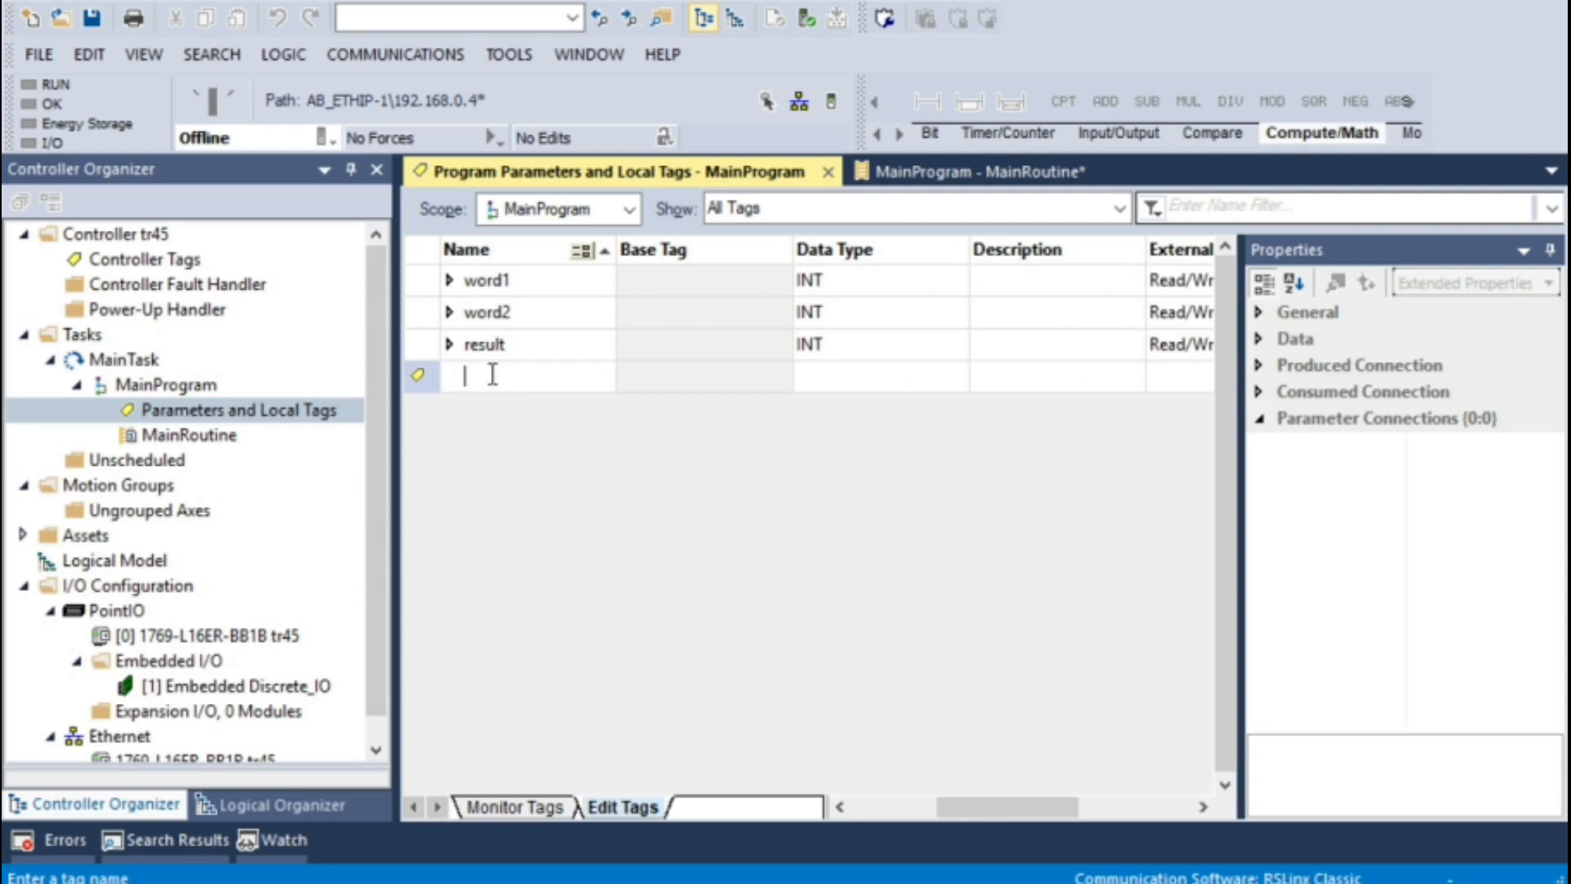
# Add local tags twos, carry and flip, with flip's data type set to BOOL
pyautogui.write('twos')
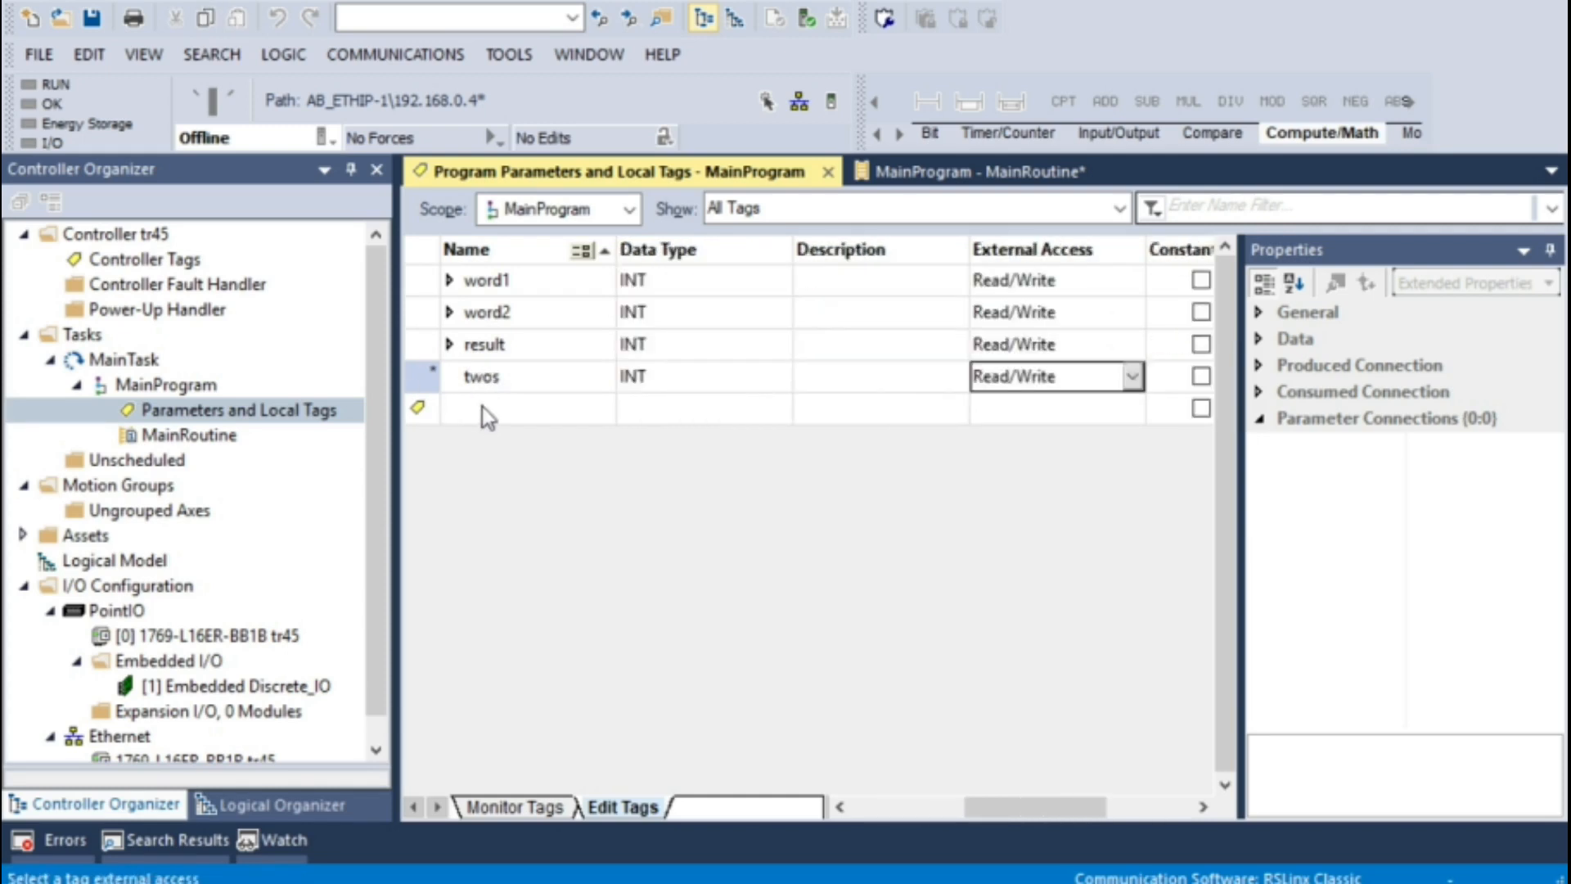
pyautogui.write('carry')
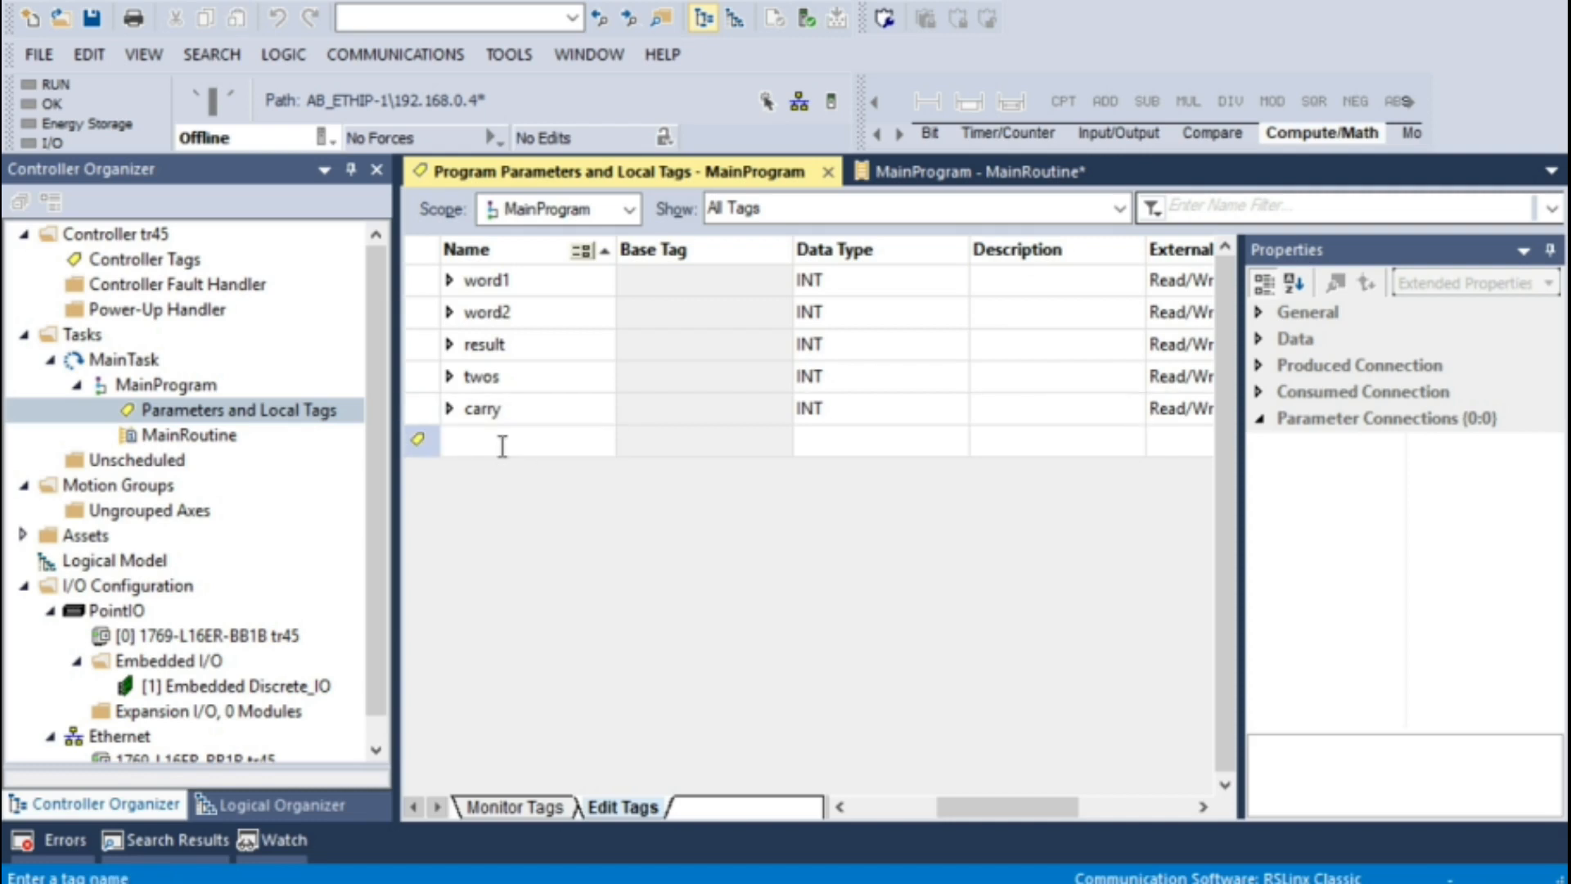
pyautogui.write('flip')
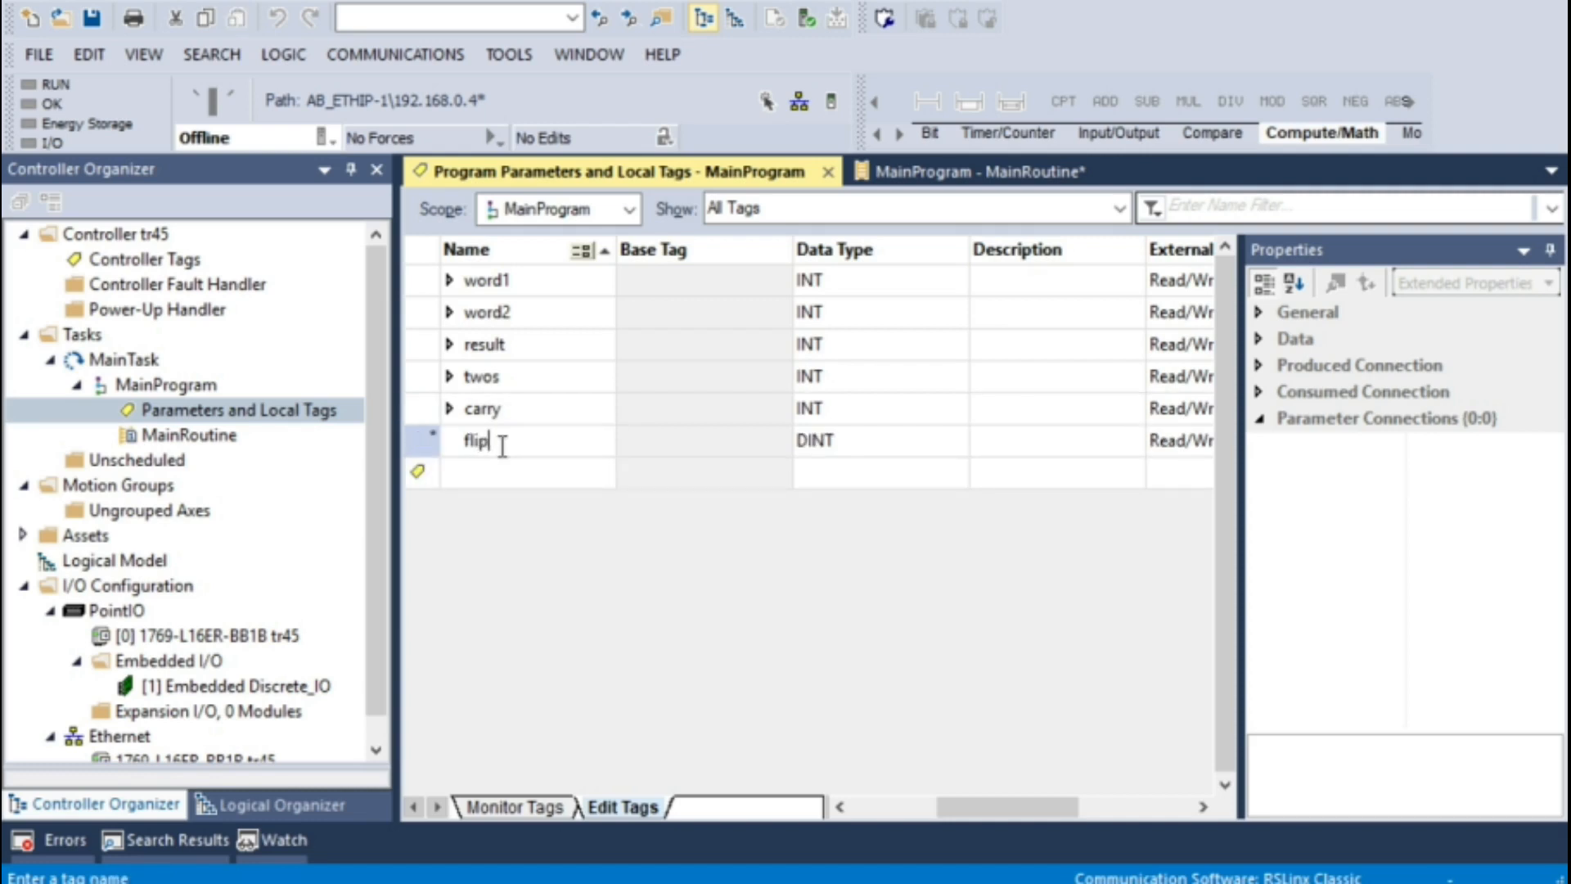
pyautogui.click(1044, 441)
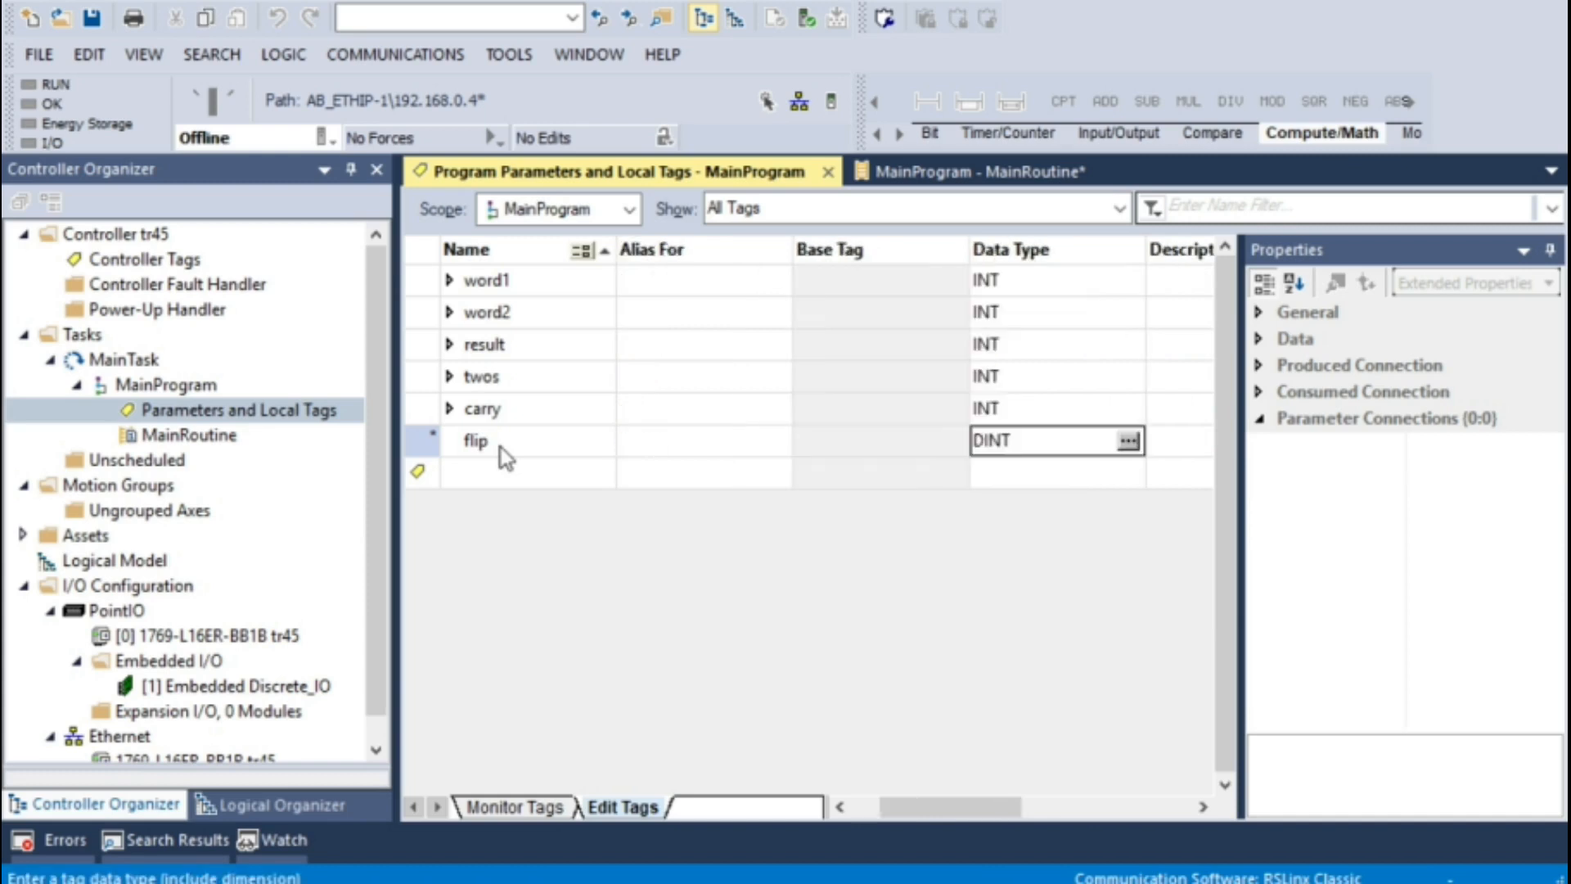
pyautogui.write('BOOL')
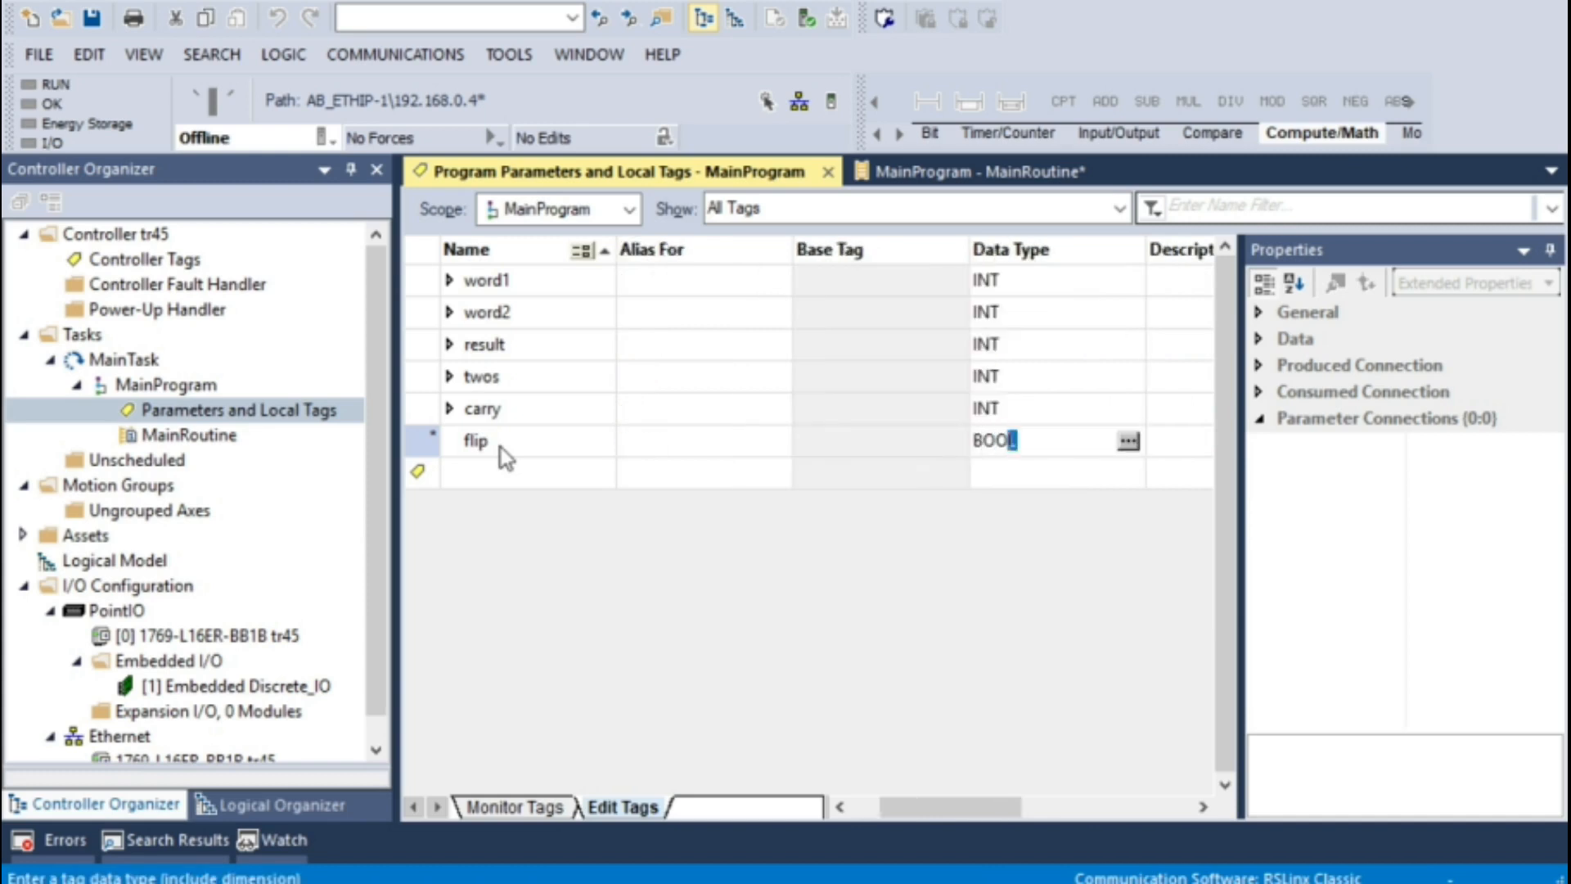
pyautogui.press('Enter')
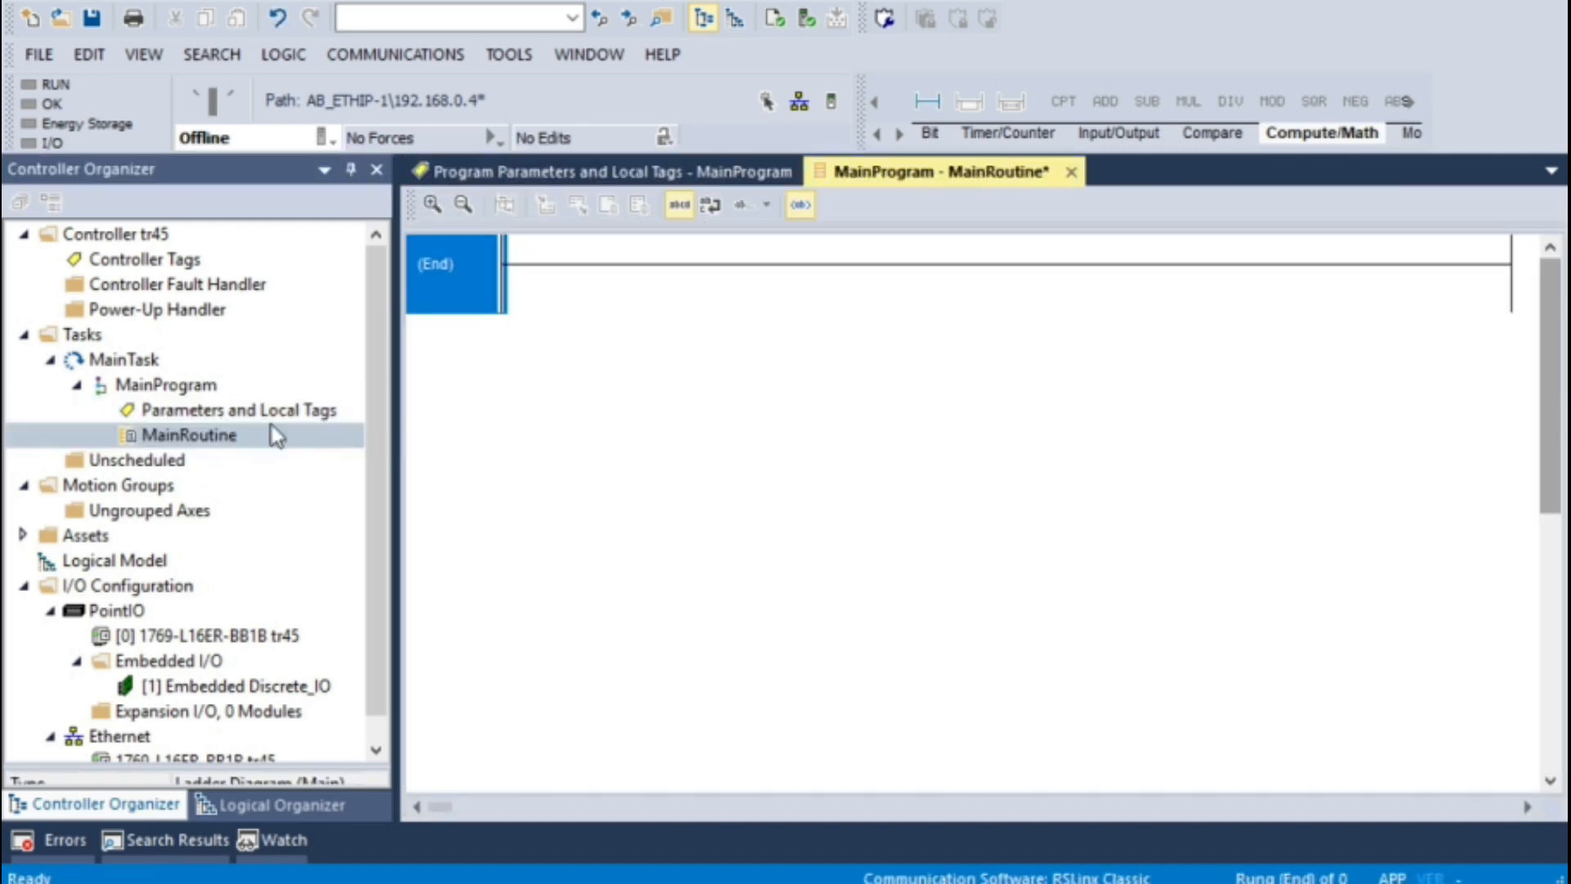
# Add rung 0 with XIC contacts addressed word1.0 and word2.0
pyautogui.click(926, 100)
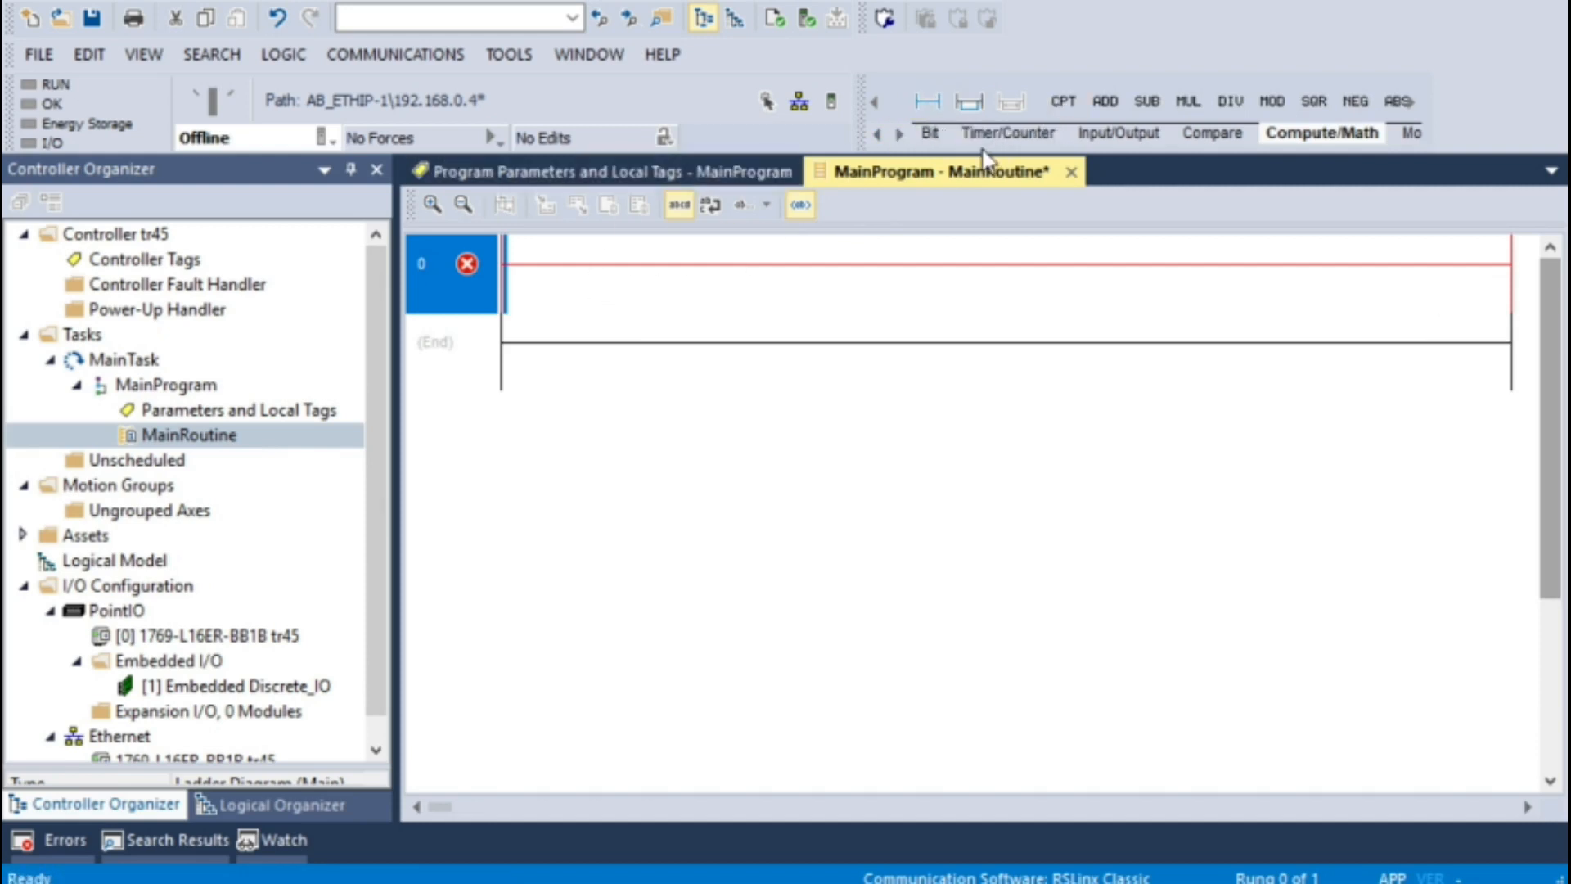
pyautogui.moveTo(928, 141)
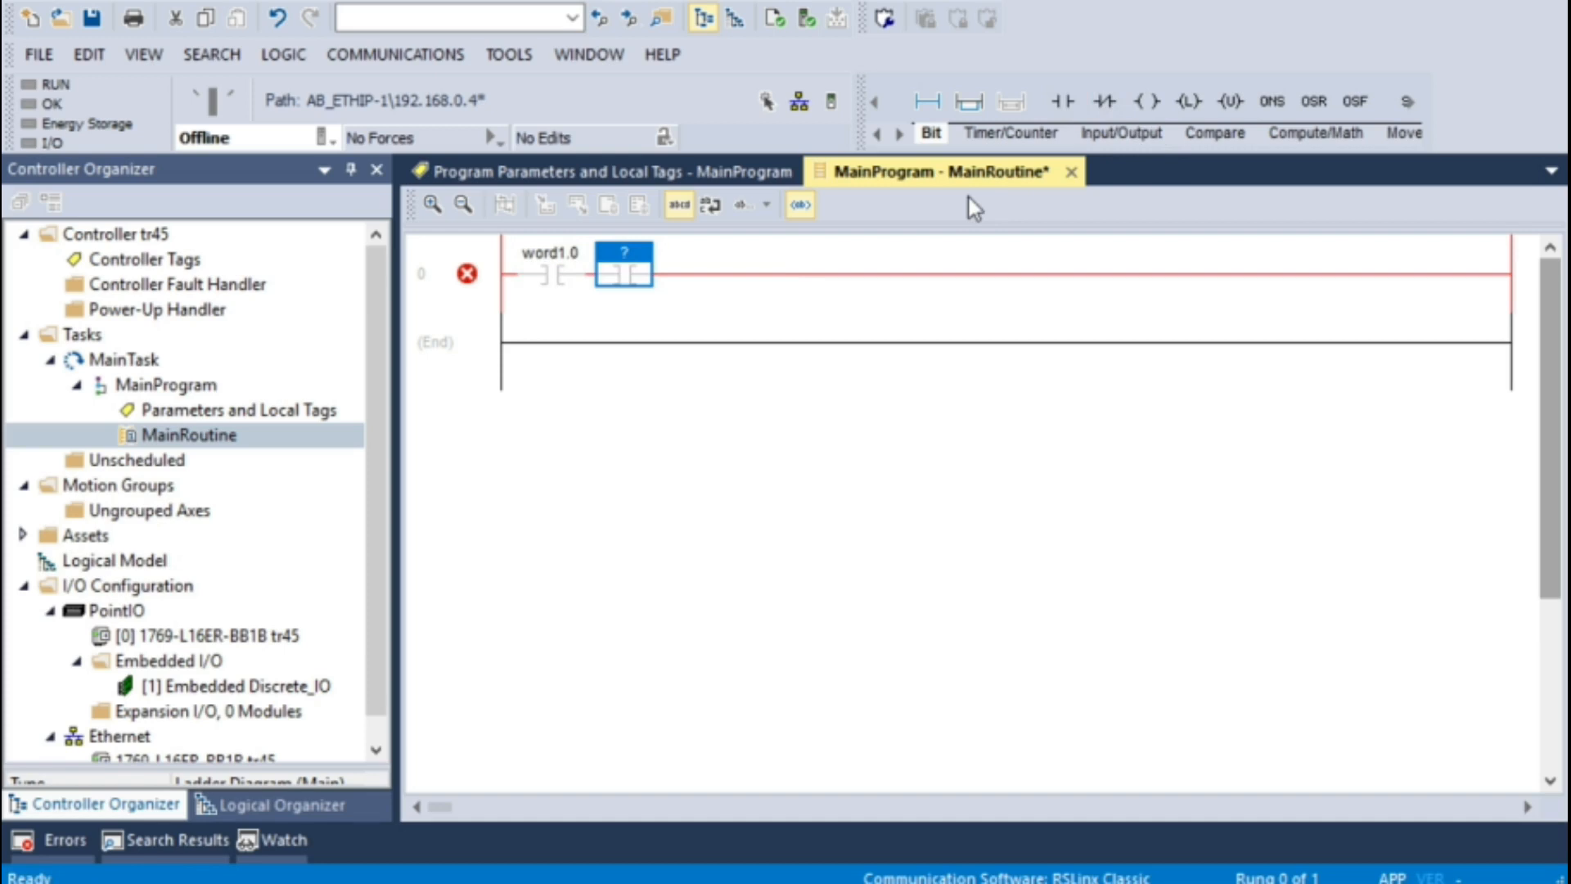
pyautogui.write('word2.0')
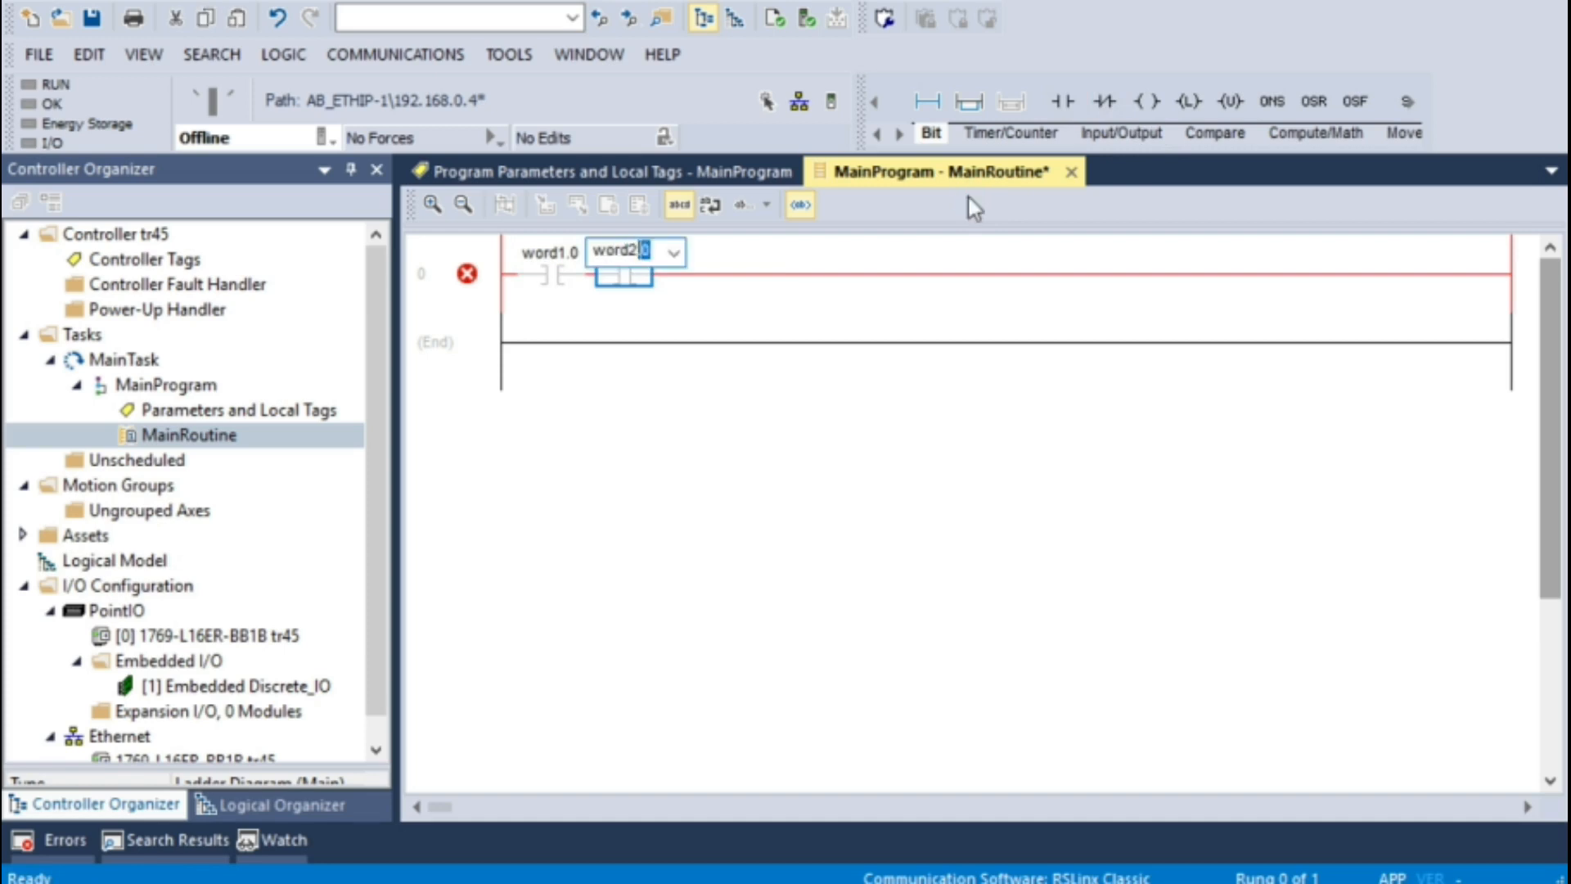
pyautogui.write('.0')
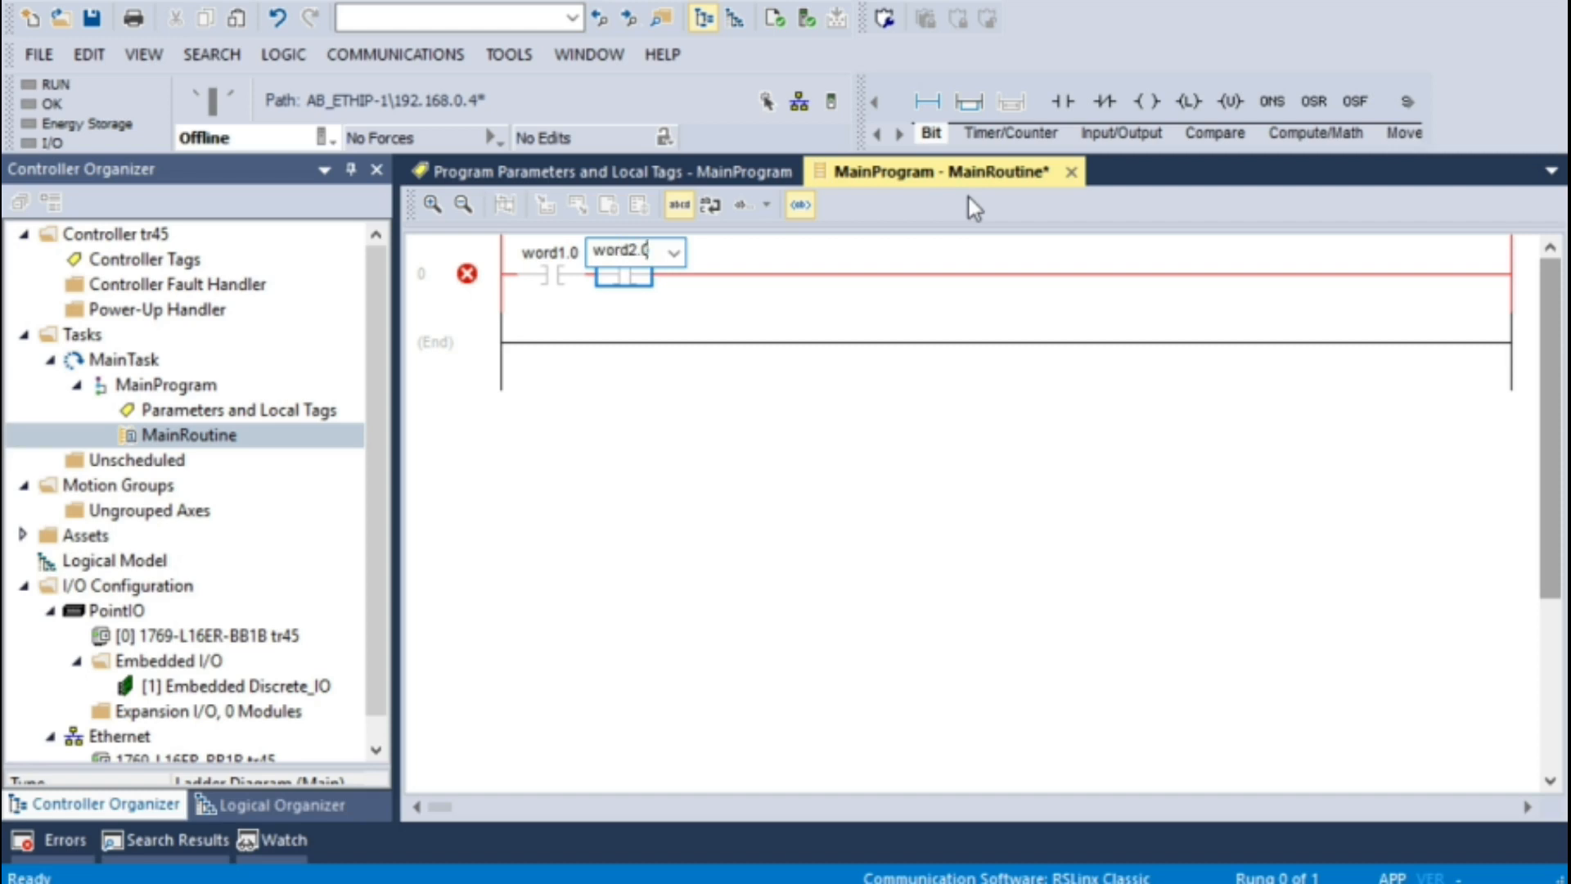
pyautogui.moveTo(777, 292)
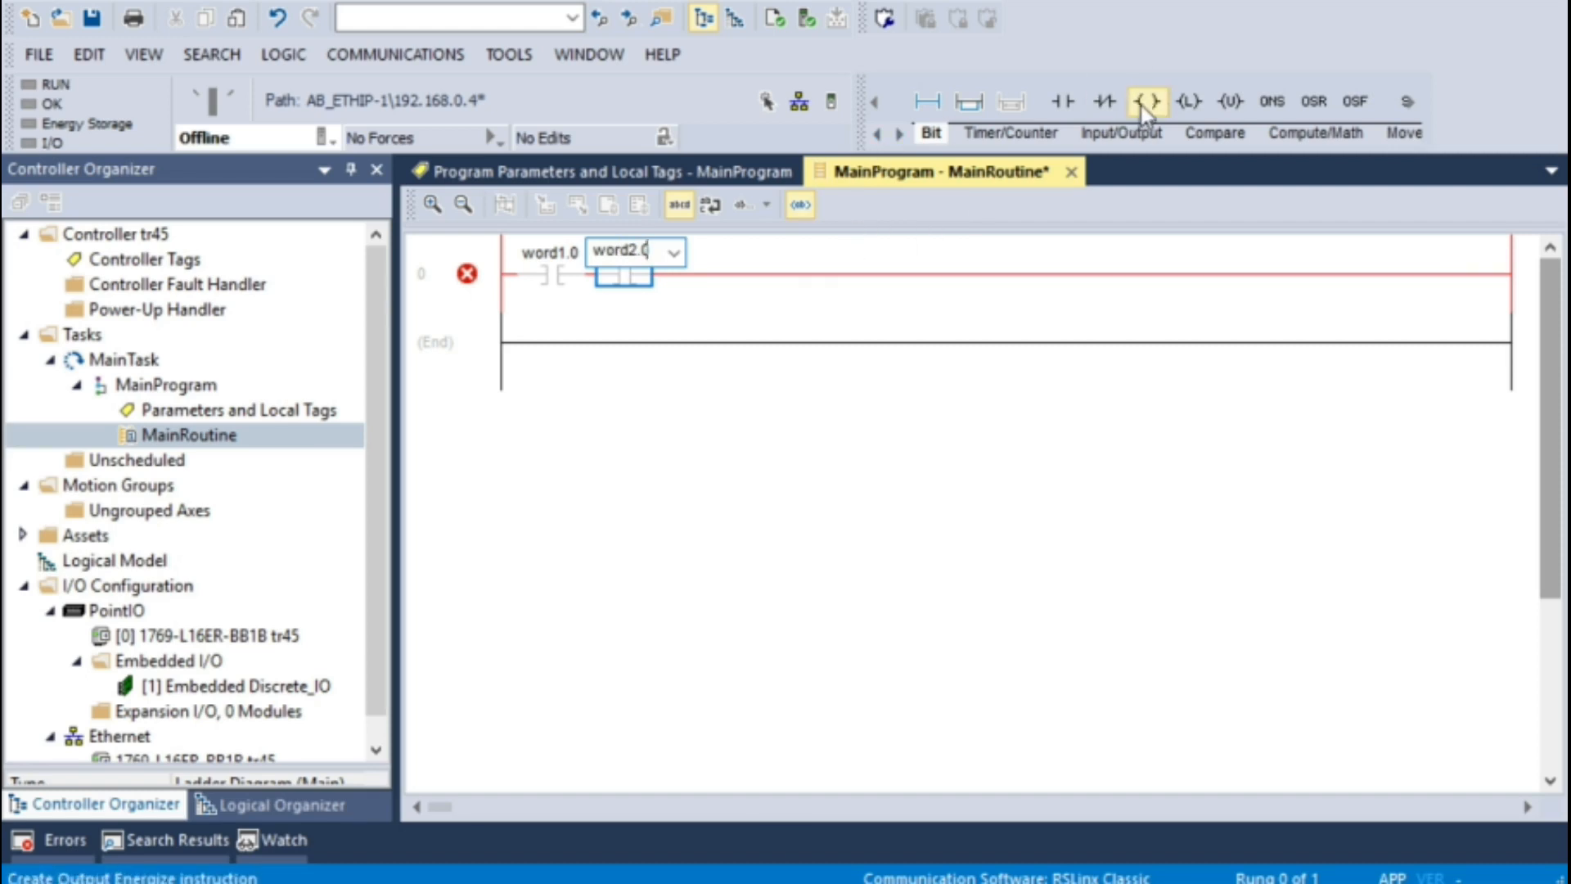
# End rung 0 with an OTE coil addressed carry.0
pyautogui.click(1144, 102)
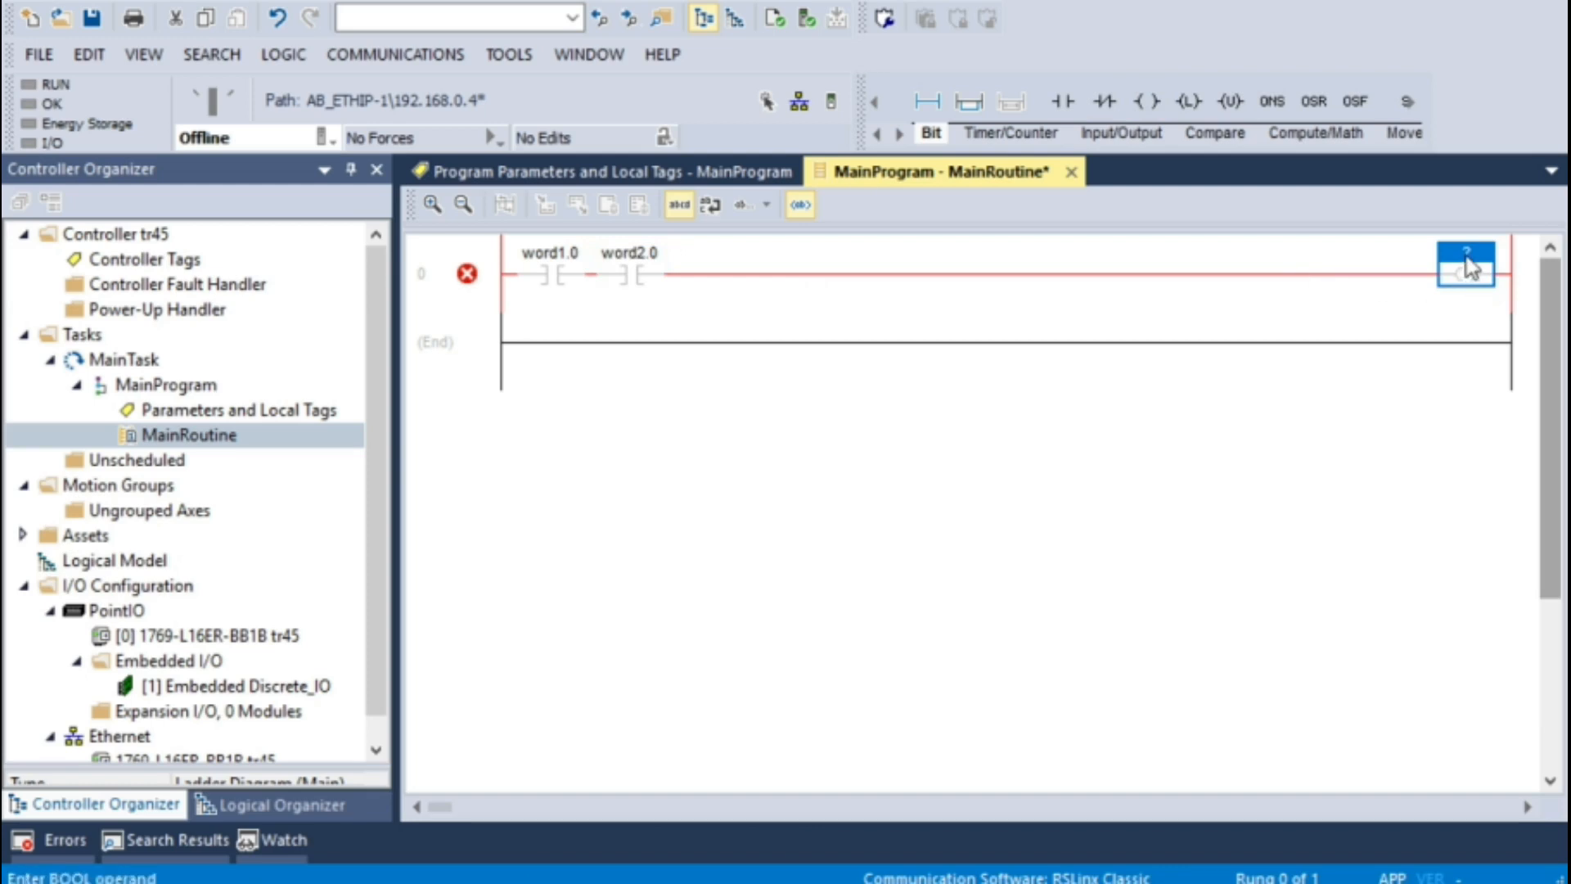
pyautogui.write('carry.0')
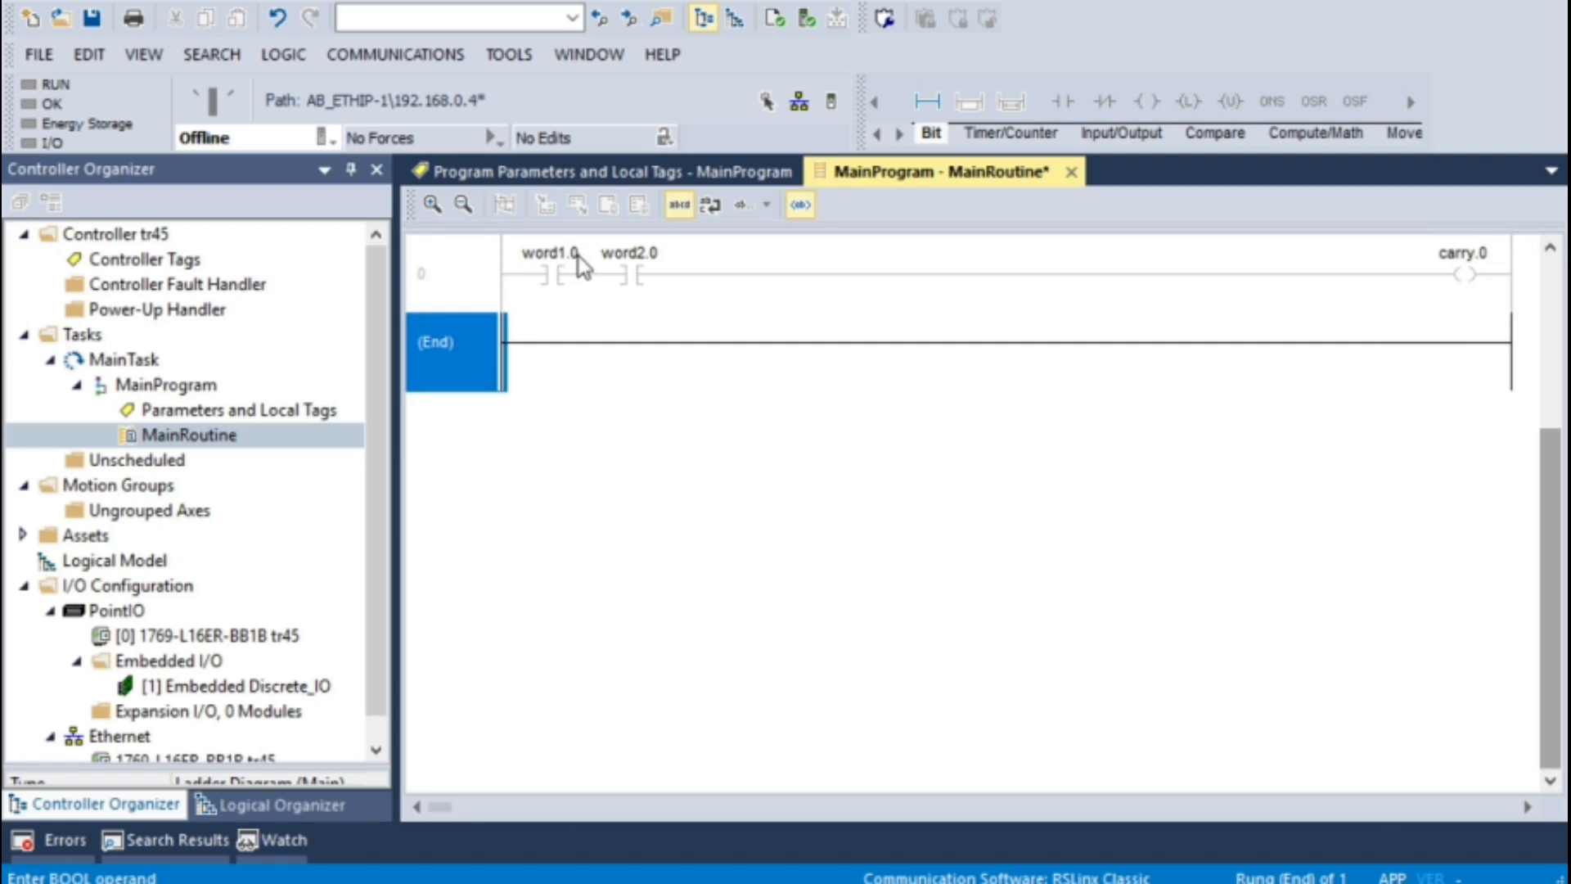
pyautogui.moveTo(576, 280)
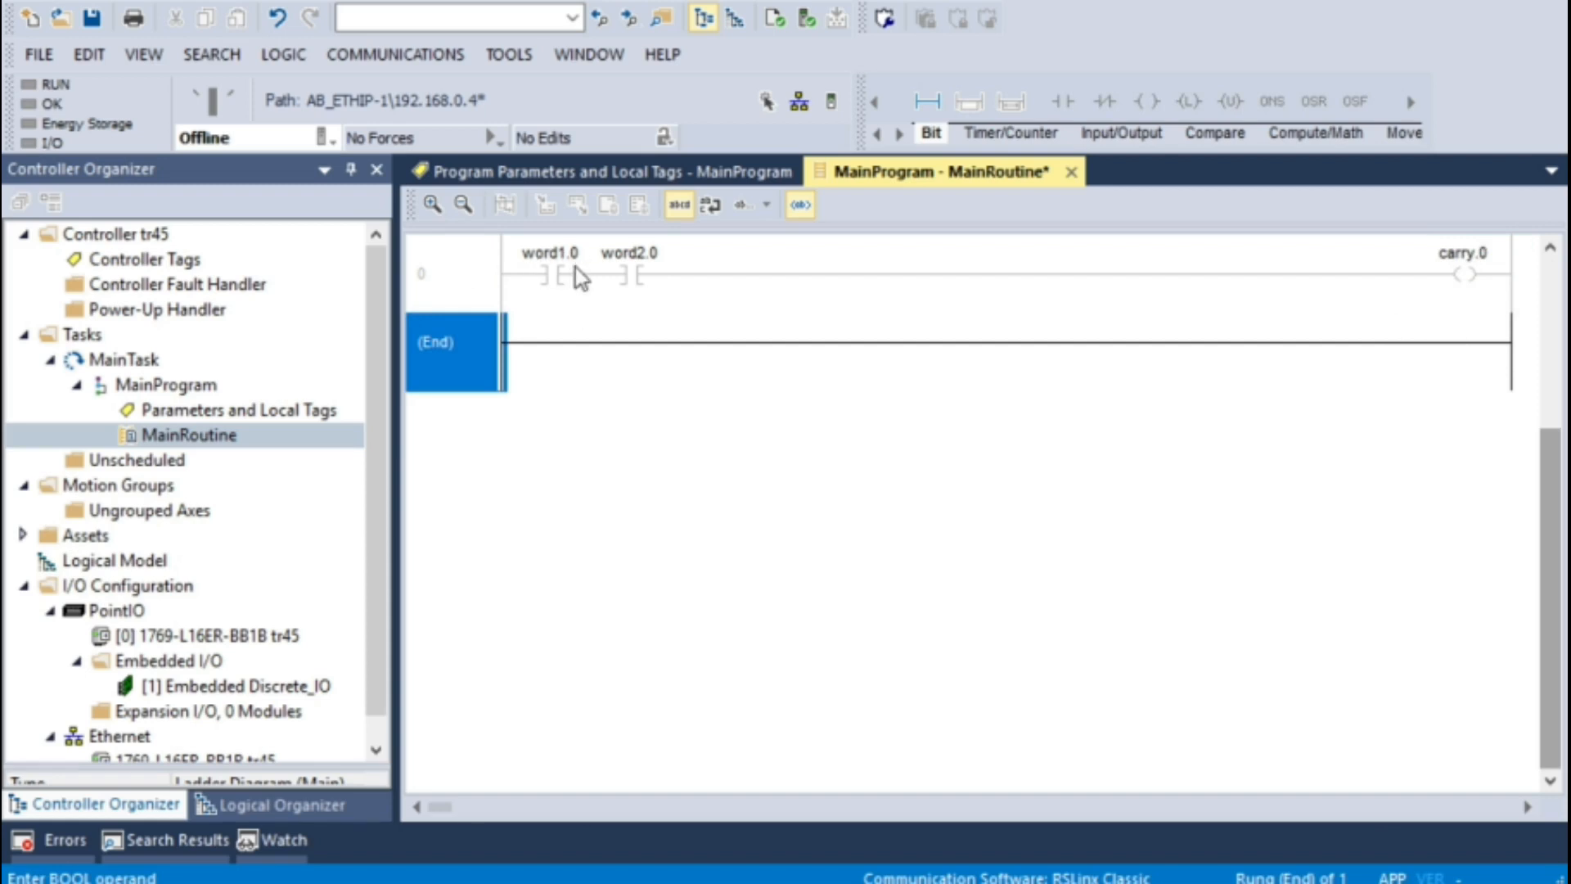
pyautogui.moveTo(559, 325)
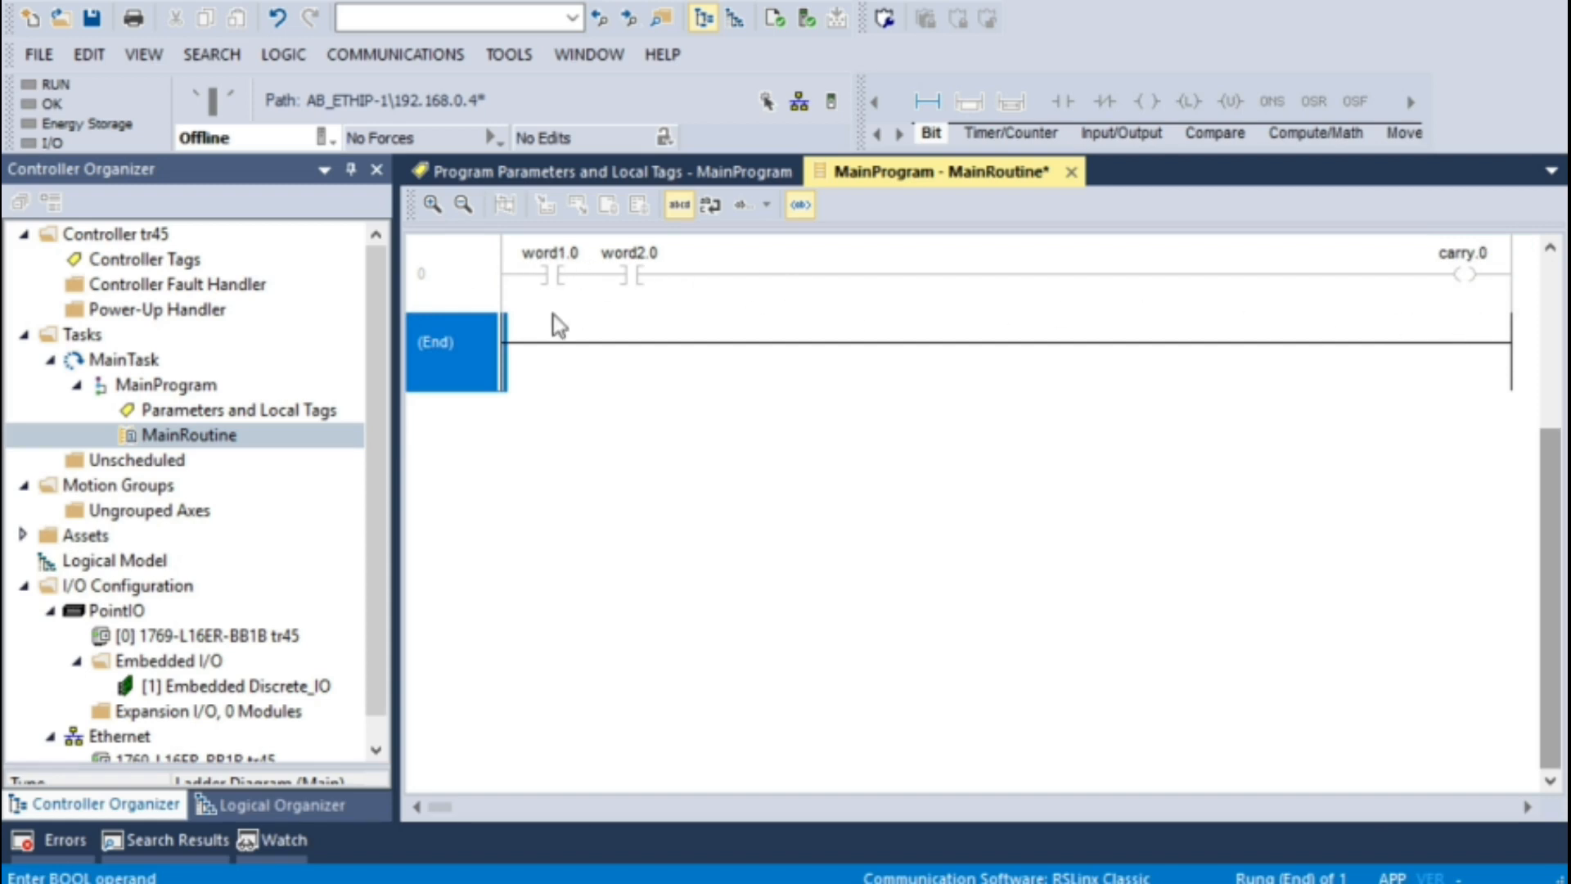
pyautogui.moveTo(1037, 552)
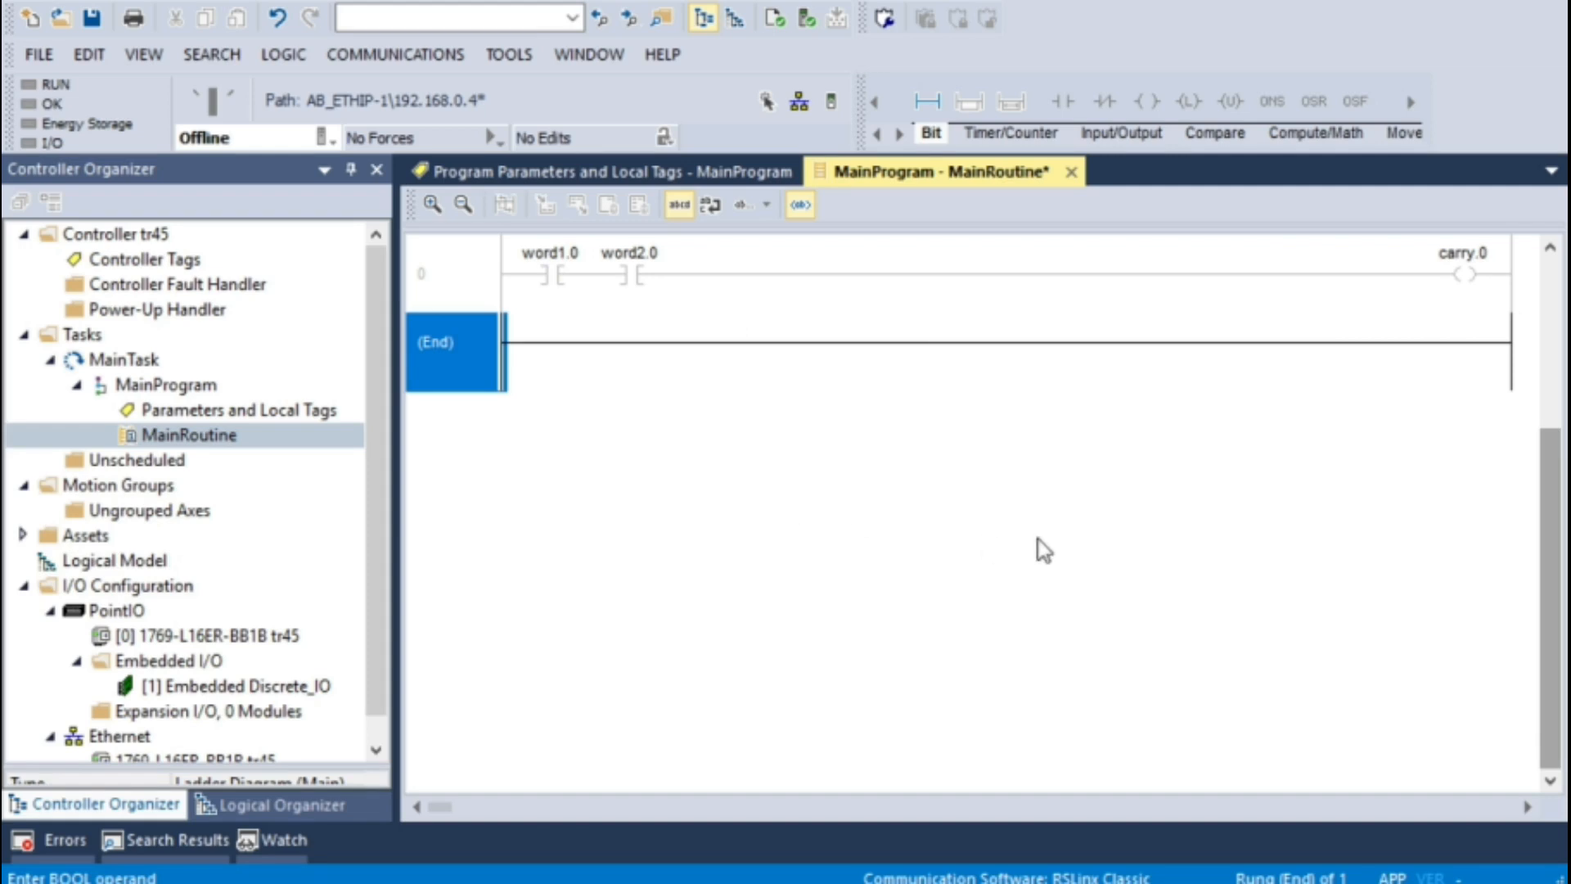
pyautogui.moveTo(1058, 431)
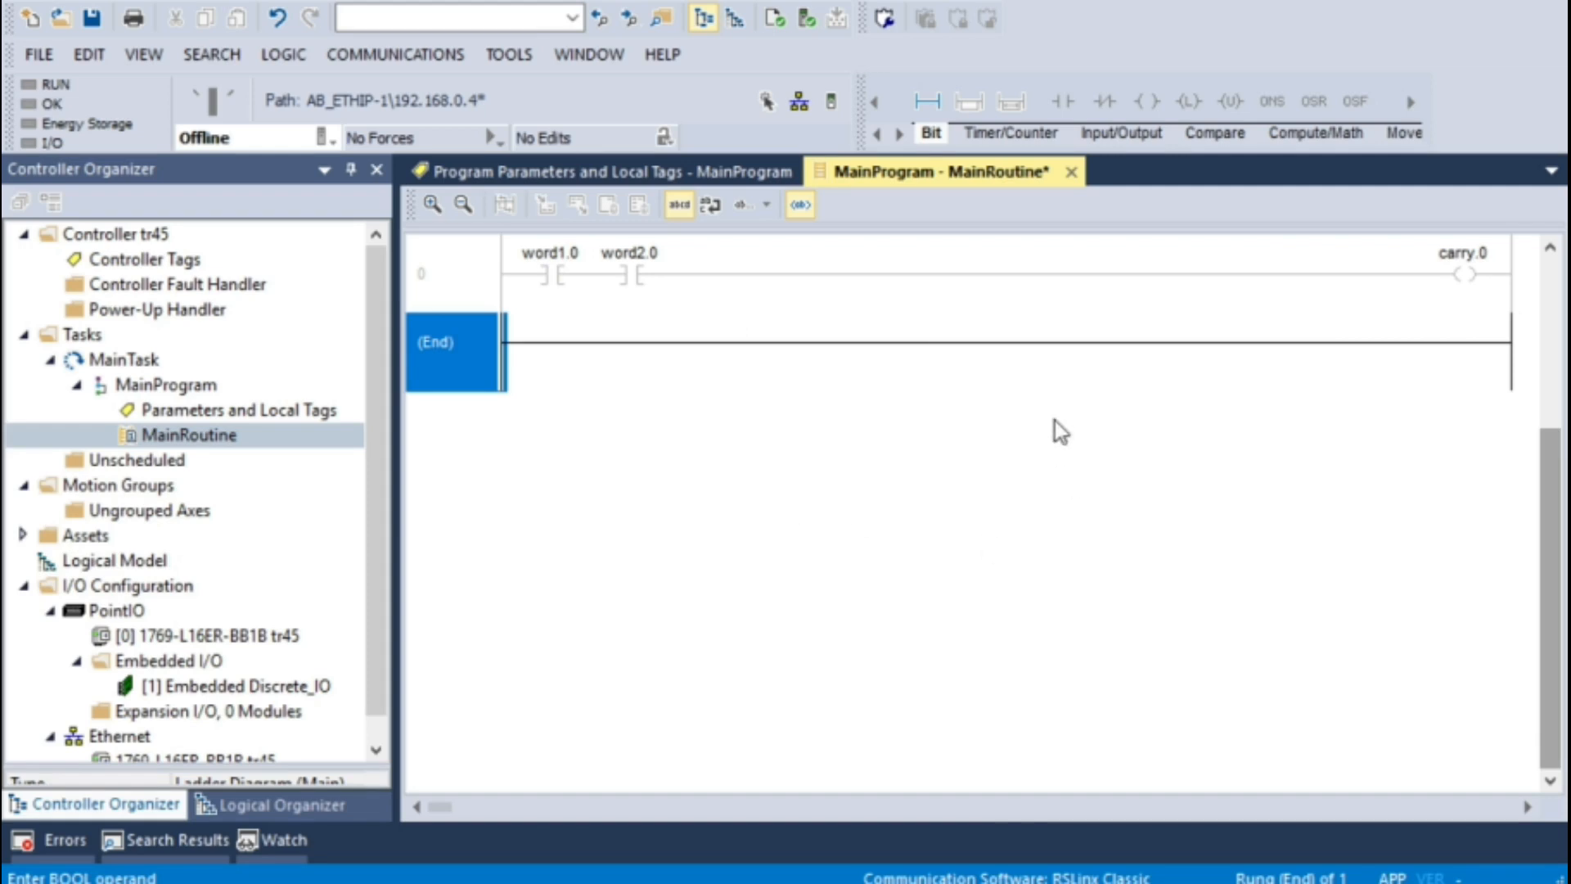
pyautogui.moveTo(566, 275)
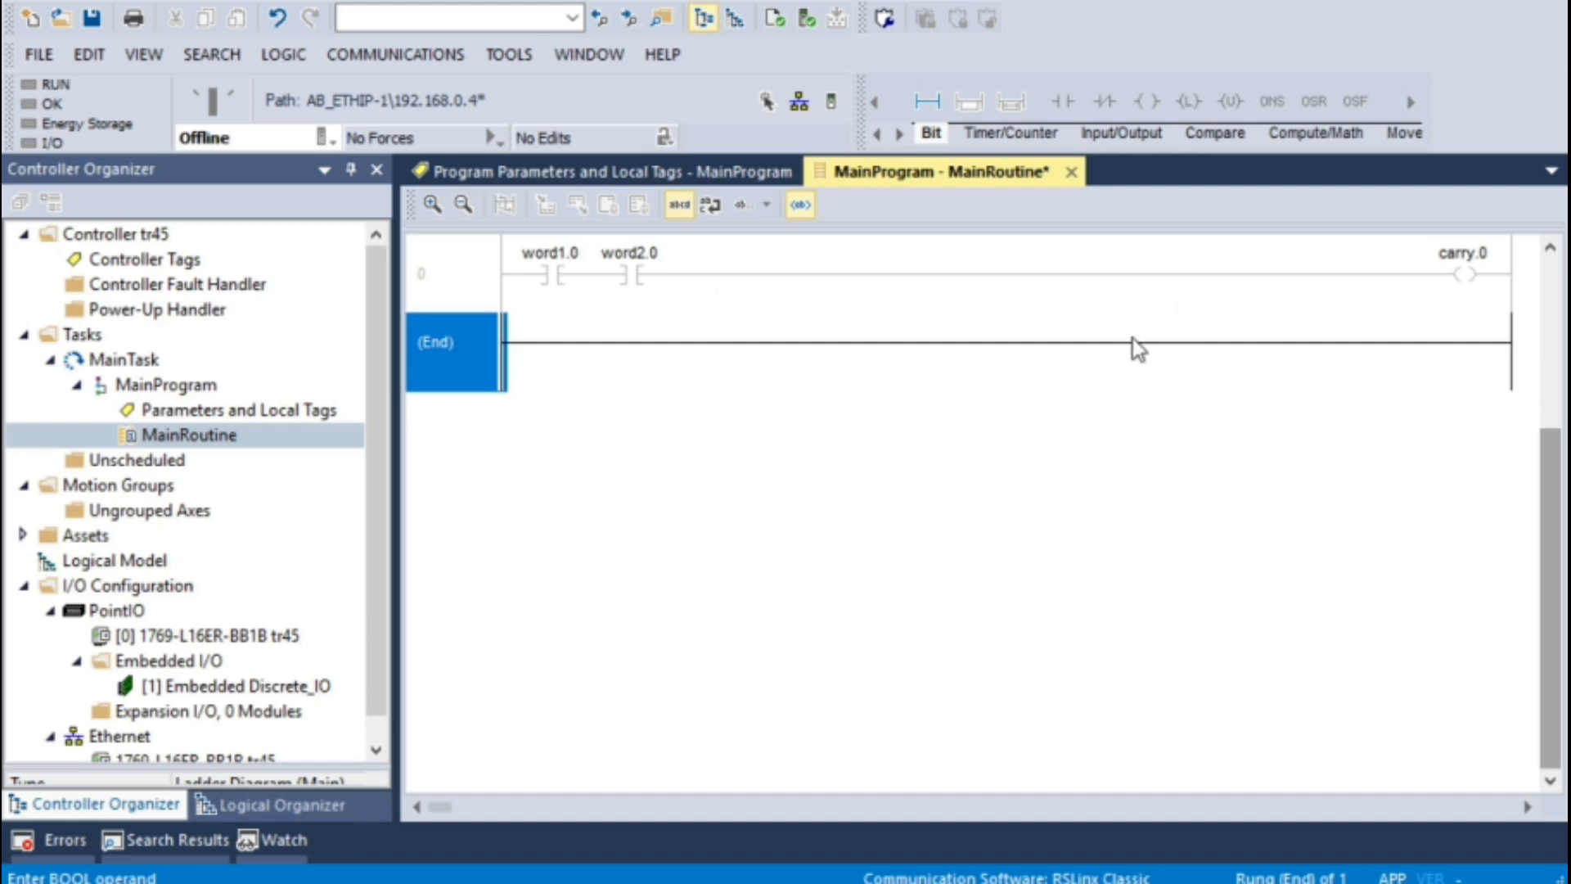
pyautogui.moveTo(787, 308)
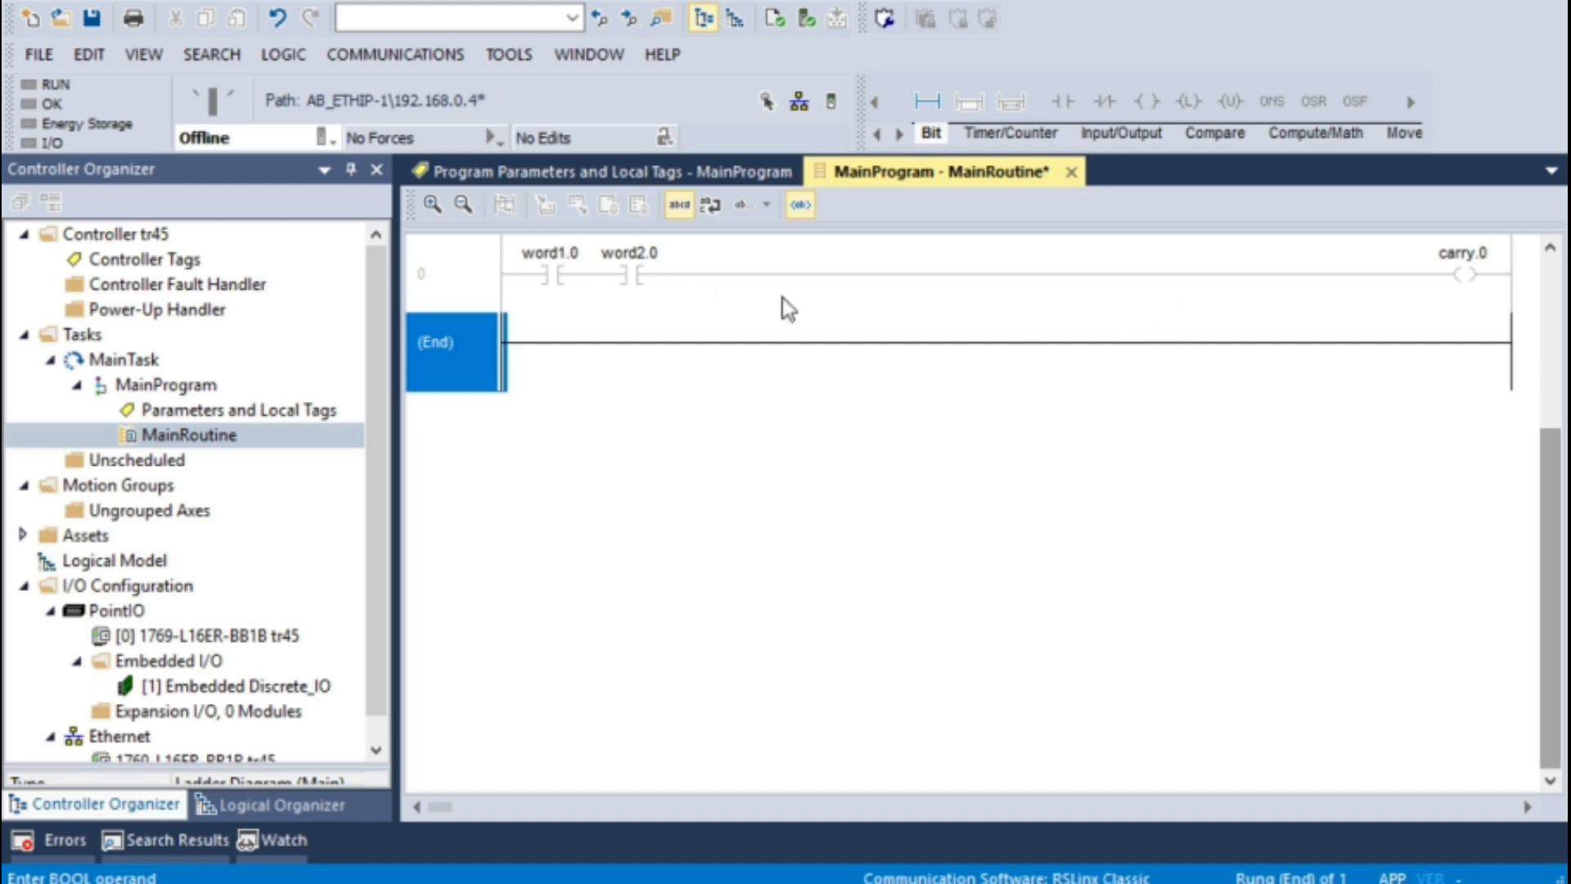
pyautogui.moveTo(648, 316)
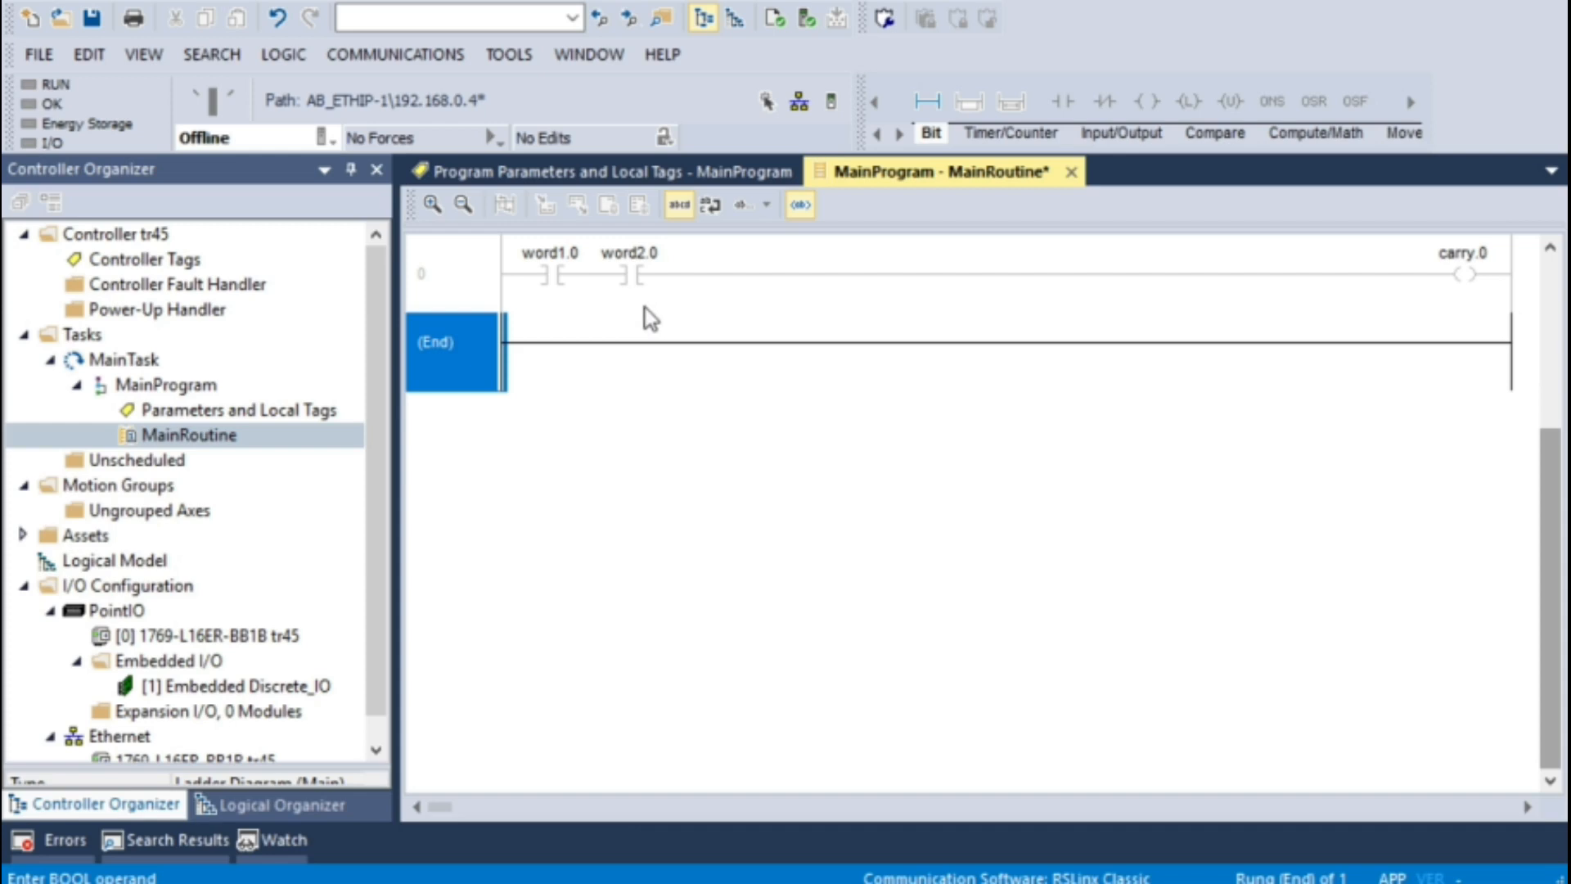
pyautogui.moveTo(658, 332)
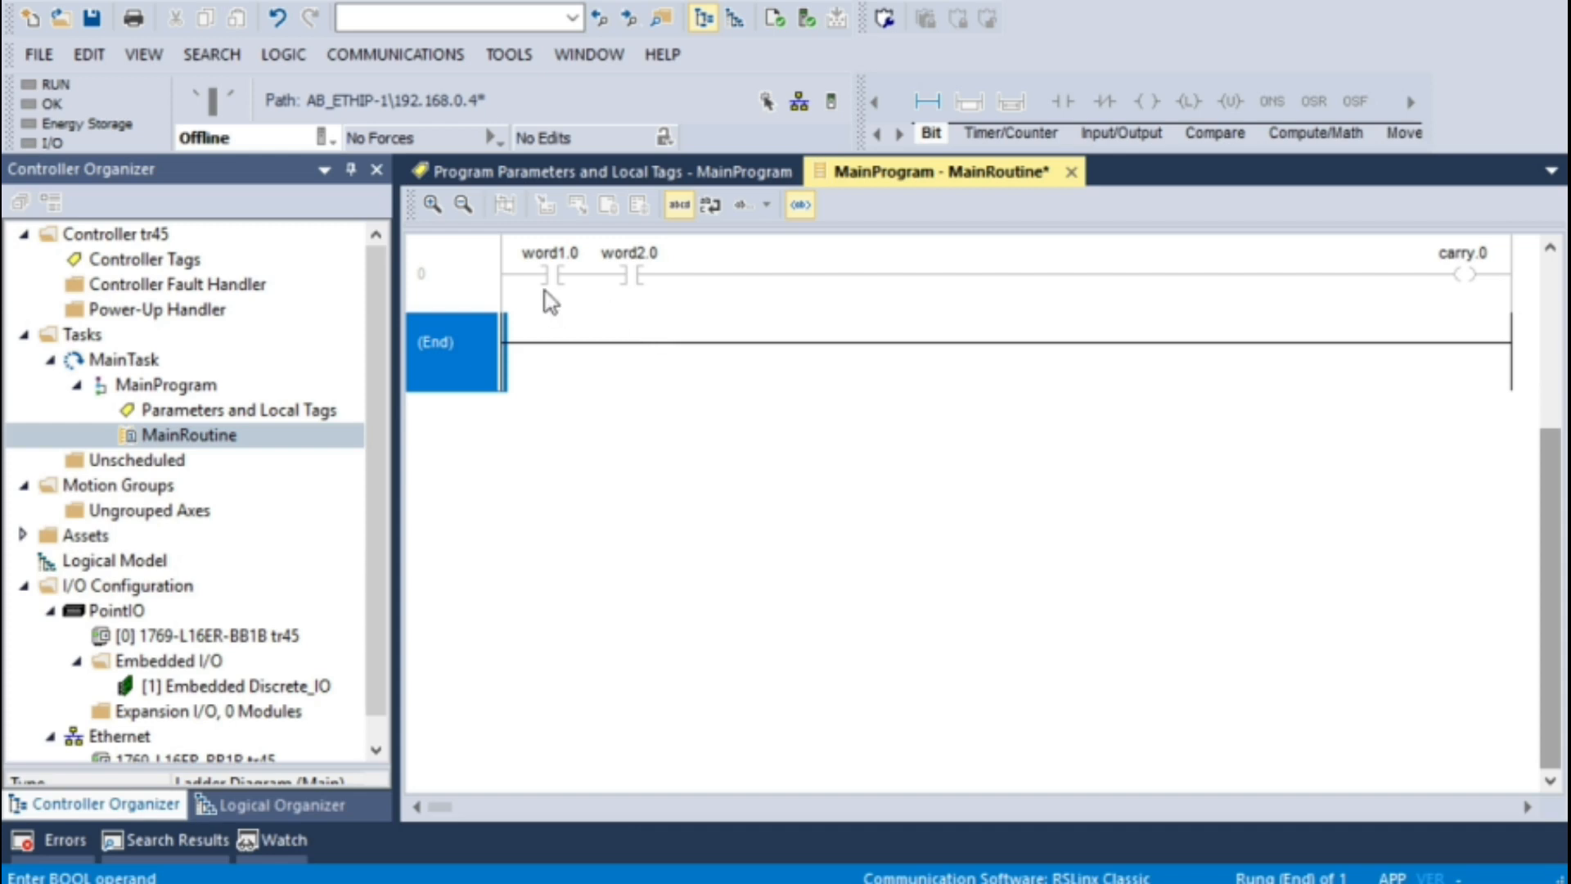
pyautogui.moveTo(640, 295)
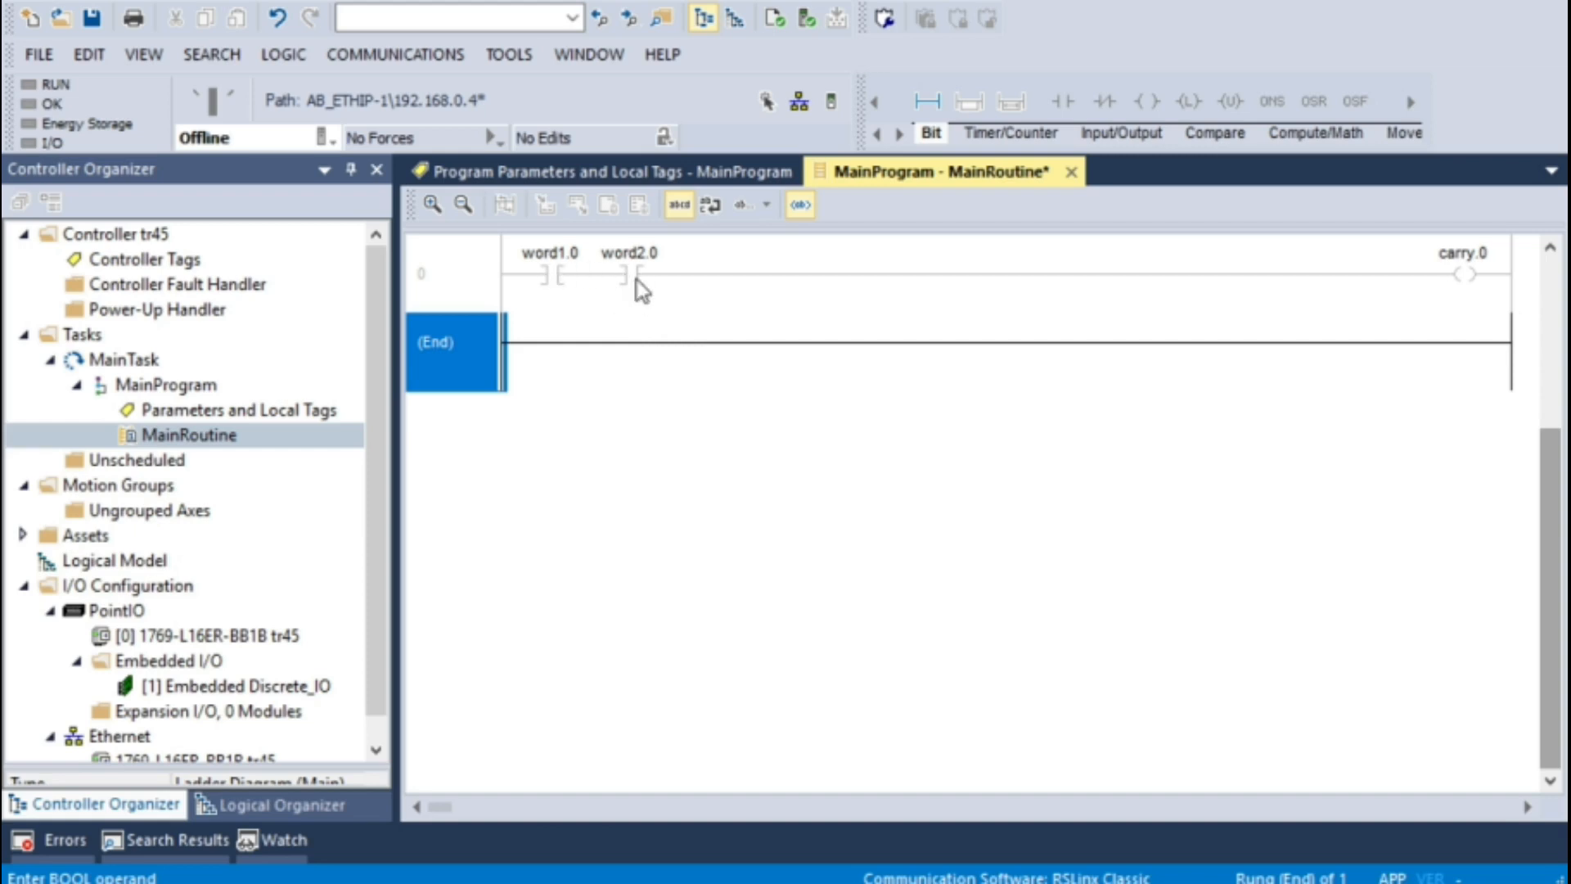
pyautogui.moveTo(612, 298)
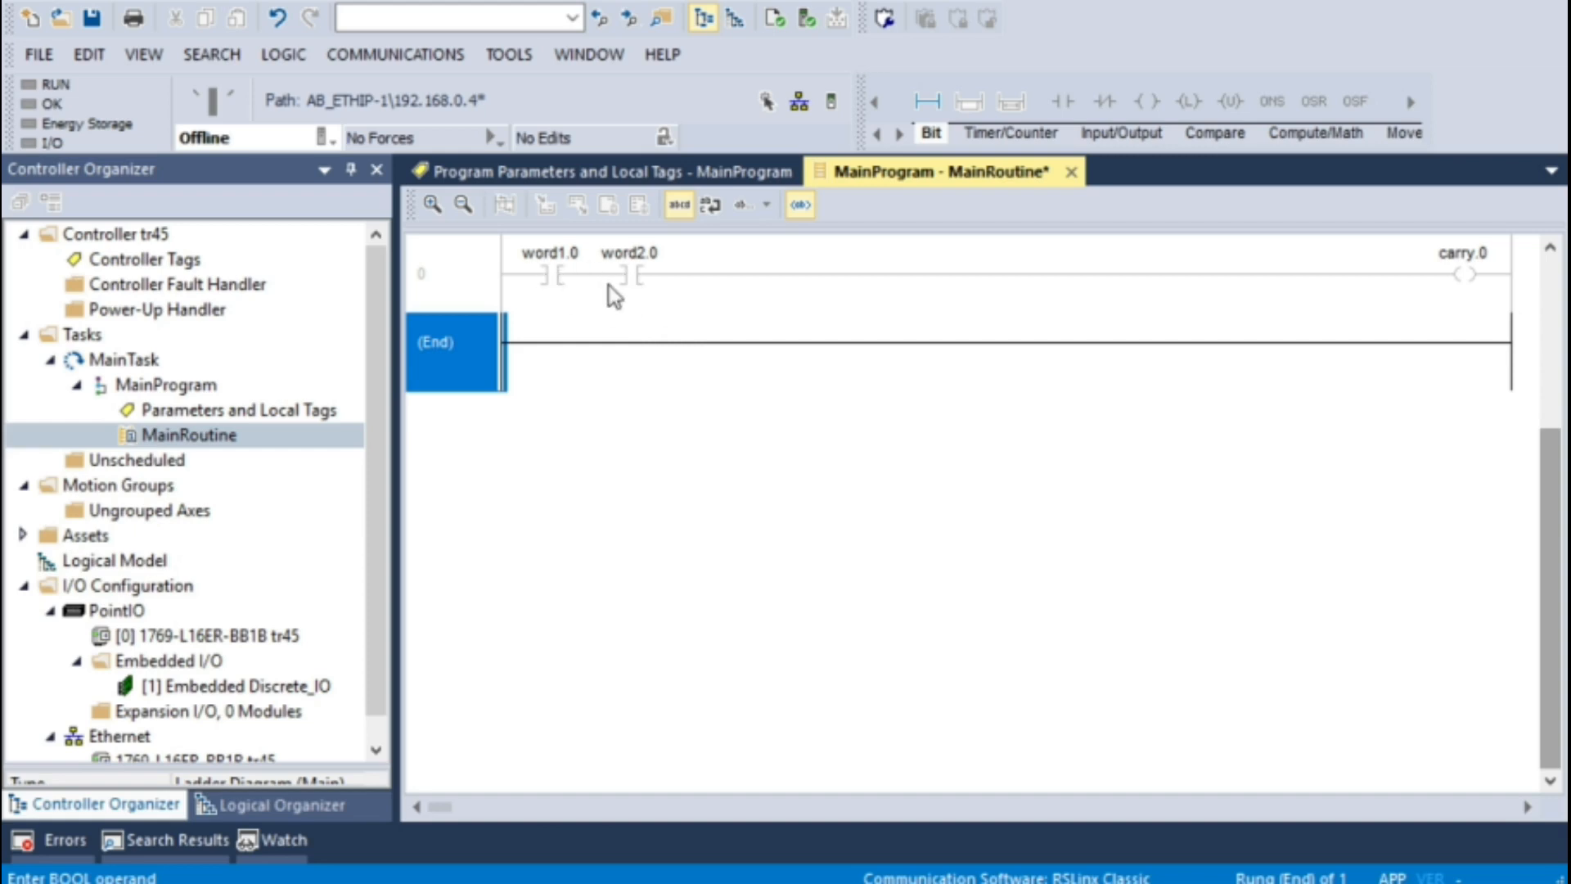
pyautogui.moveTo(1454, 308)
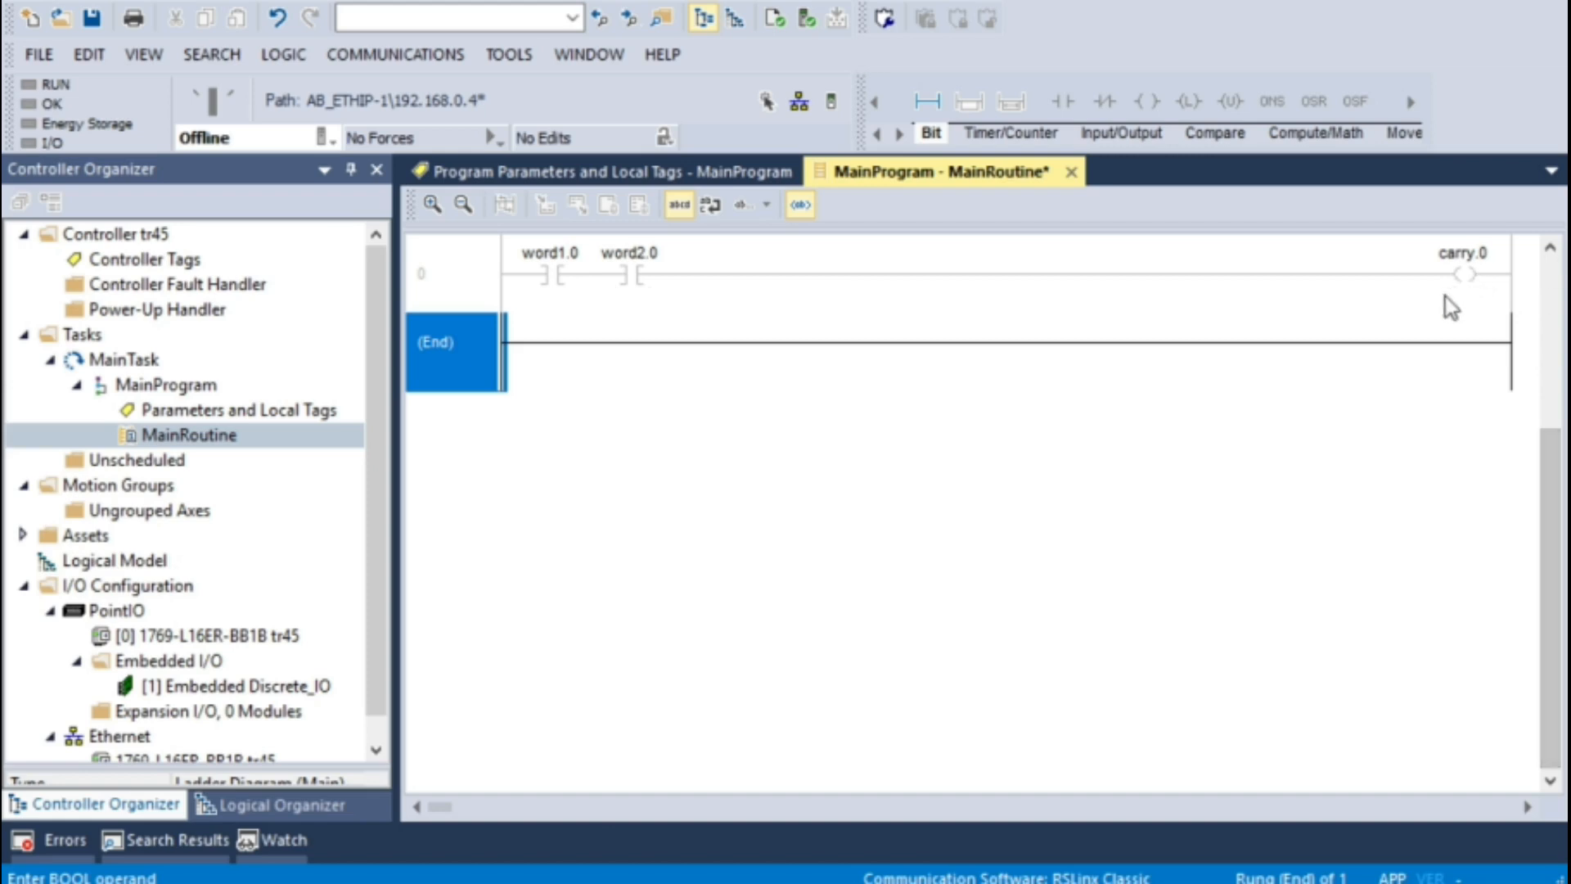
pyautogui.moveTo(714, 393)
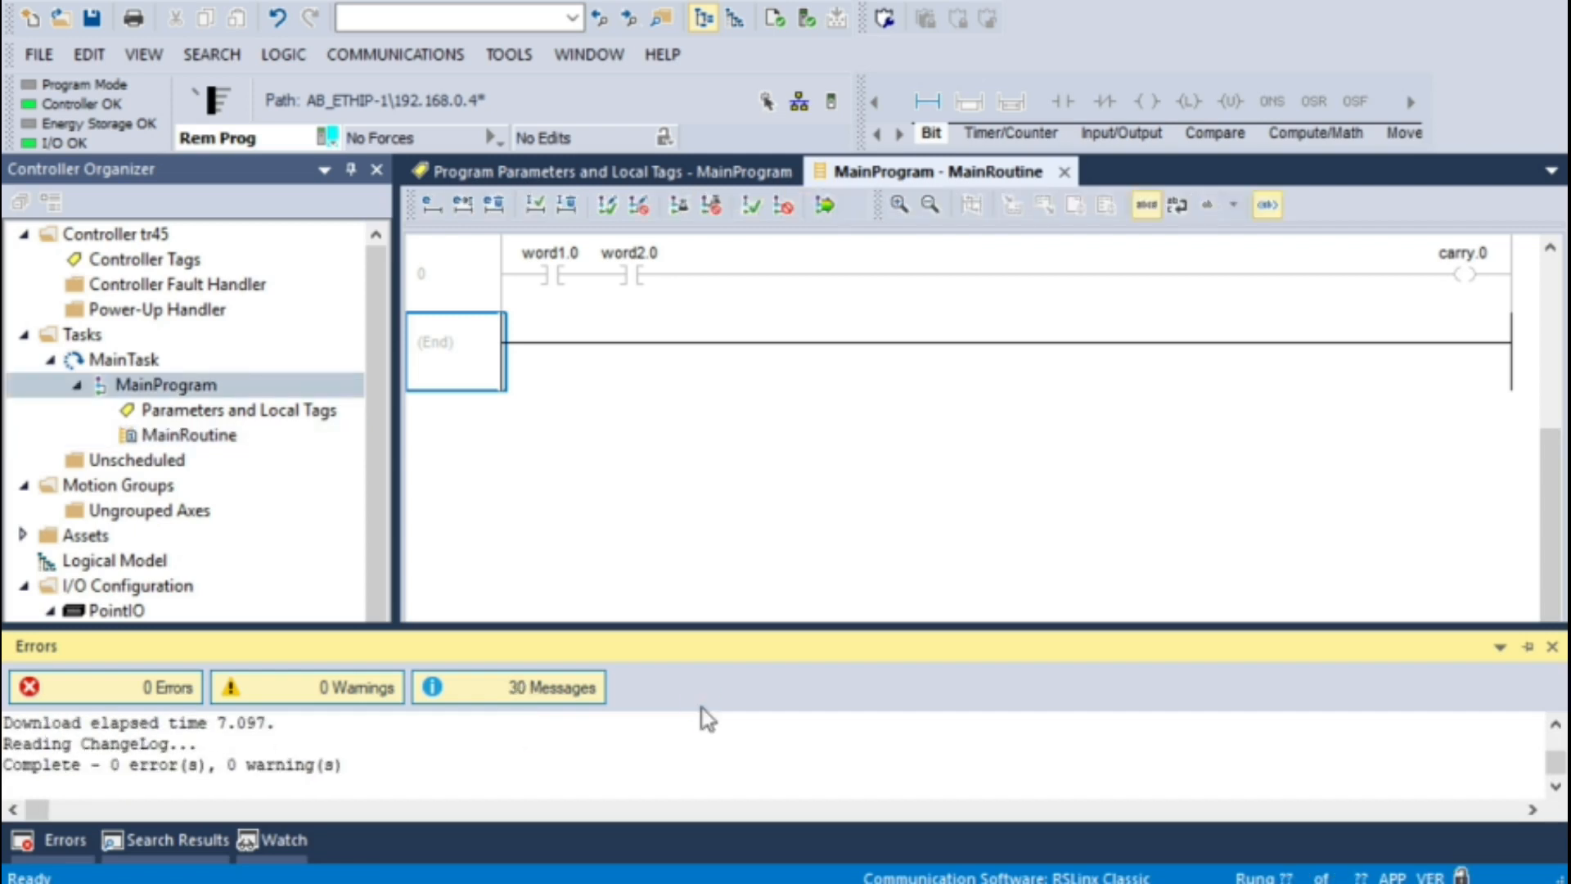
pyautogui.moveTo(913, 497)
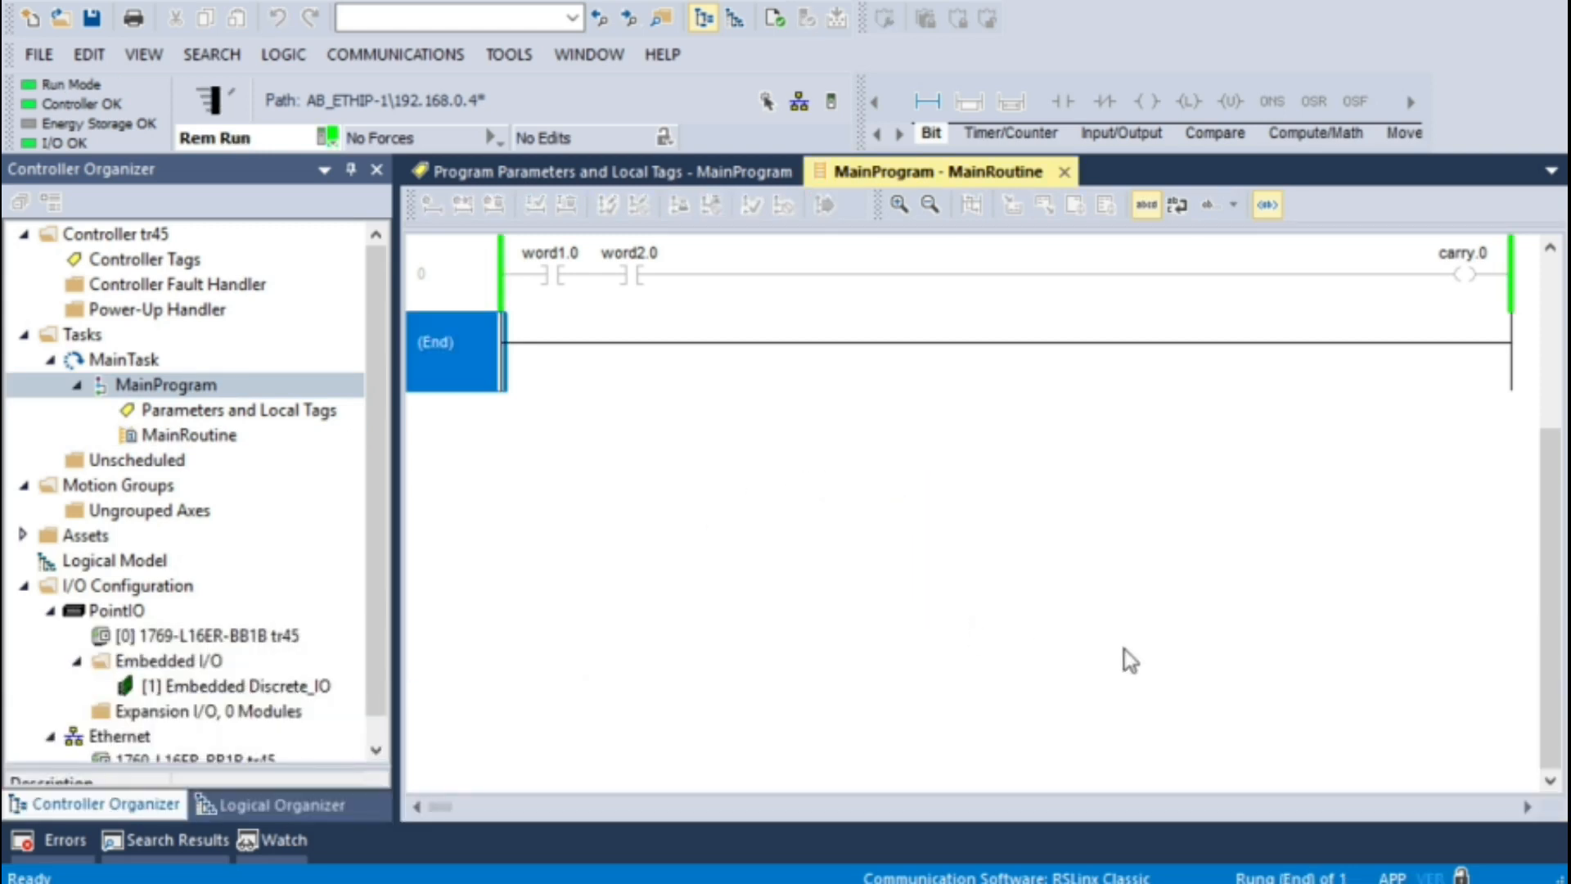
pyautogui.moveTo(506, 635)
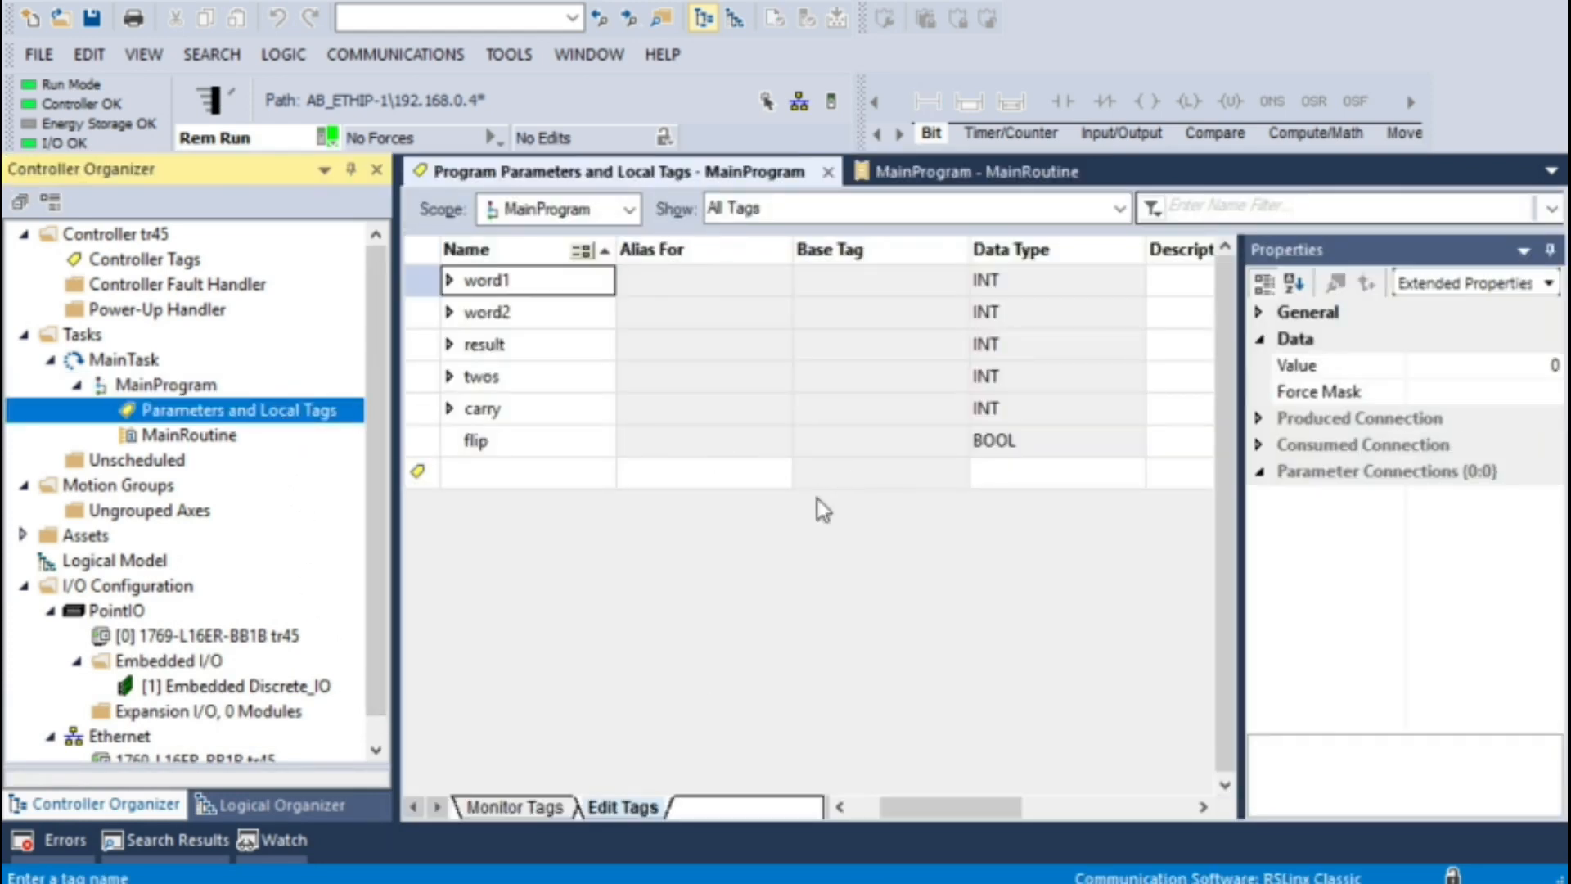
# In Monitor Tags, set word2's live value to 1 so carry reads 1
pyautogui.click(514, 807)
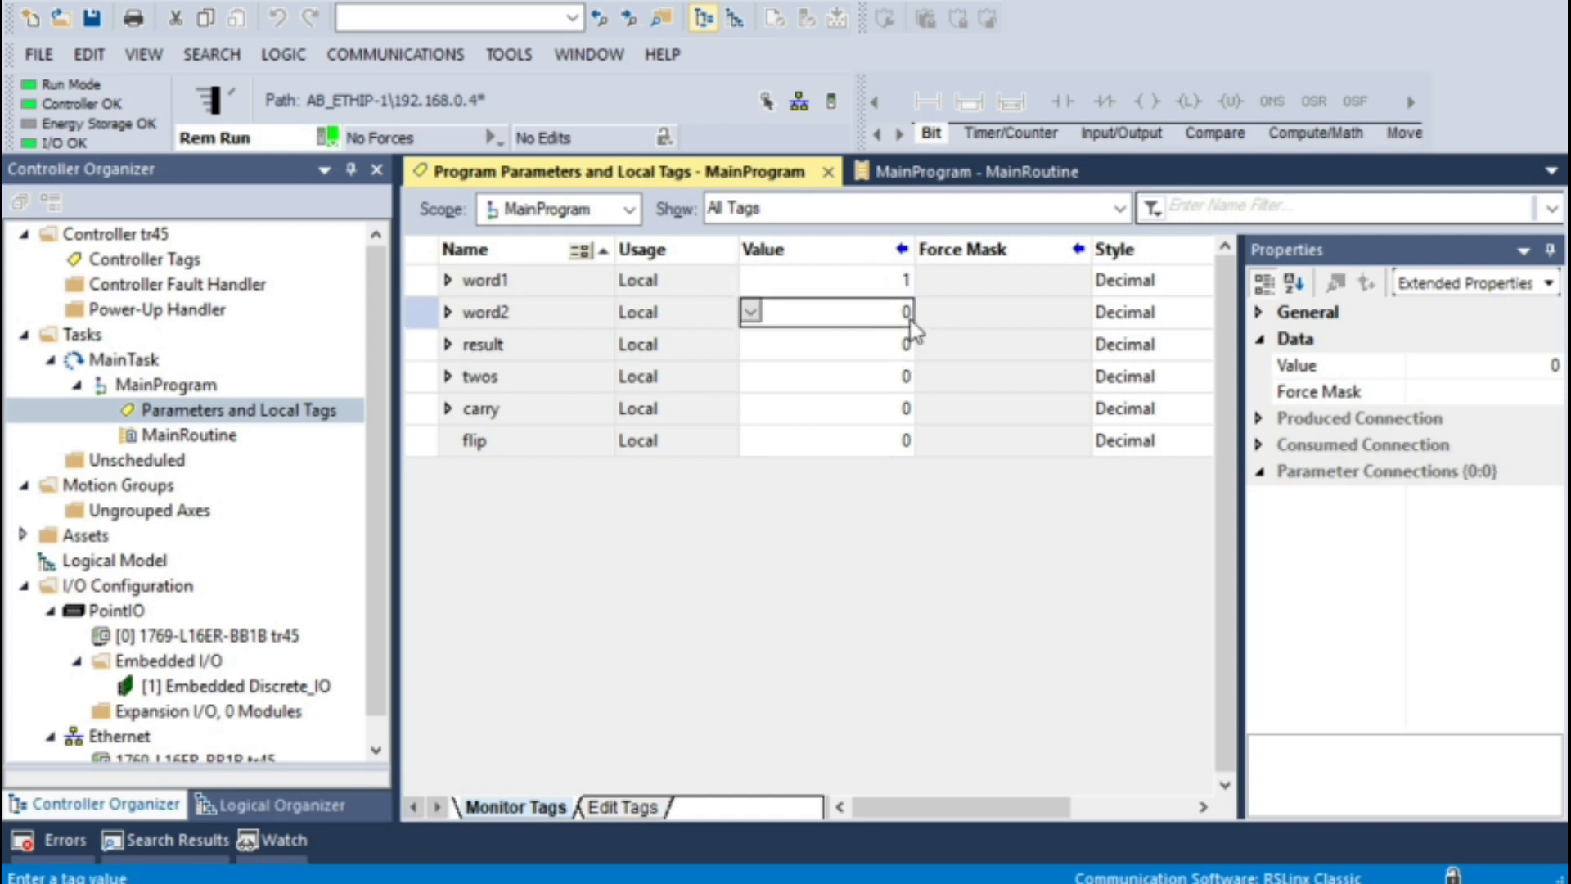
pyautogui.write('1')
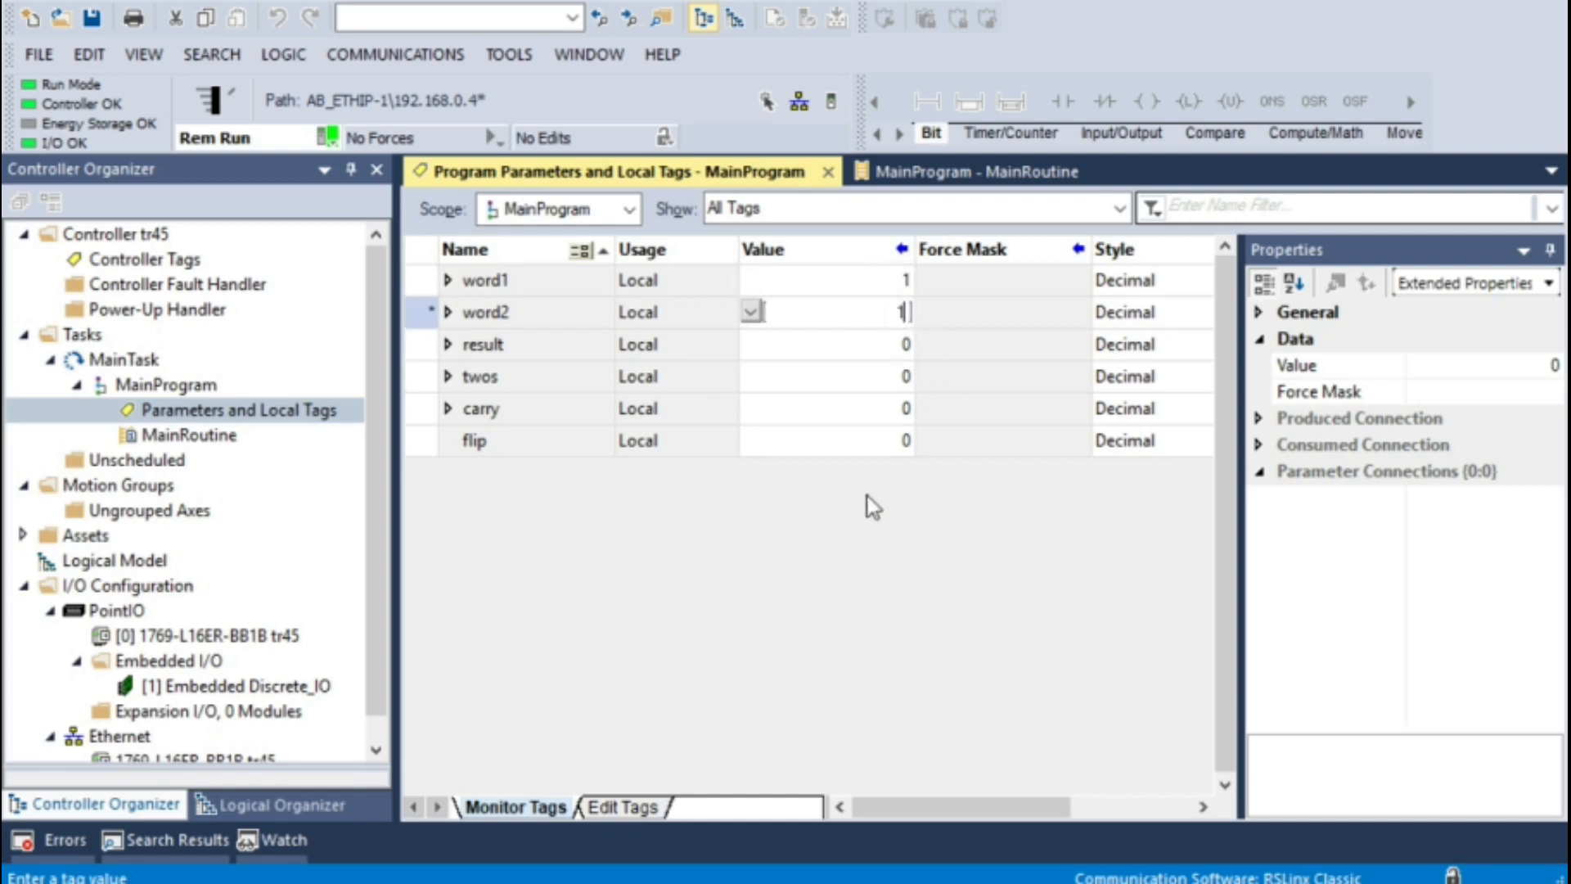
pyautogui.press('Enter')
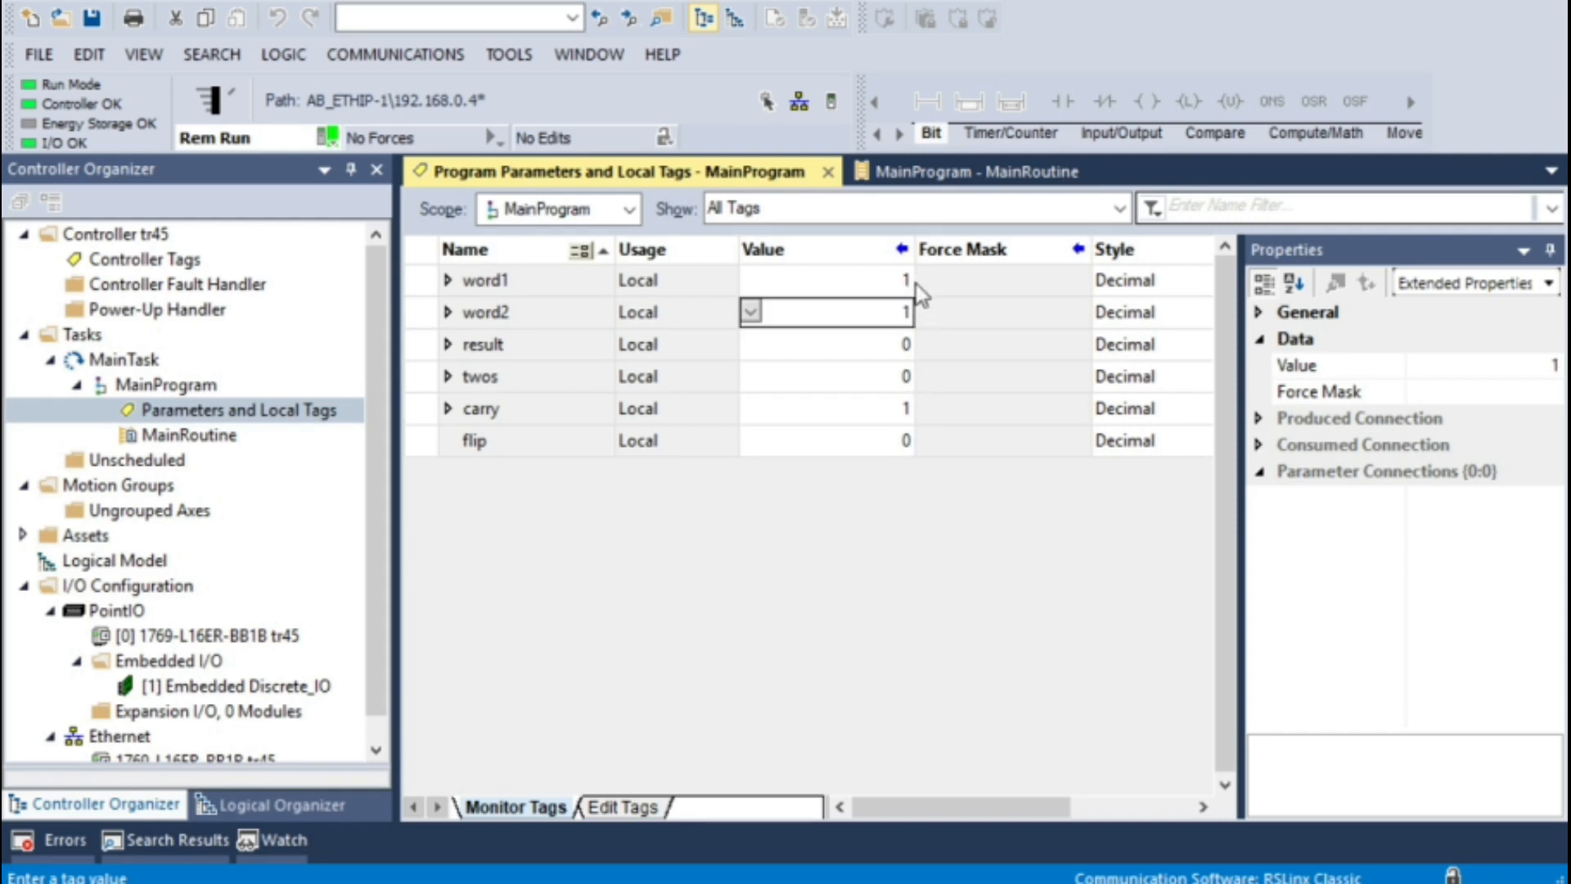
# Edit word1's live value to 1100, dropping carry back to 0
pyautogui.click(827, 281)
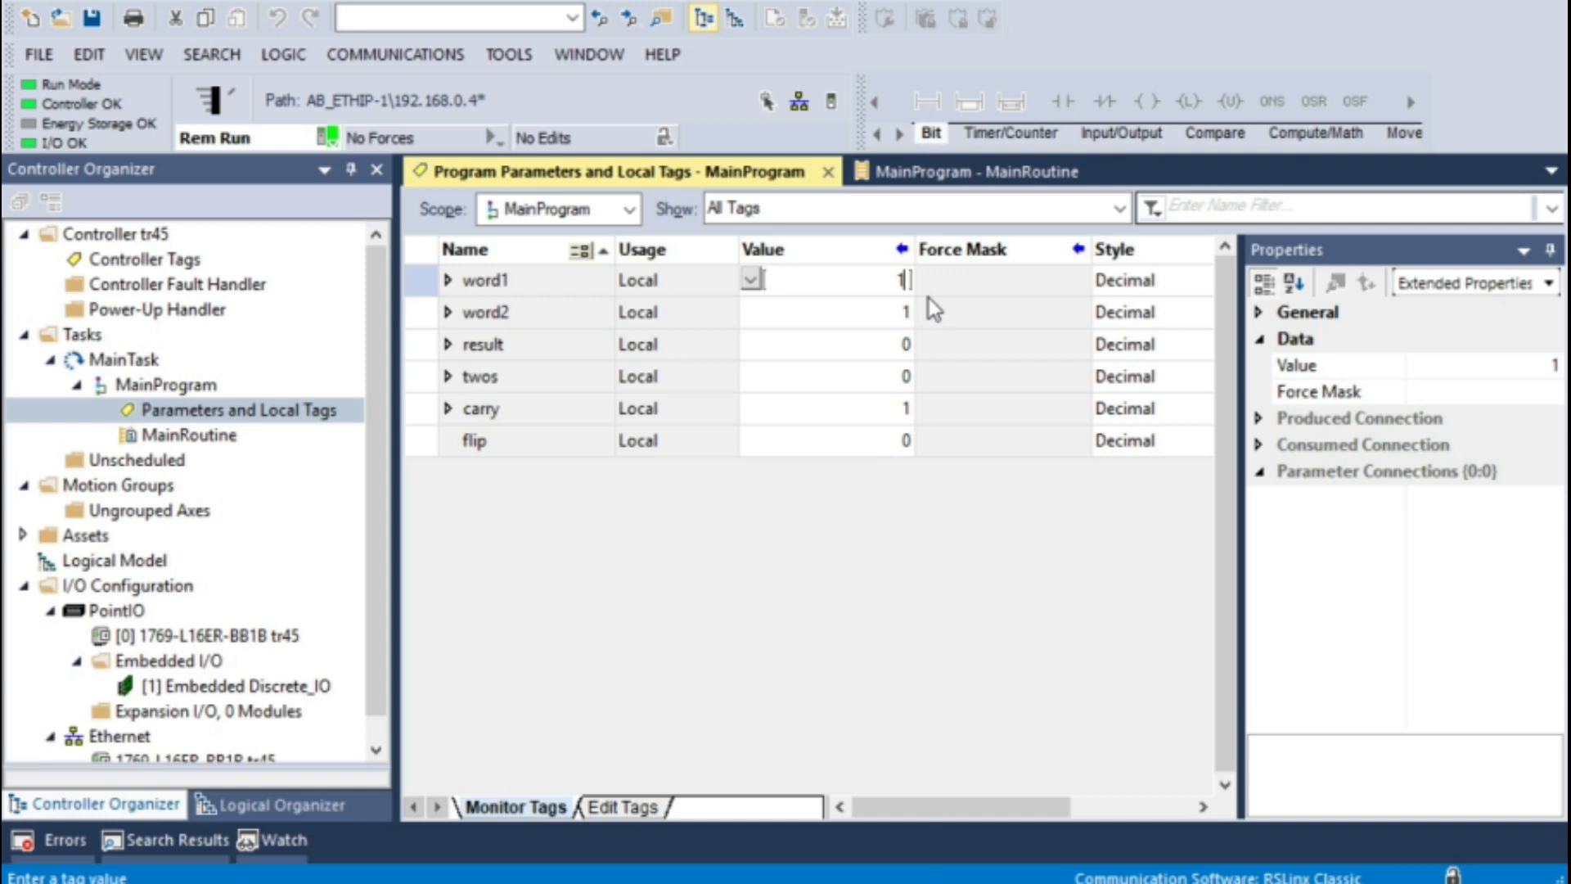
pyautogui.write('100')
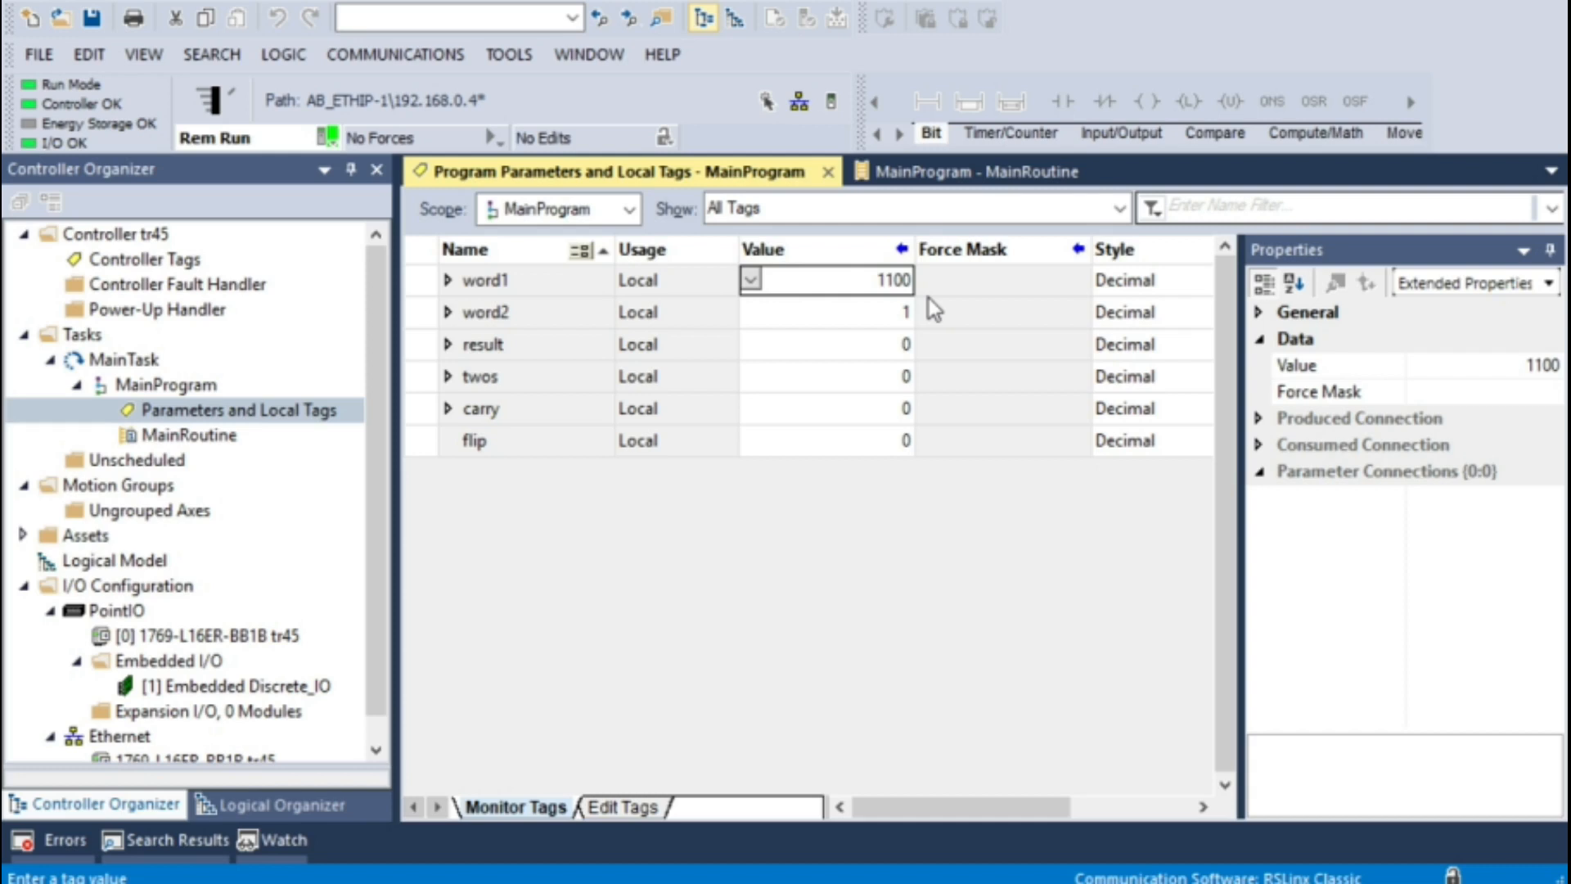
pyautogui.moveTo(864, 392)
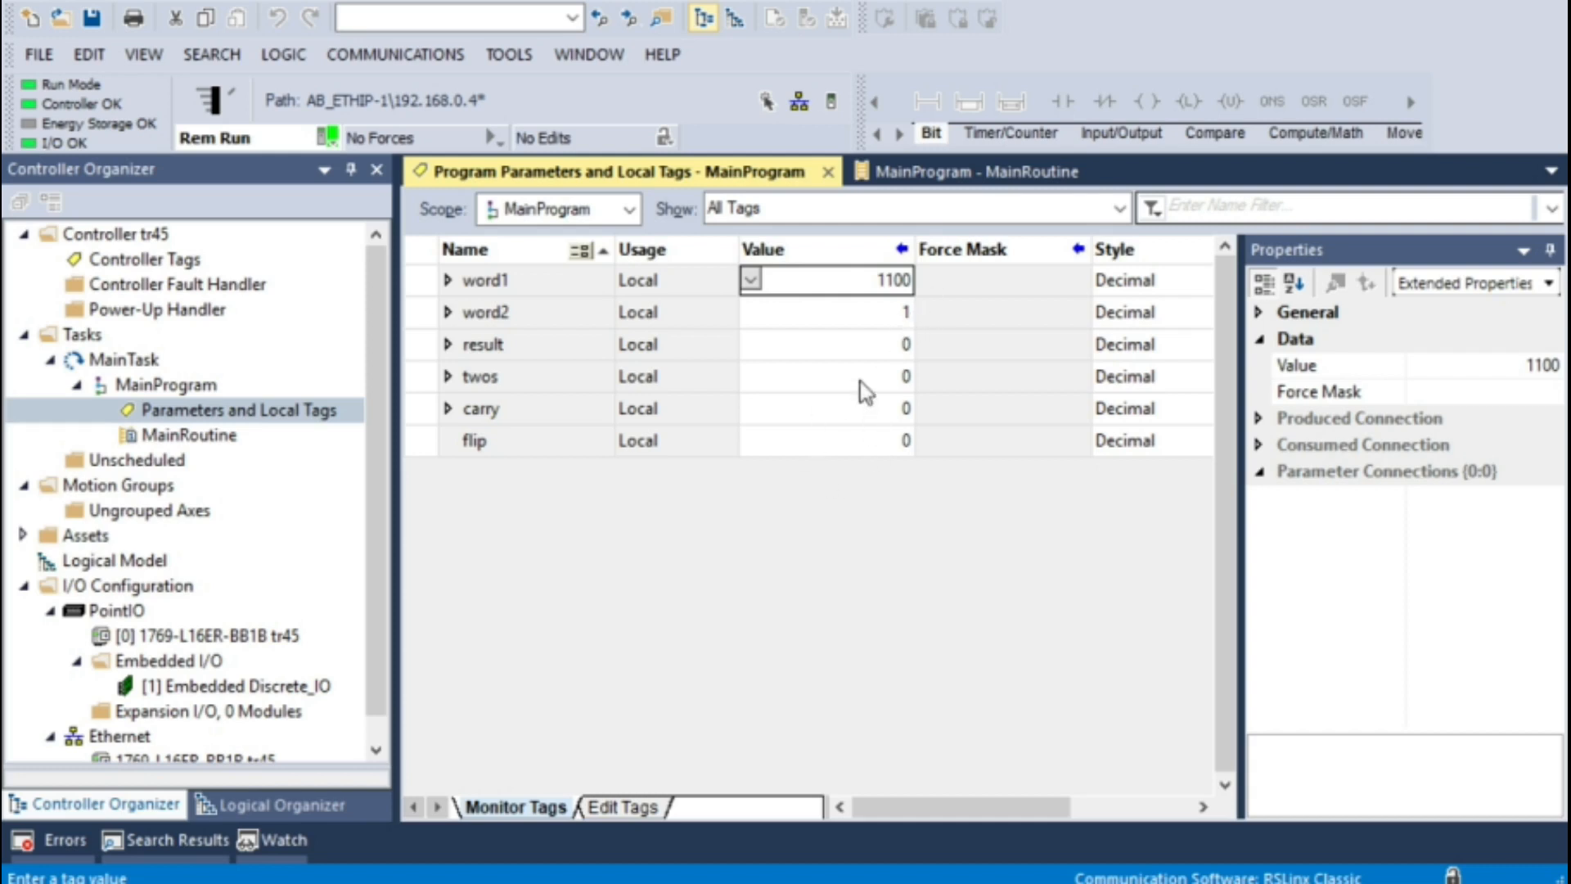
pyautogui.moveTo(897, 320)
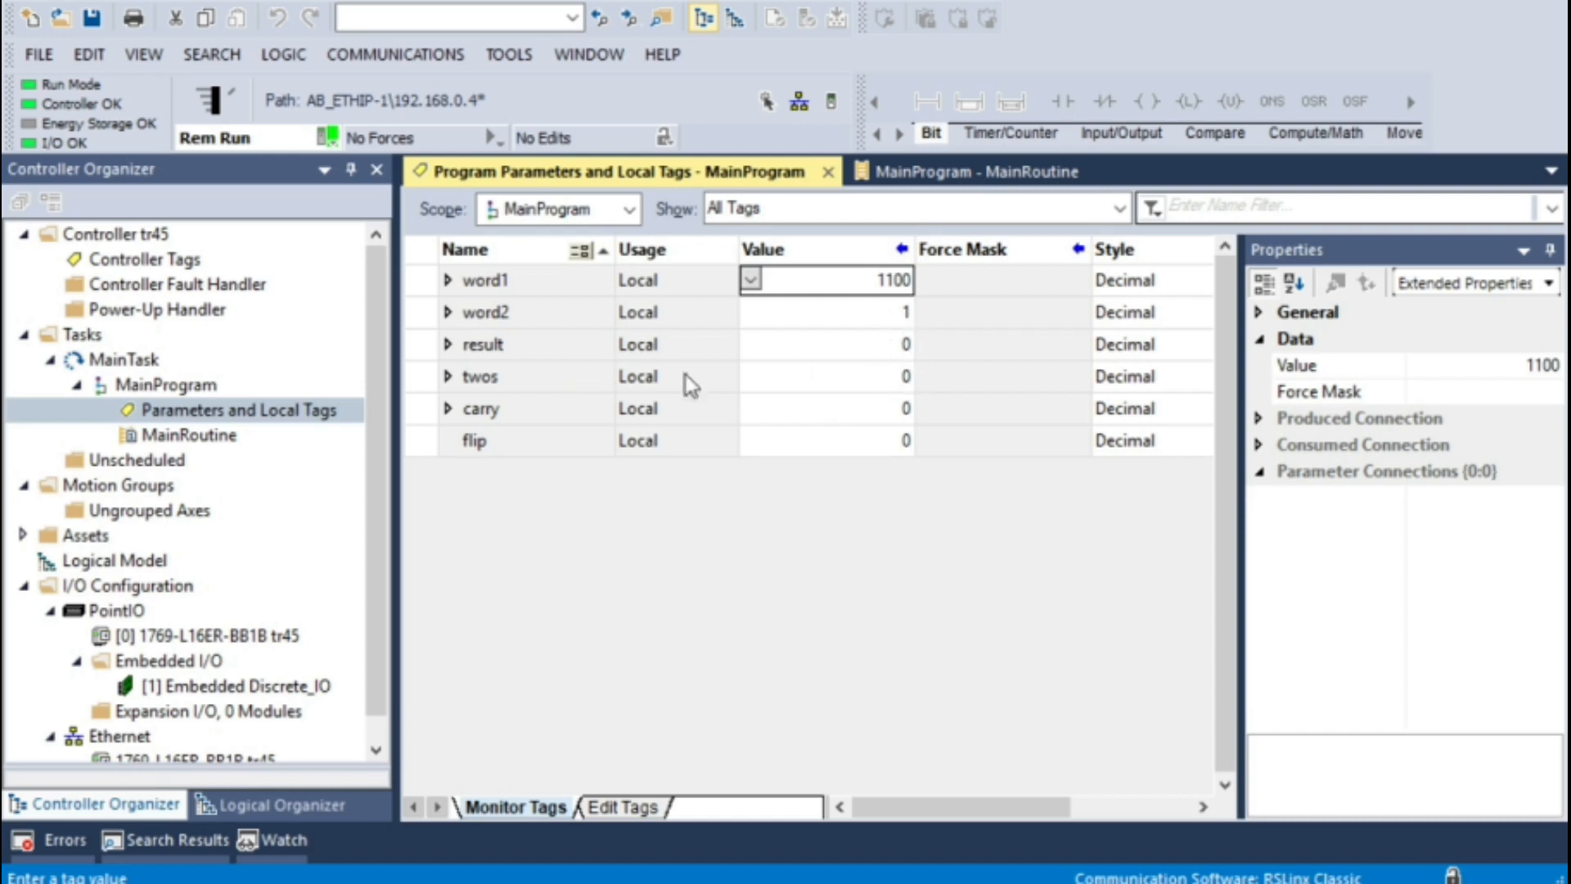
pyautogui.moveTo(909, 361)
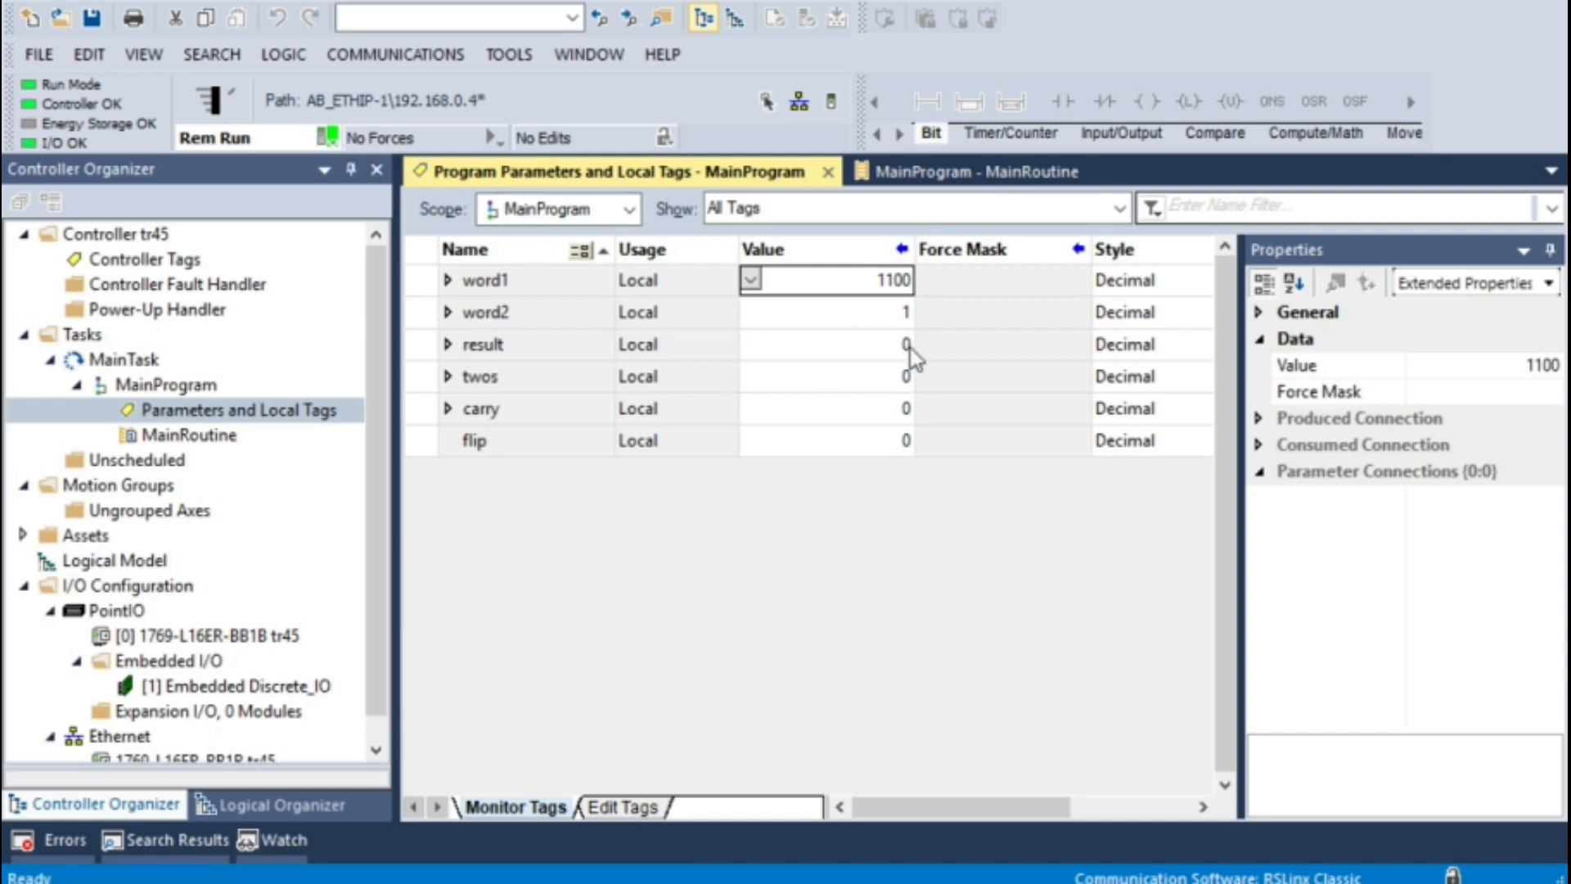
pyautogui.moveTo(871, 378)
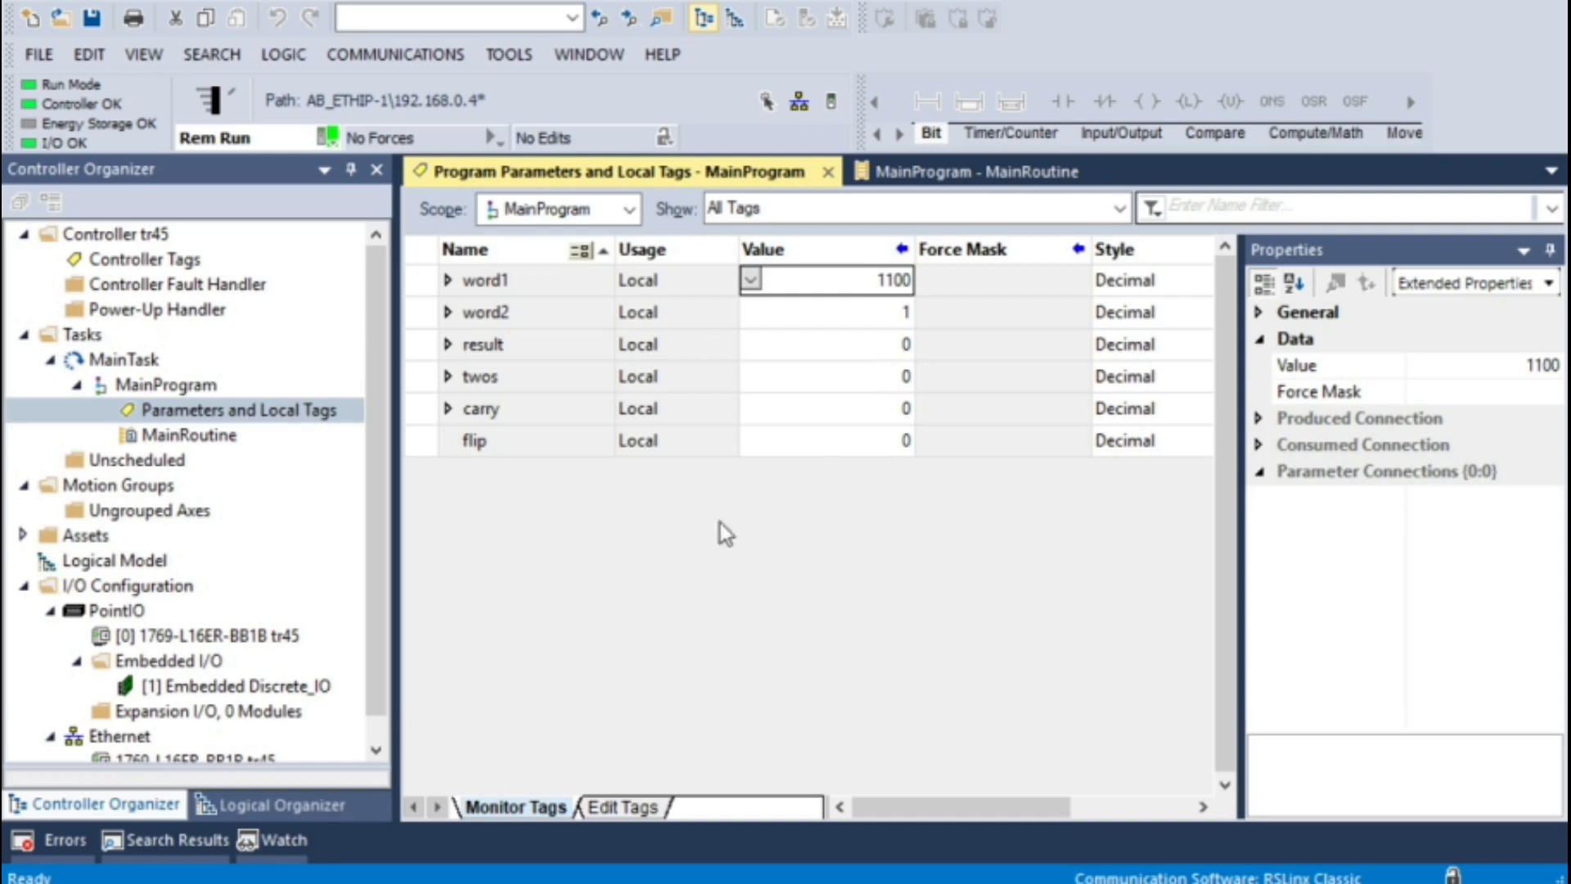
pyautogui.moveTo(556, 468)
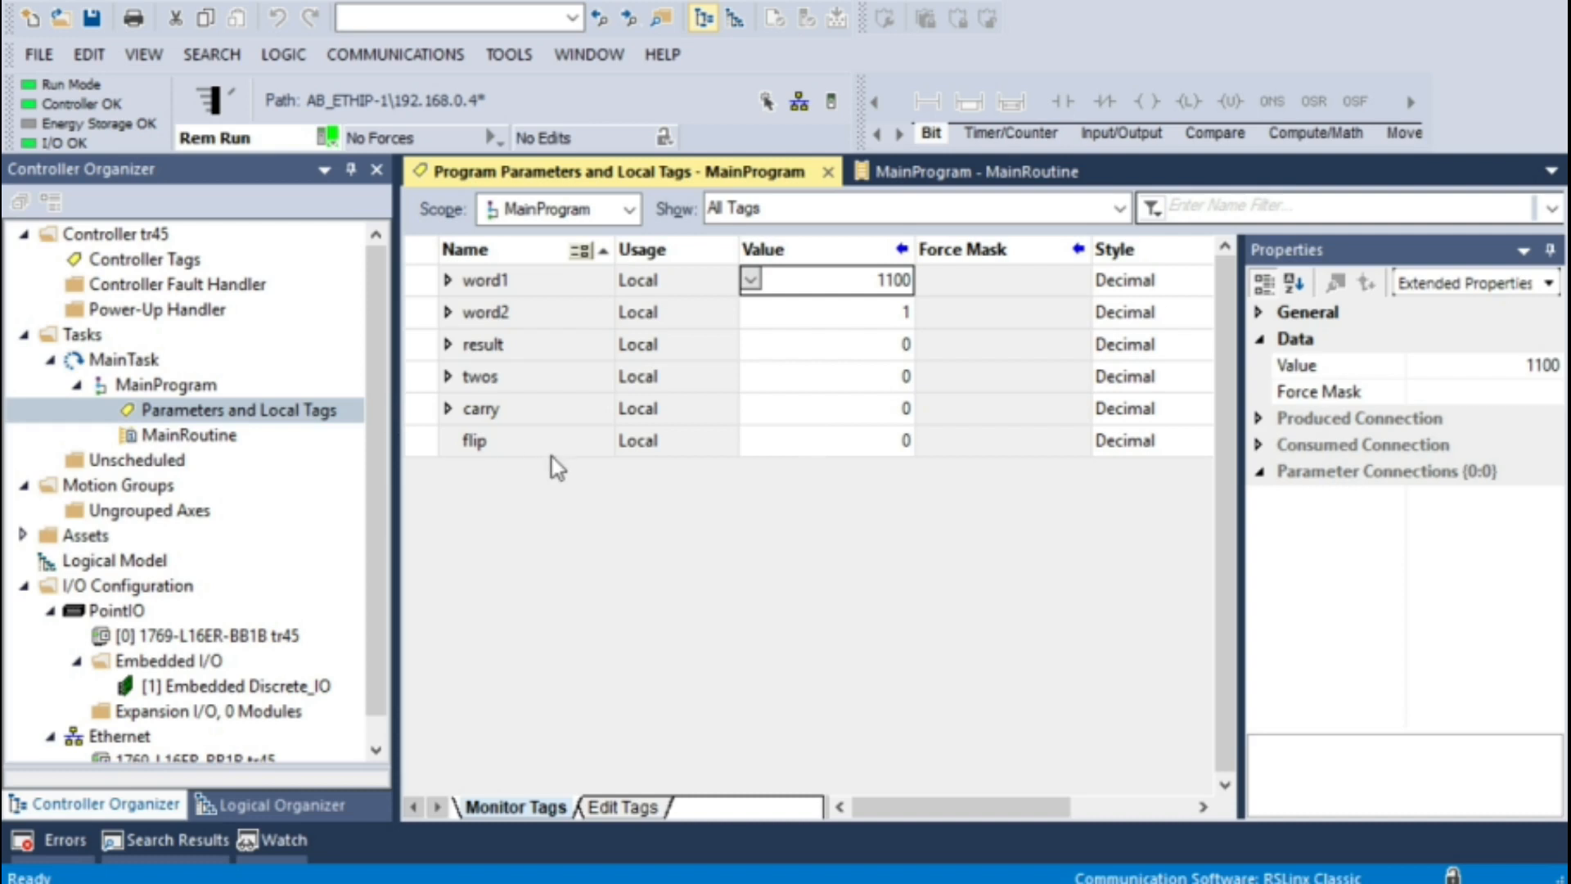
pyautogui.moveTo(468, 372)
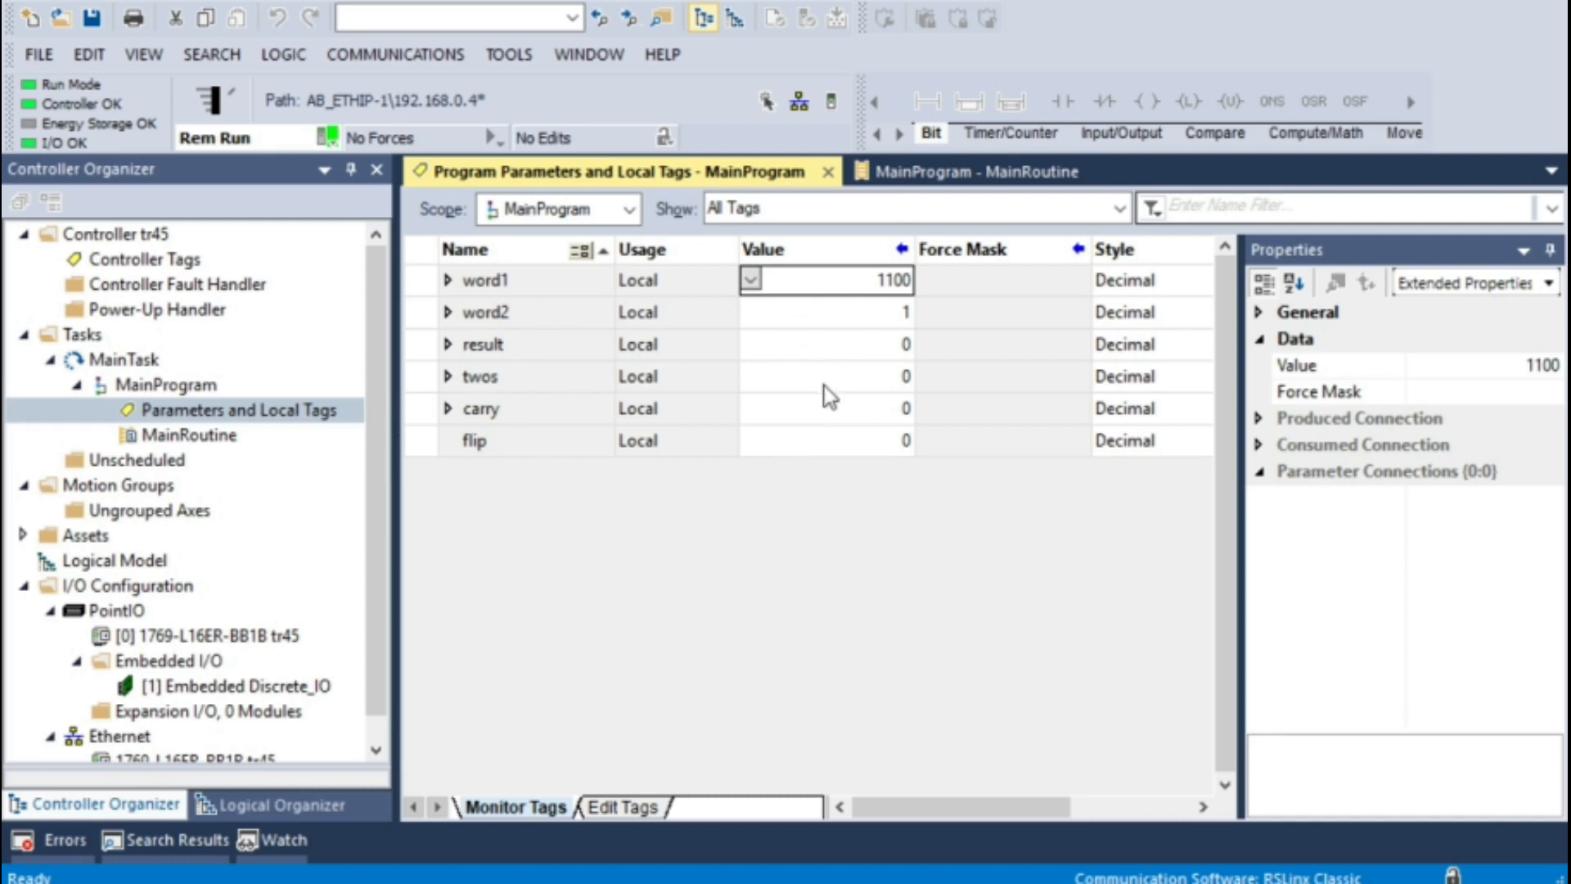
pyautogui.moveTo(828, 429)
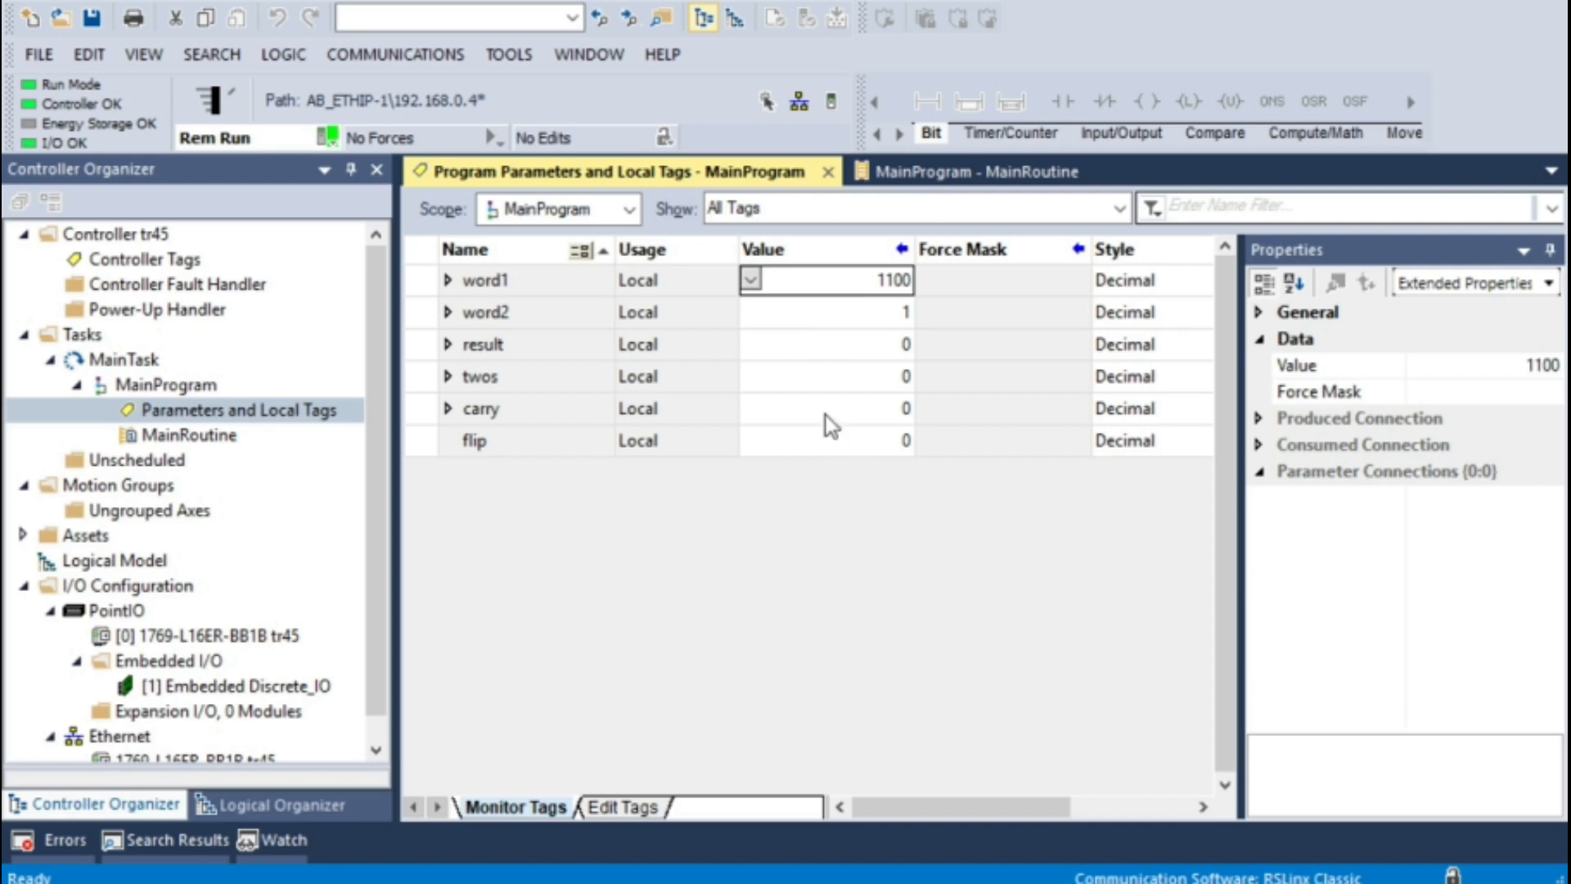
pyautogui.moveTo(774, 458)
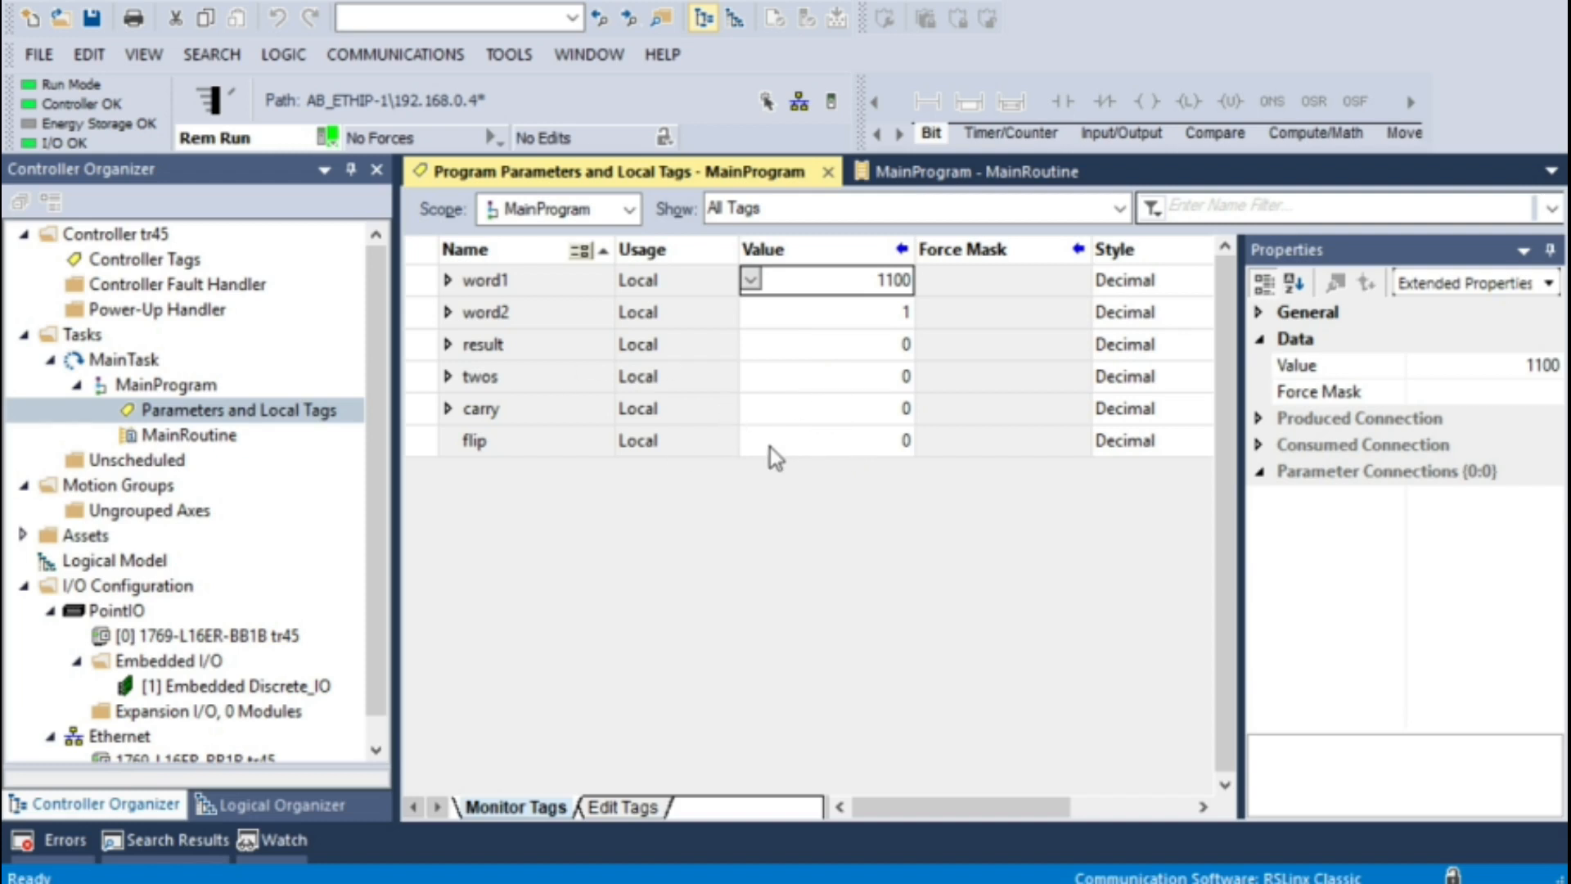
pyautogui.moveTo(751, 491)
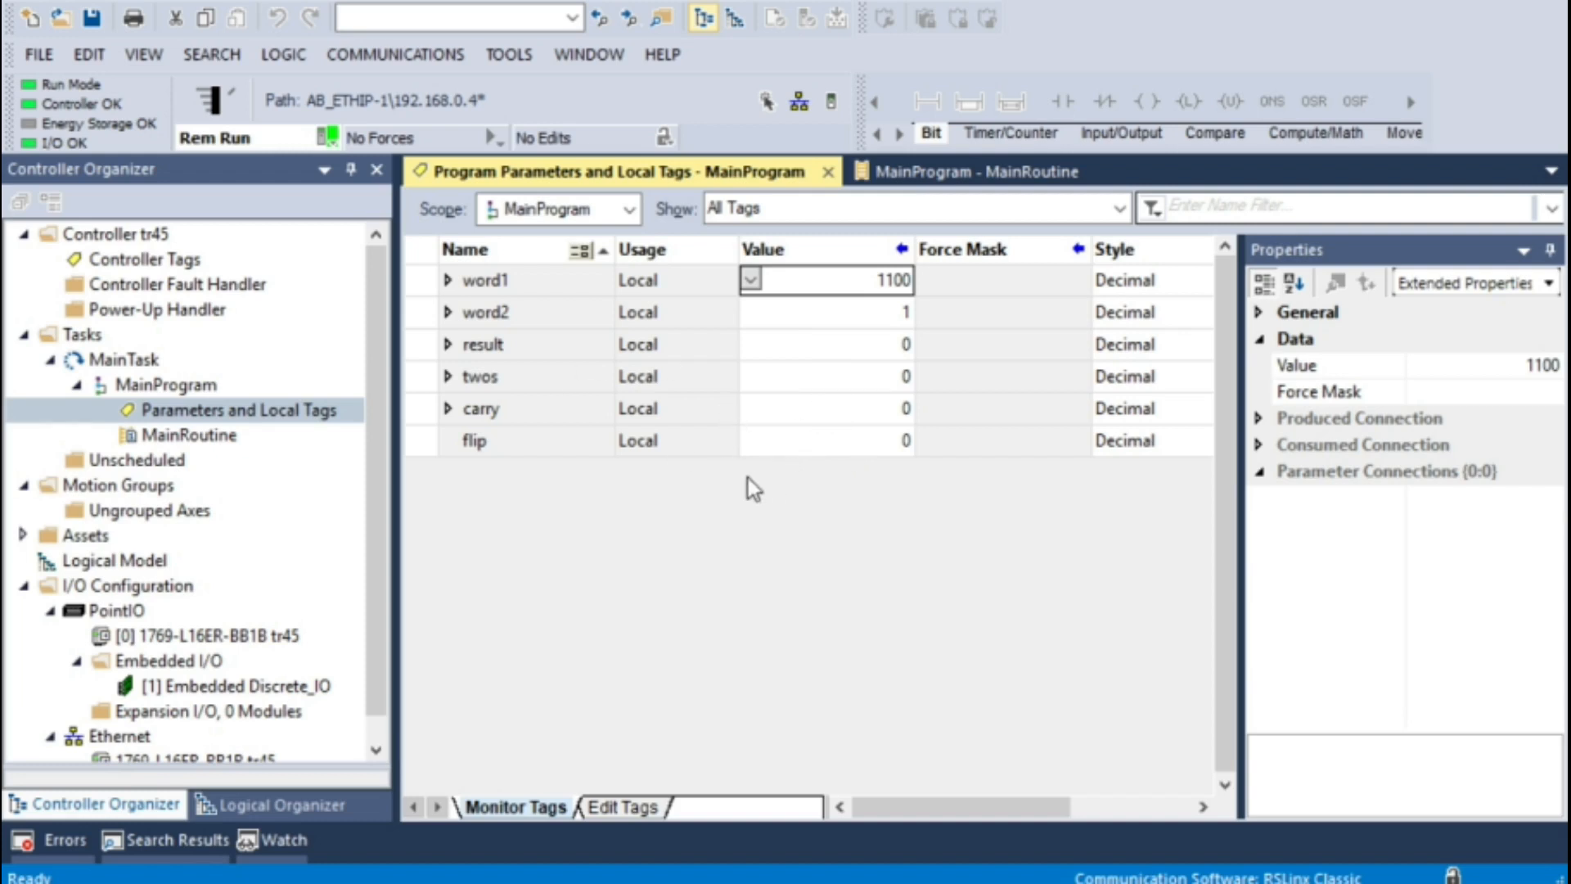
pyautogui.moveTo(694, 478)
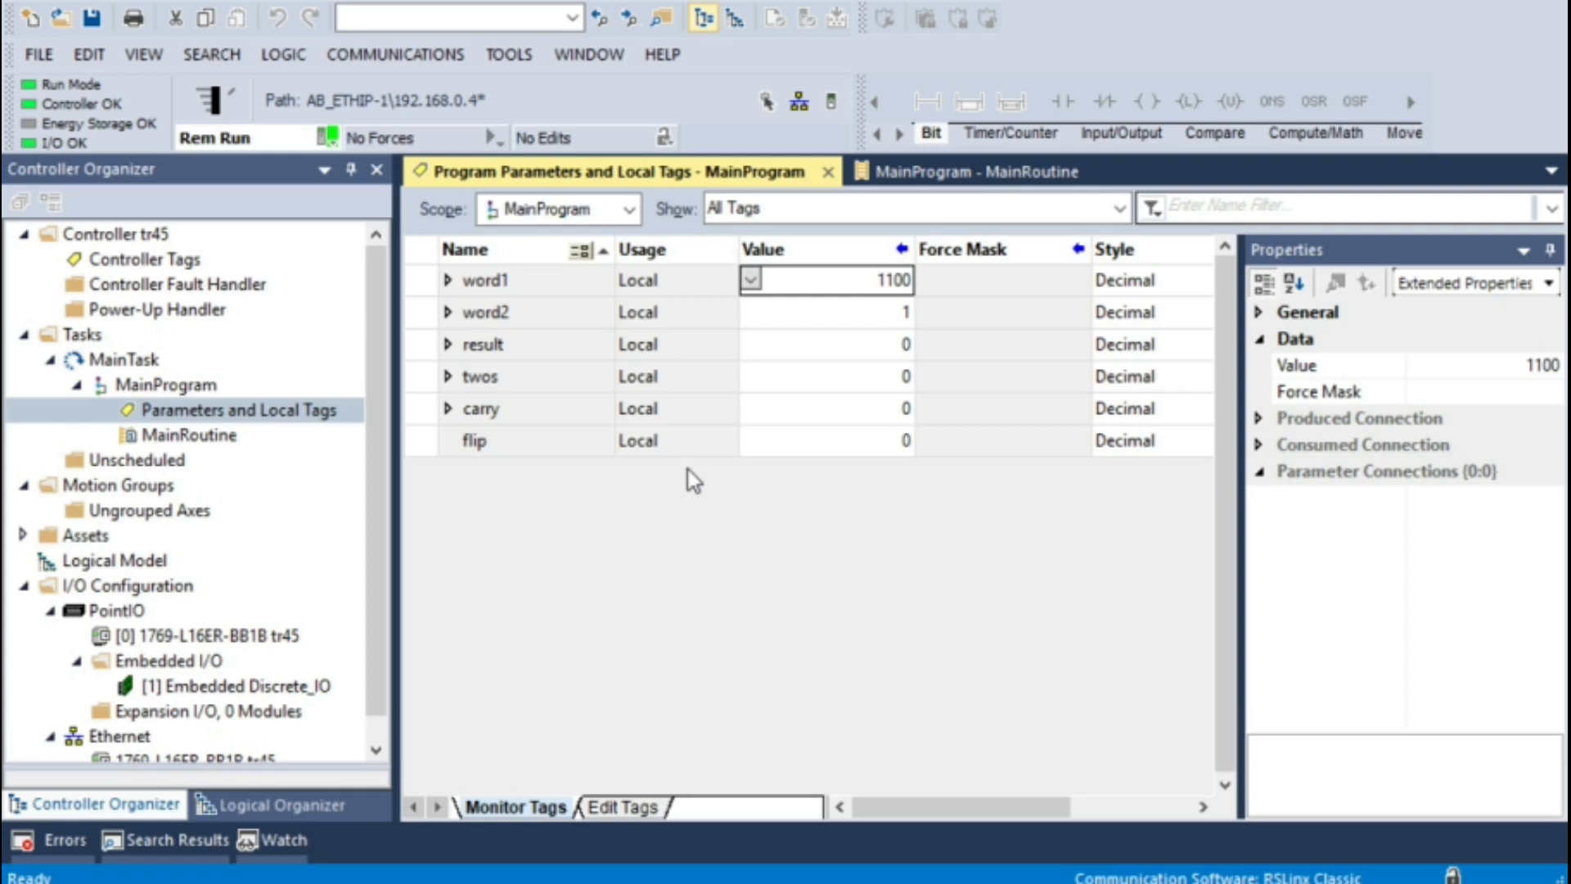
pyautogui.moveTo(886, 379)
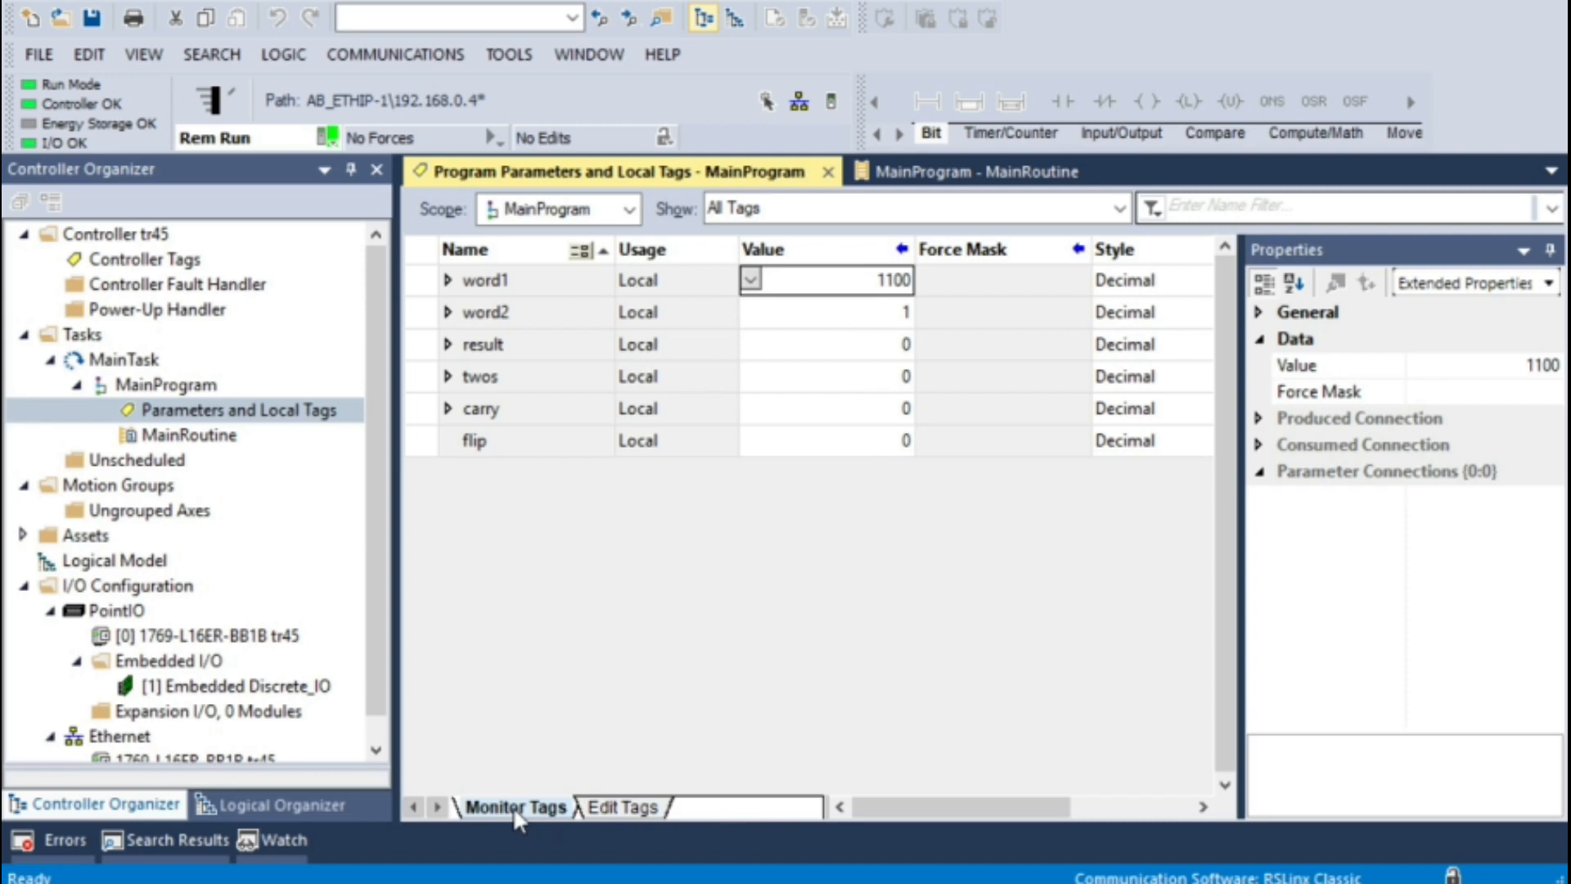
pyautogui.moveTo(630, 827)
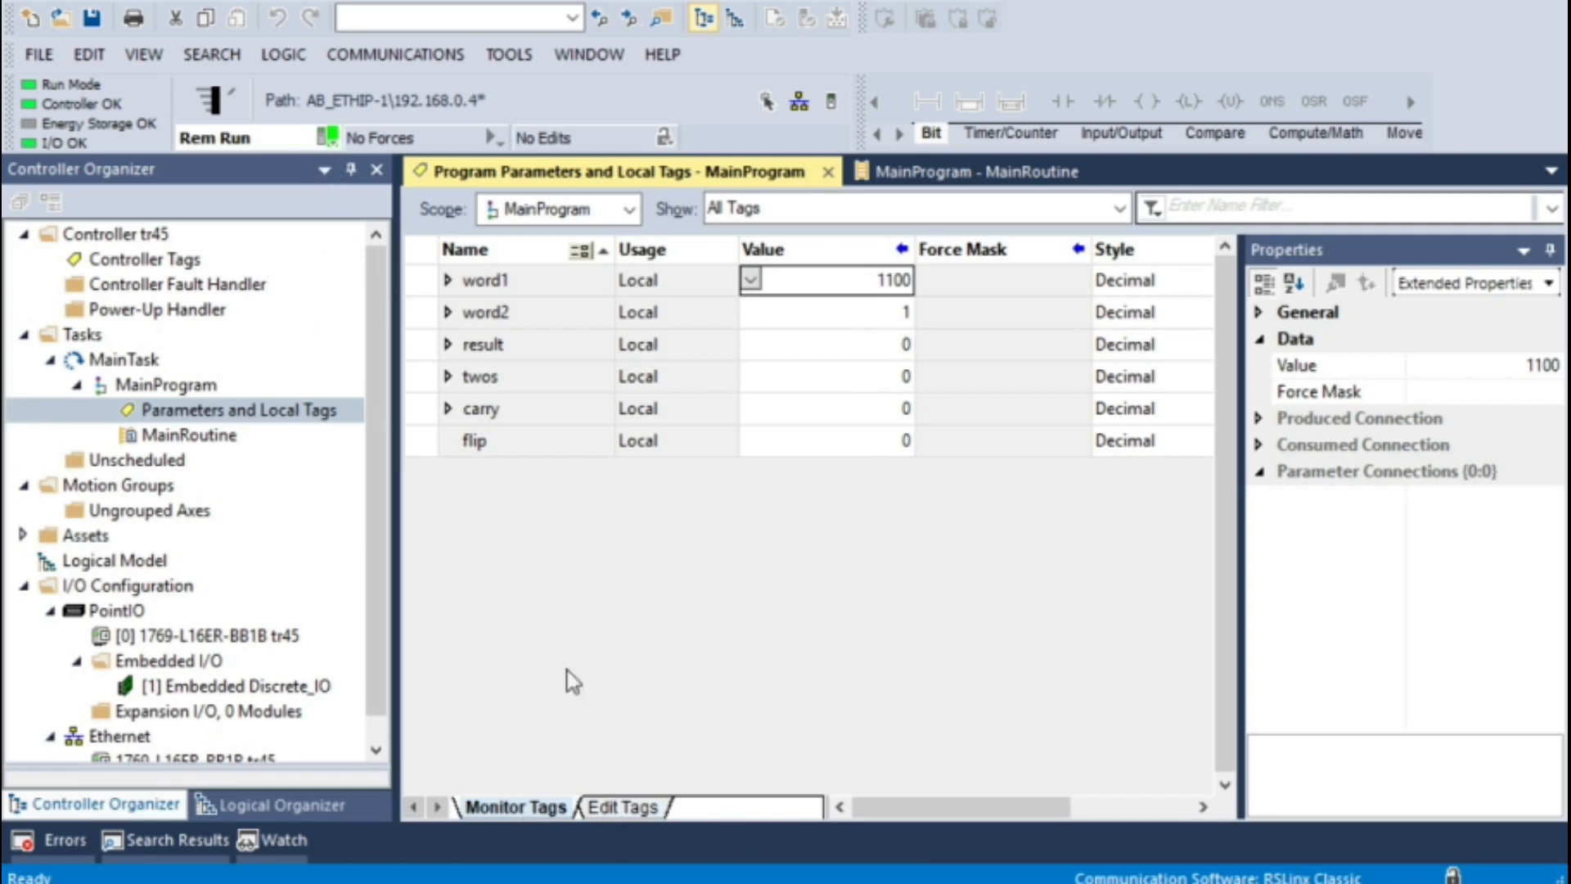
pyautogui.moveTo(622, 833)
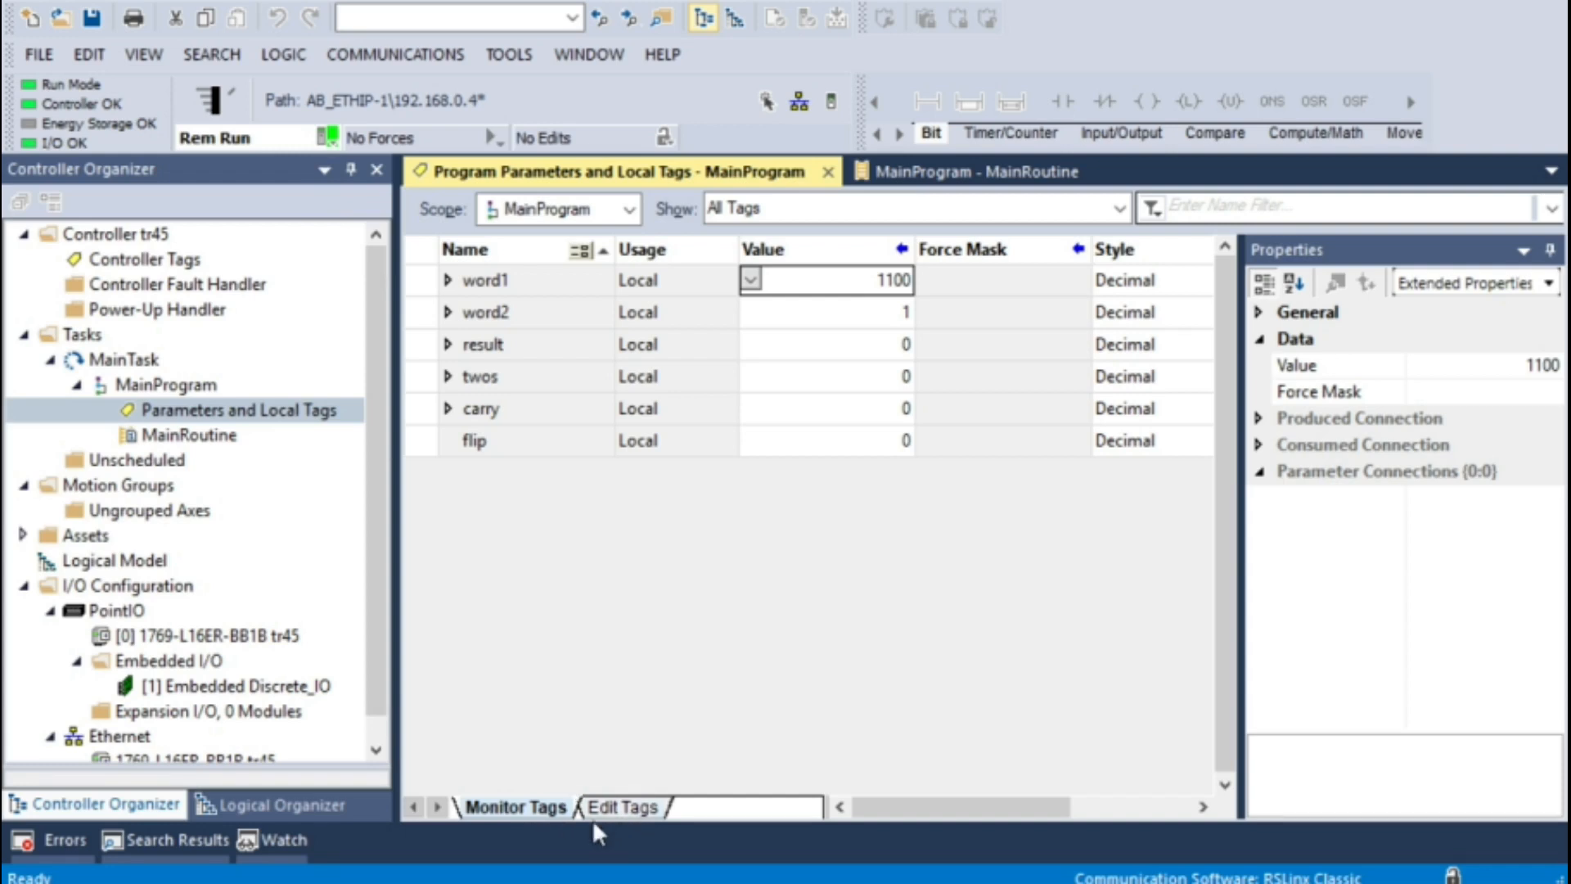
pyautogui.moveTo(531, 835)
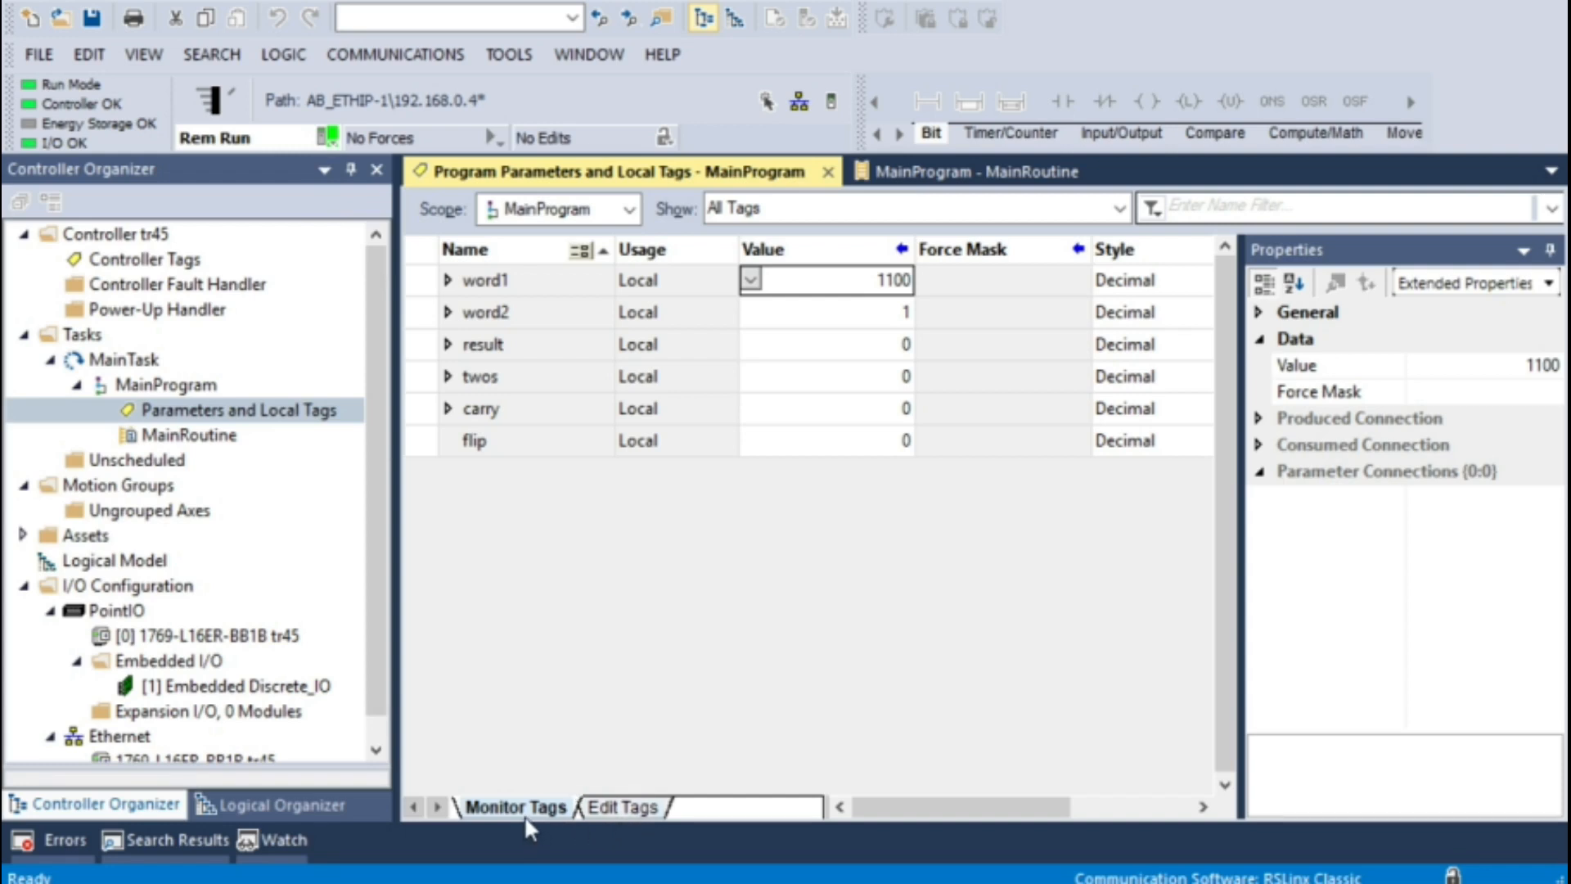